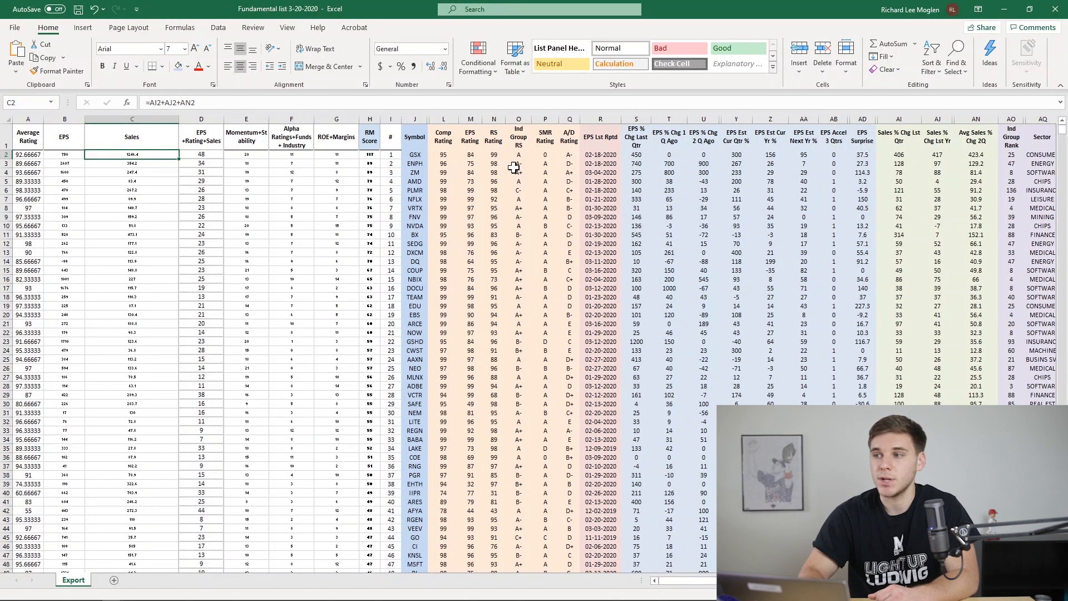
pyautogui.moveTo(347, 470)
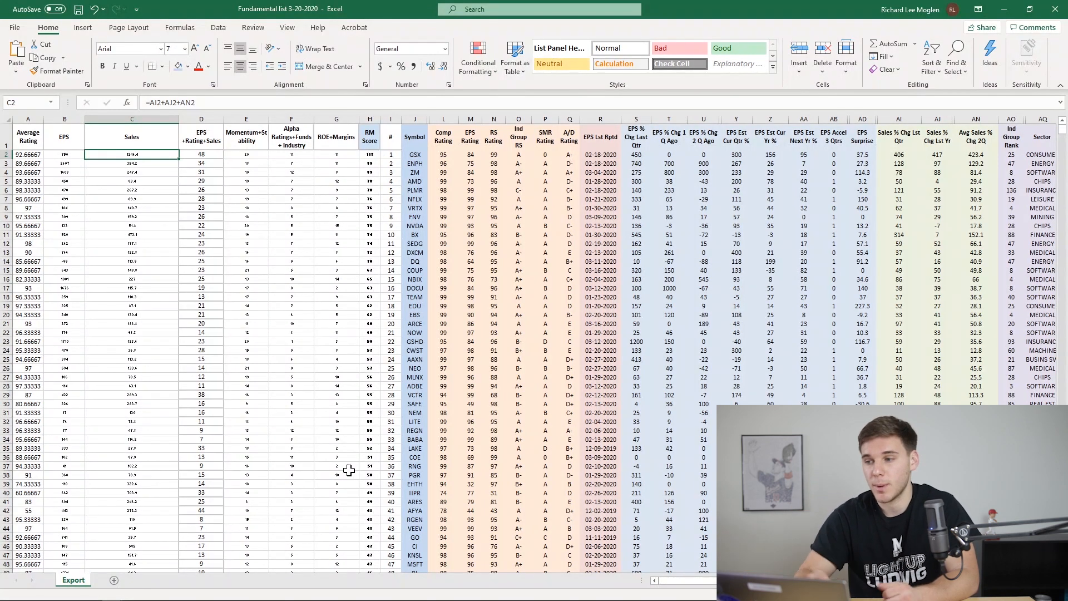
# Replace every empty data cell in the blank stock list workbook with 0 via Replace All
pyautogui.scroll(-3)
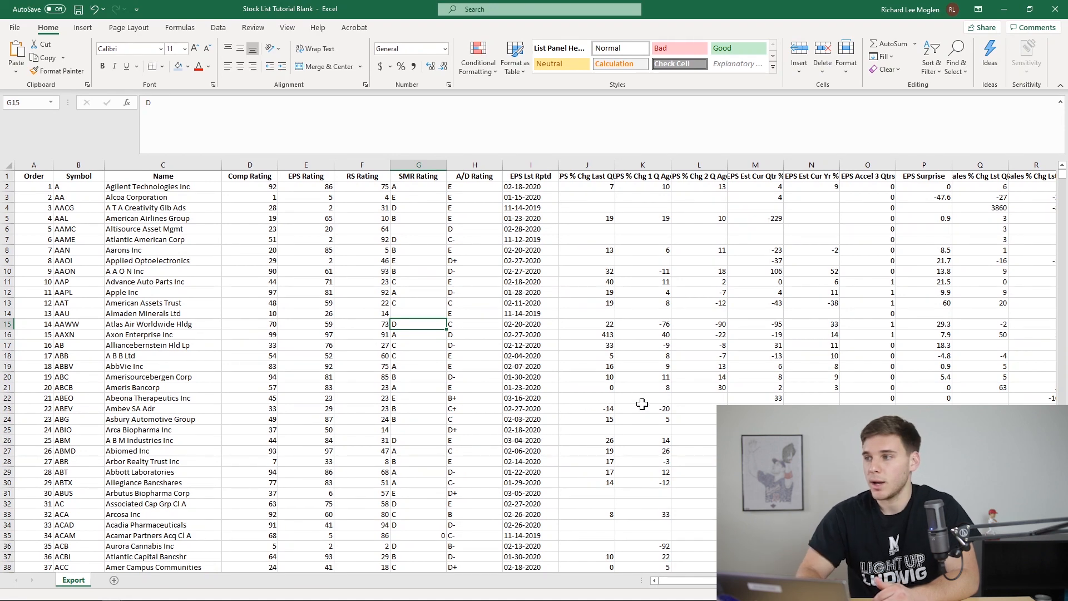
pyautogui.moveTo(576, 336)
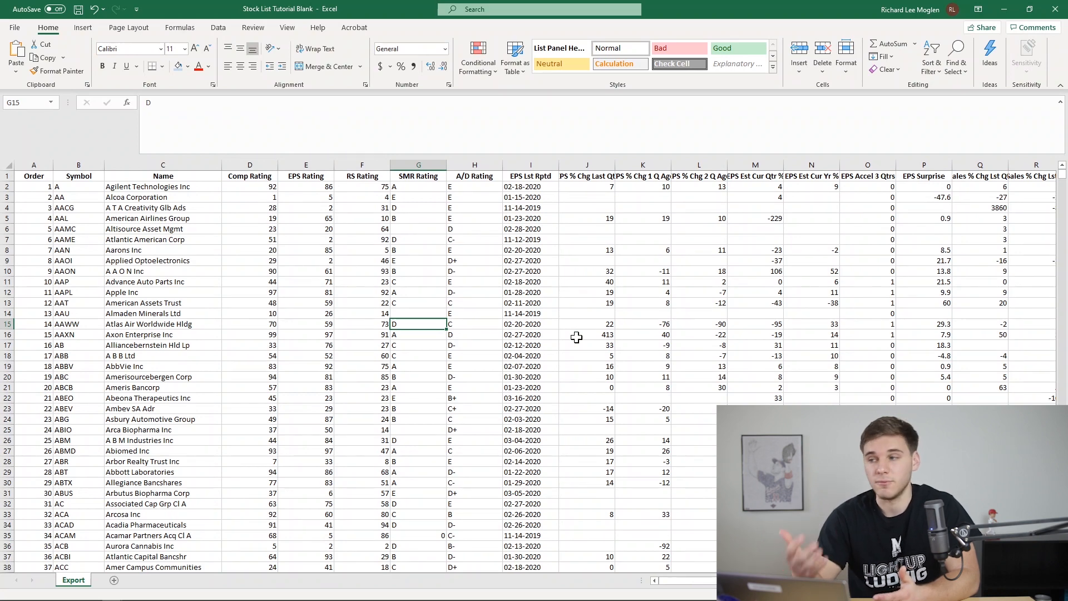
pyautogui.click(587, 335)
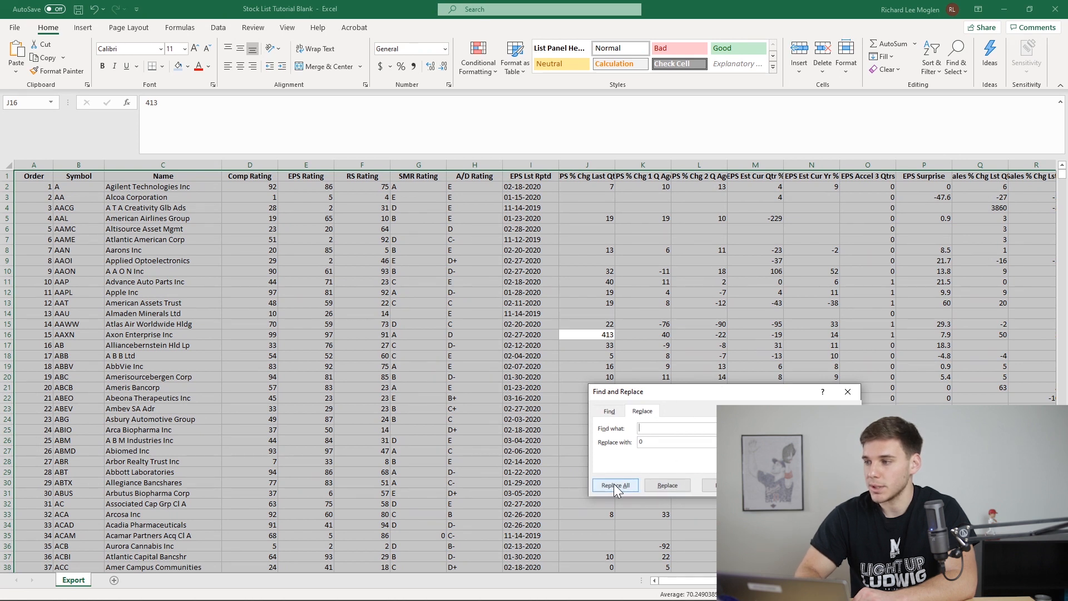
pyautogui.click(613, 484)
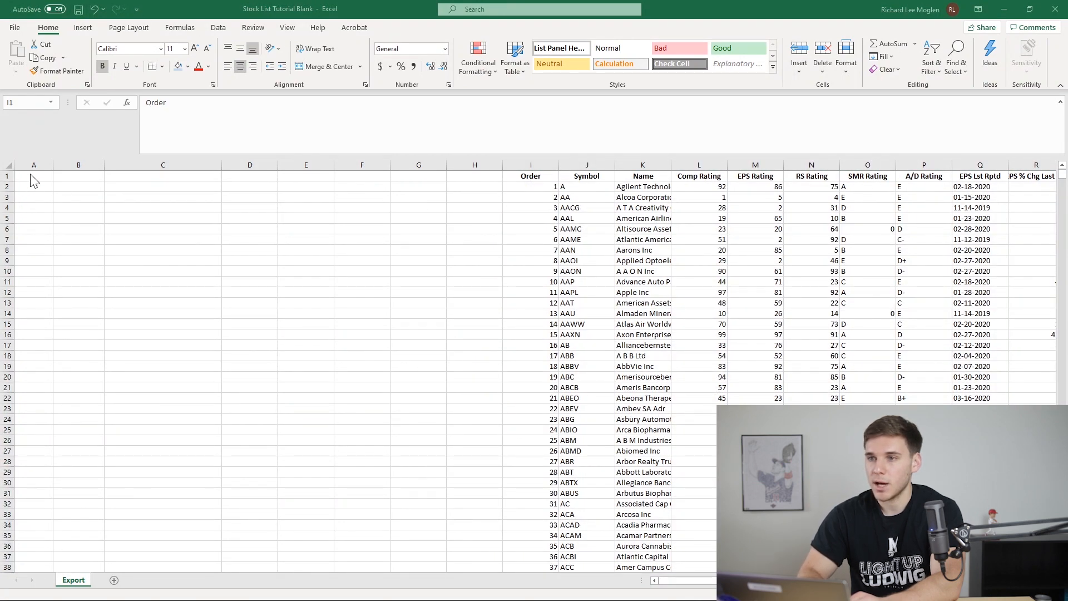
# Enter the headings Average Rating, EPS, SALES and EPS+Rating+Sales in A1:D1
pyautogui.click(32, 175)
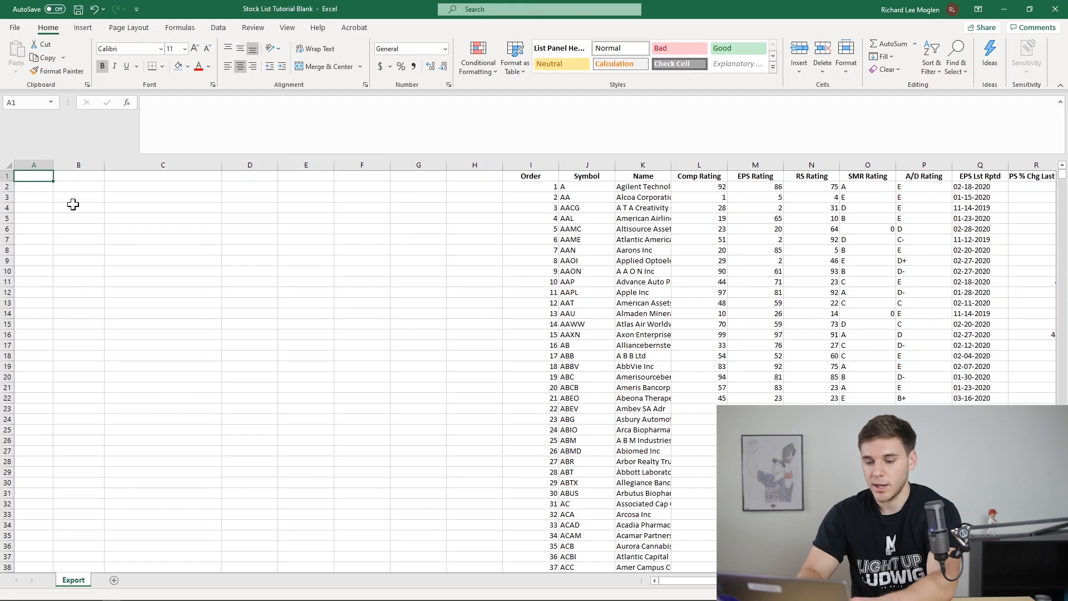
pyautogui.write('Average Rating')
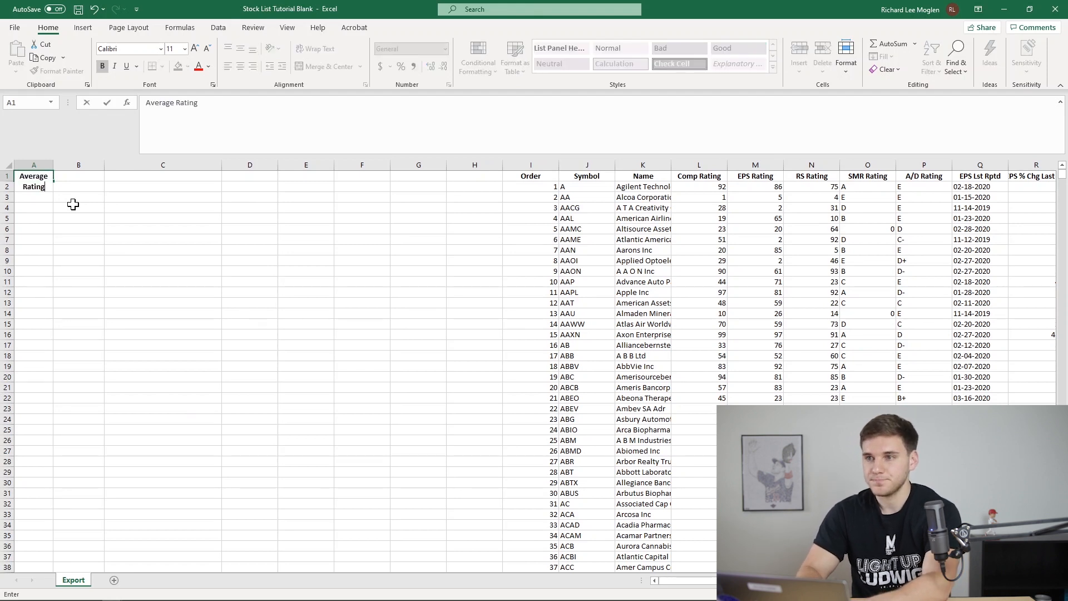
pyautogui.click(78, 176)
pyautogui.write('EP')
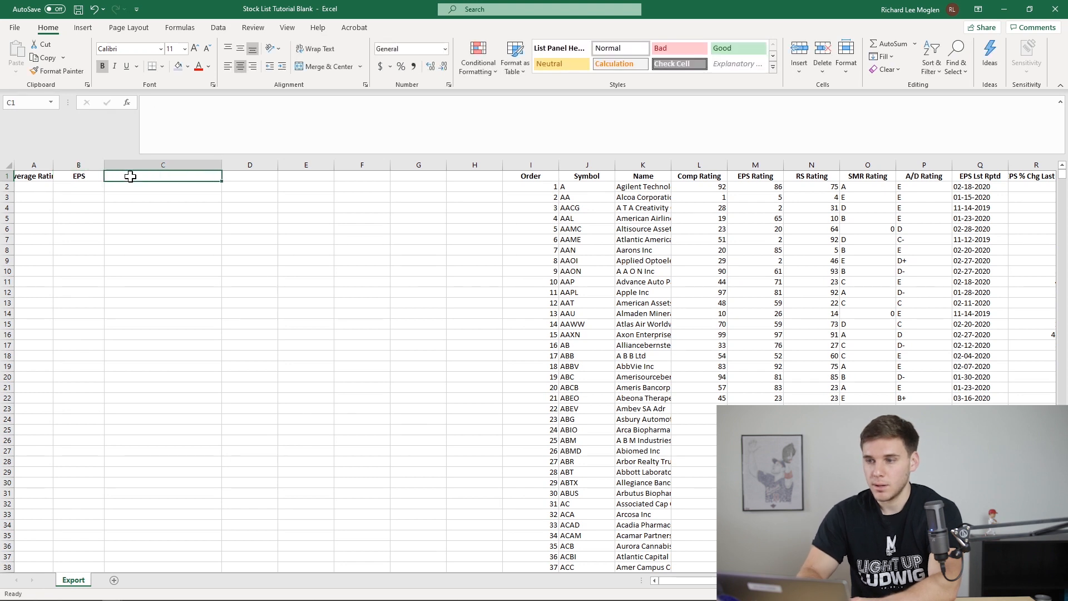
pyautogui.write('SALES')
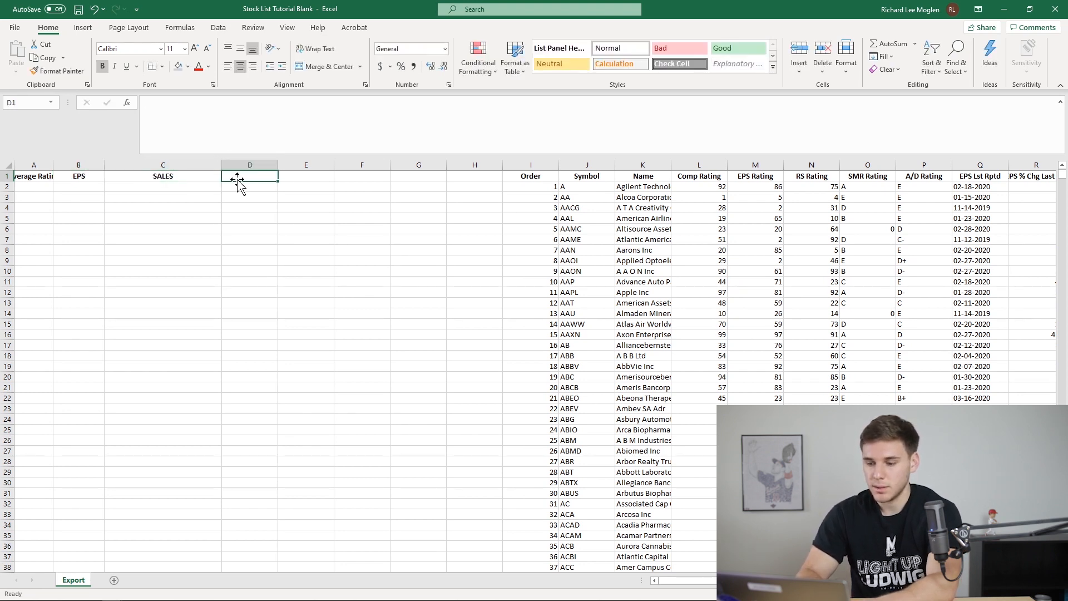
pyautogui.write('EPS+RA')
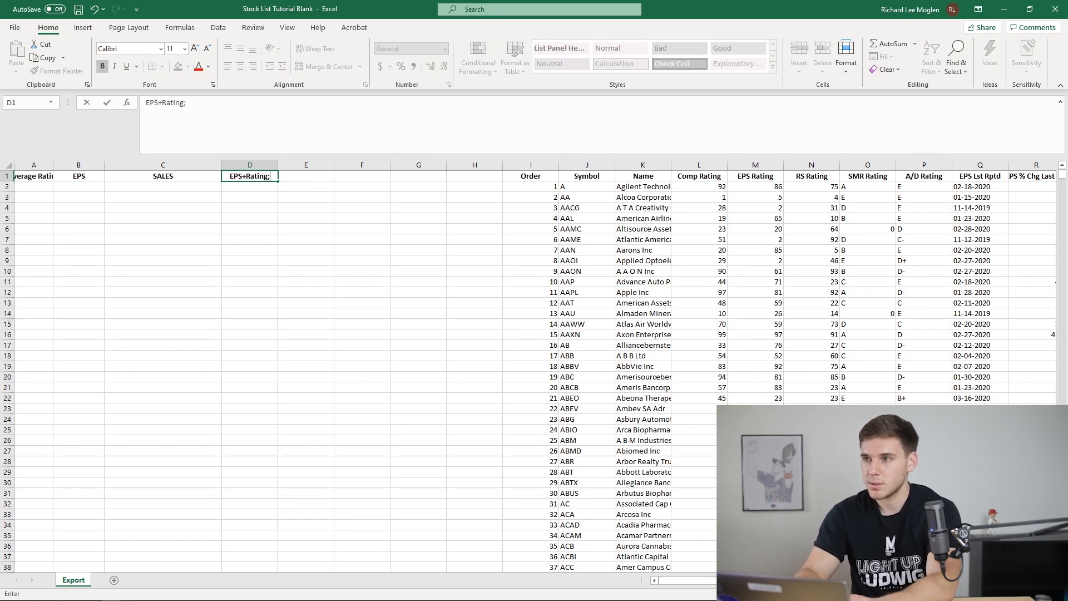
pyautogui.write('+SAles')
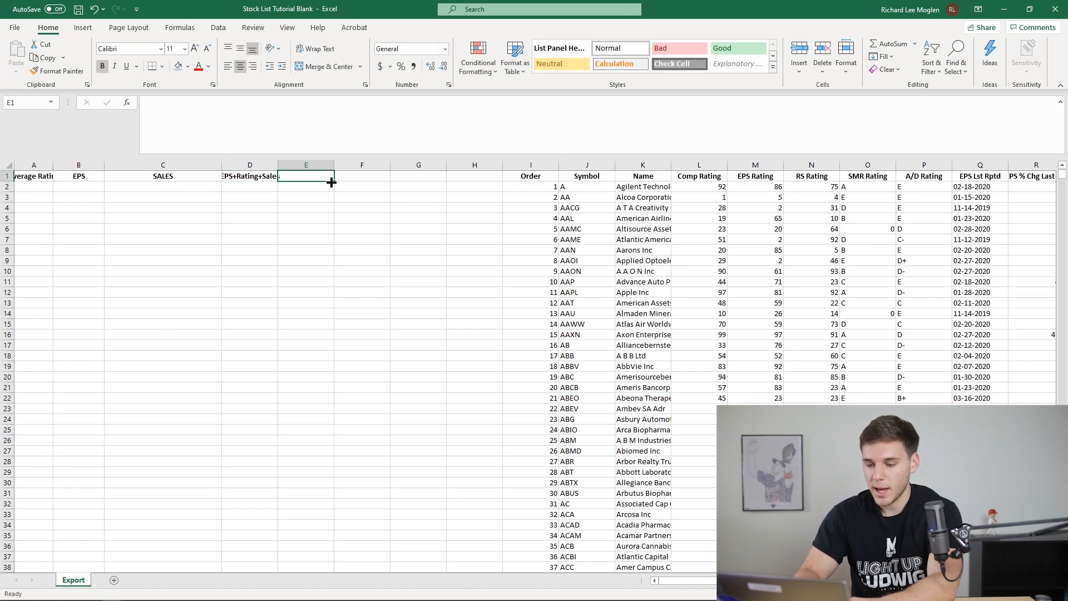
# Enter Momentum, Alpha Ratings+Funds+Industry Rank, ROE+Margins and Overall score in E1:H1
pyautogui.write('Momentum')
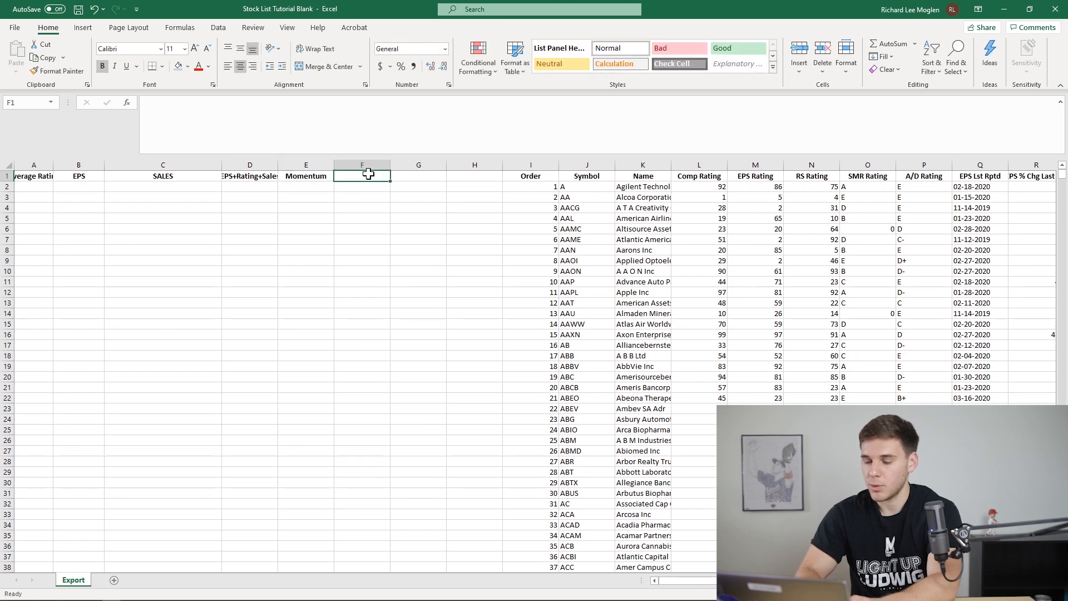
pyautogui.write('Alpha')
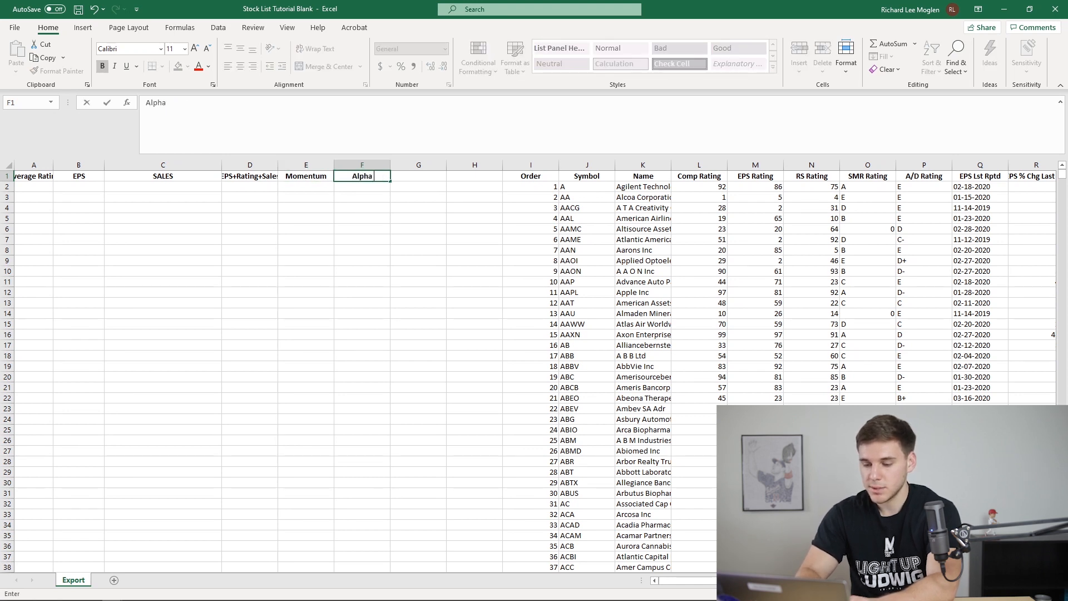
pyautogui.write('Ratins')
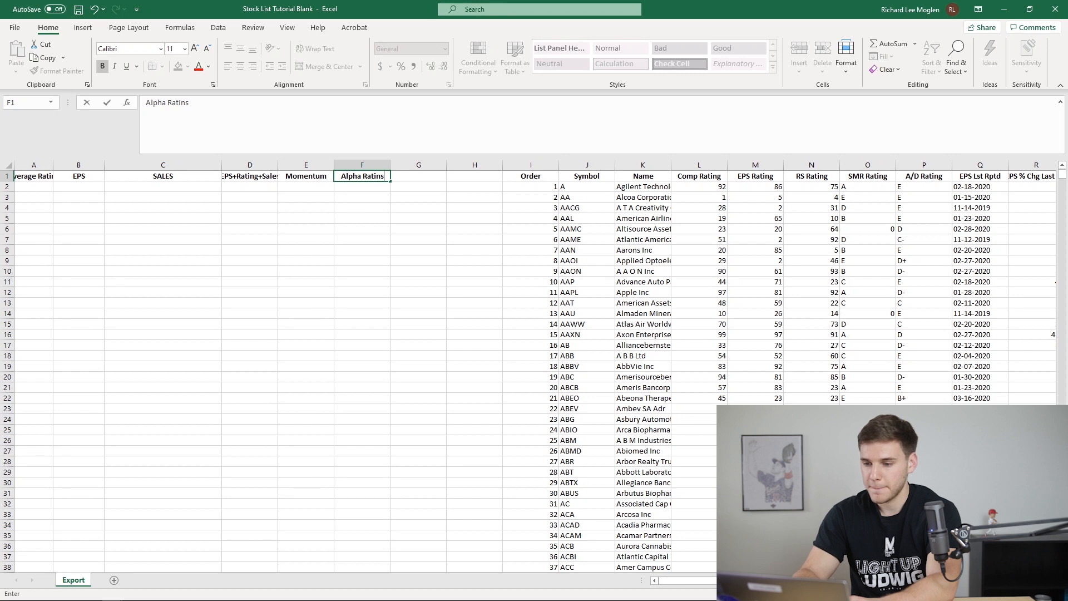
pyautogui.write('+Funds')
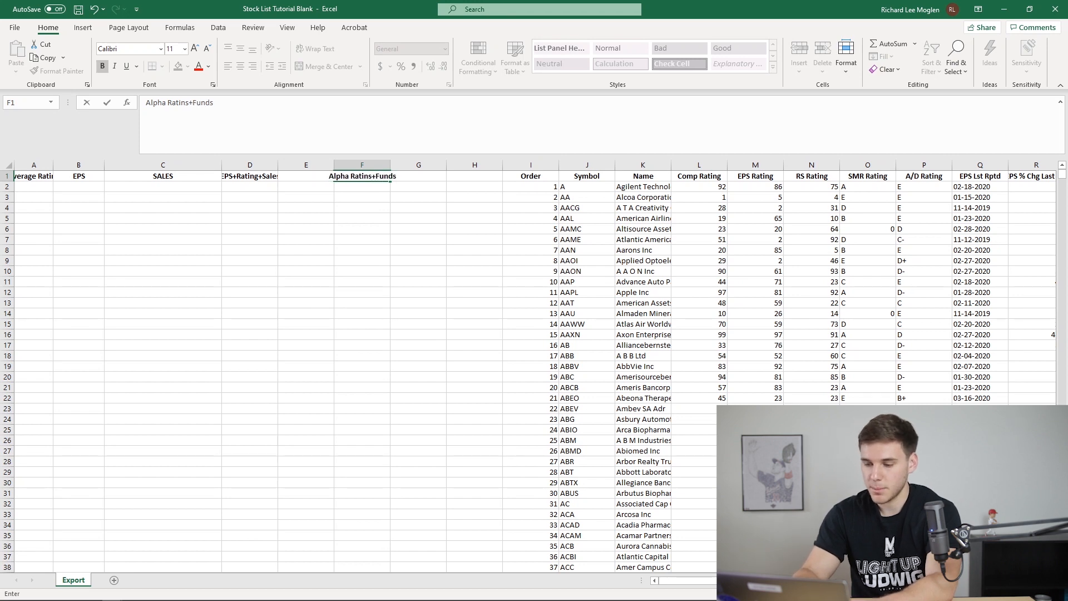
pyautogui.write('+Industry Rank')
pyautogui.click(306, 176)
pyautogui.write('Momentum')
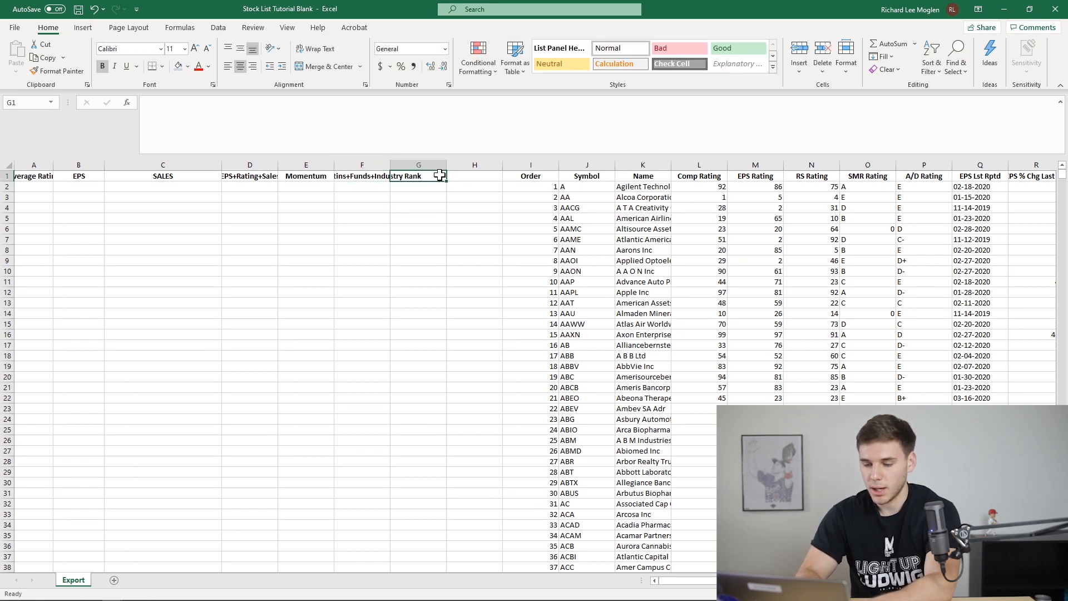
pyautogui.write('ROE+Margins')
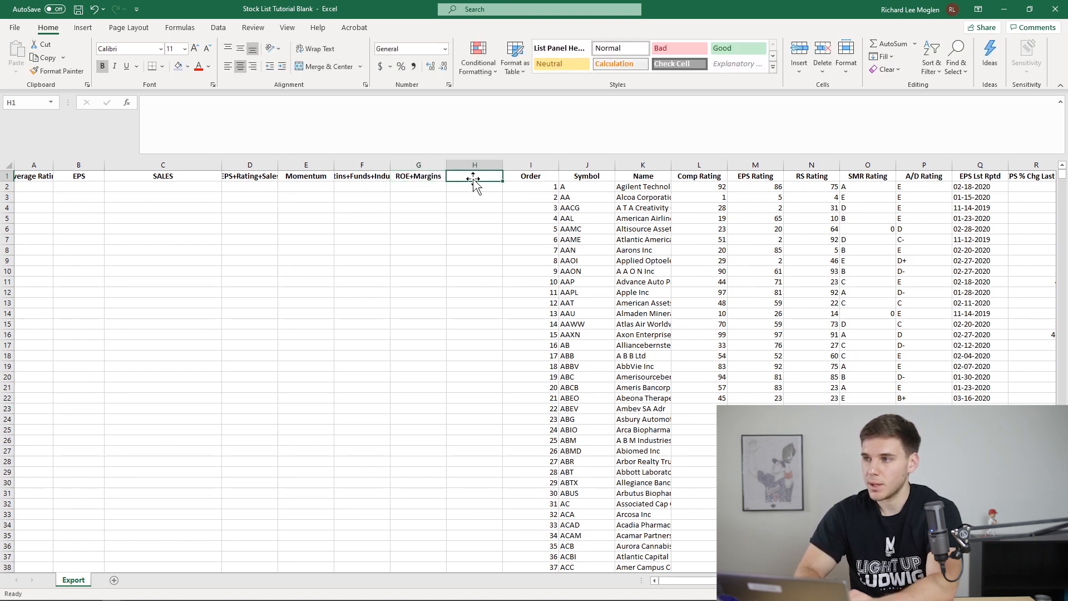
pyautogui.moveTo(460, 227)
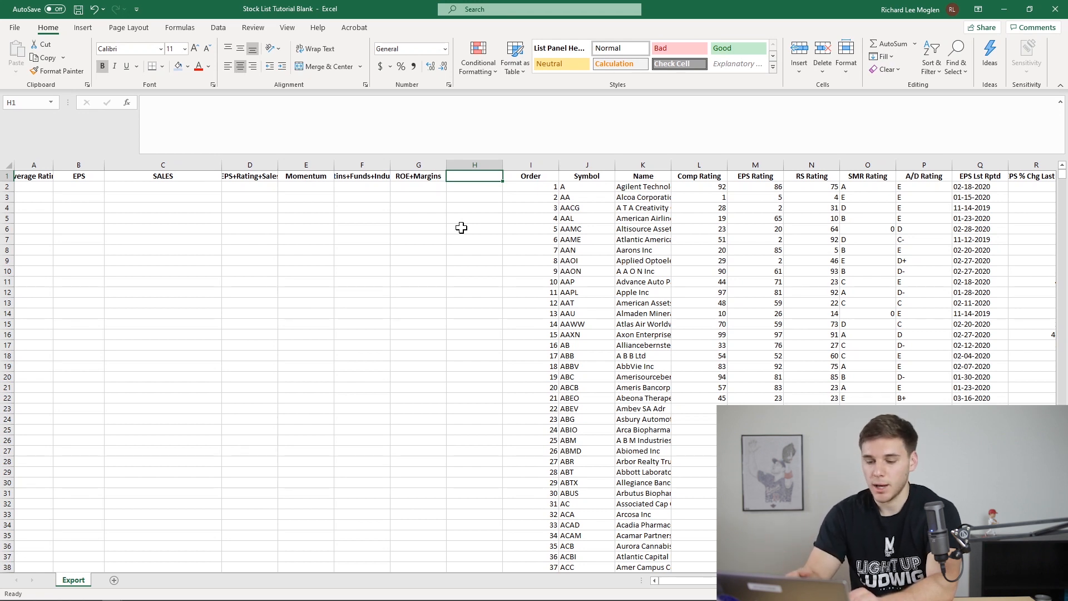
pyautogui.write('OVer')
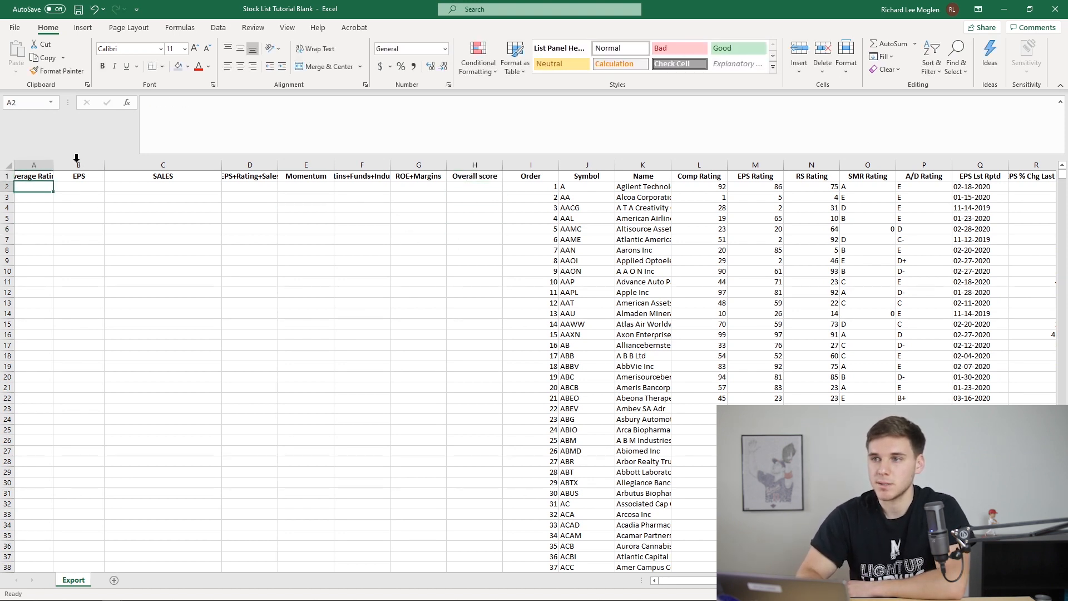
# Apply Wrap Text to the A1:H1 score headings so each name shows fully
pyautogui.click(32, 176)
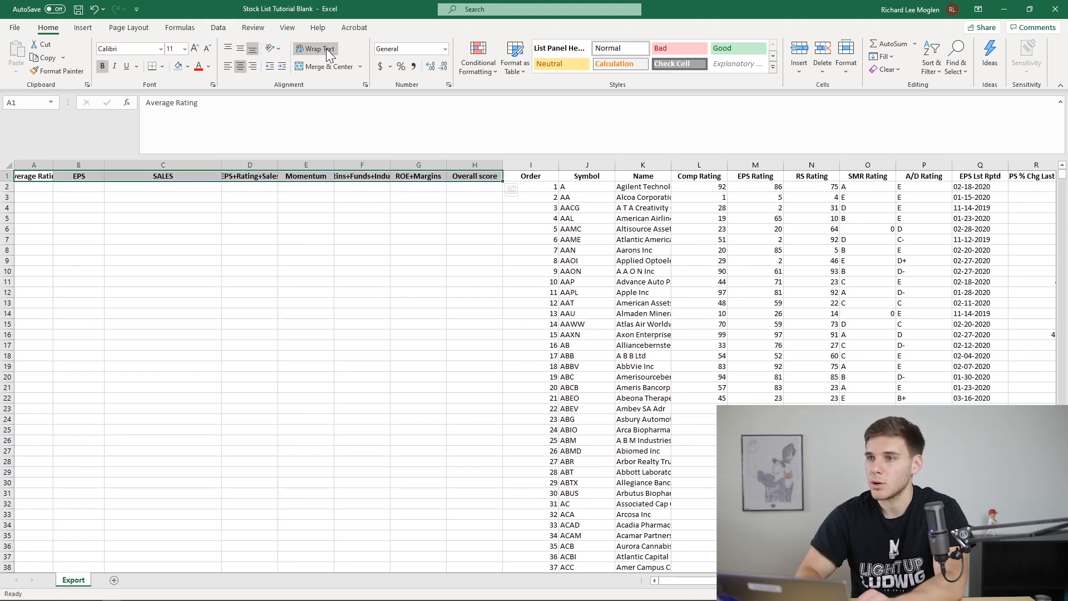
pyautogui.click(314, 47)
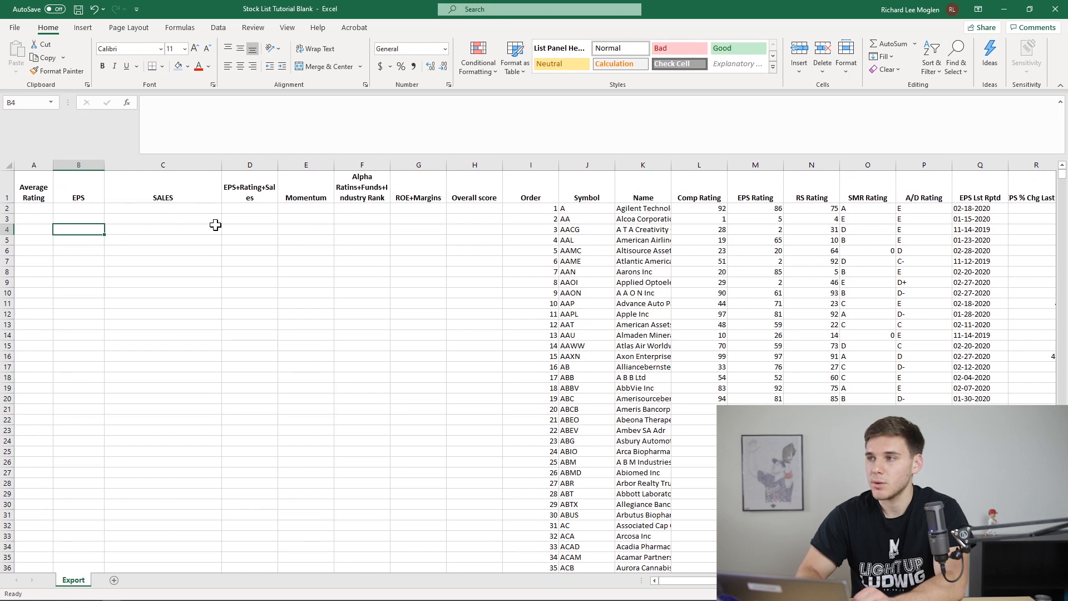
pyautogui.click(162, 250)
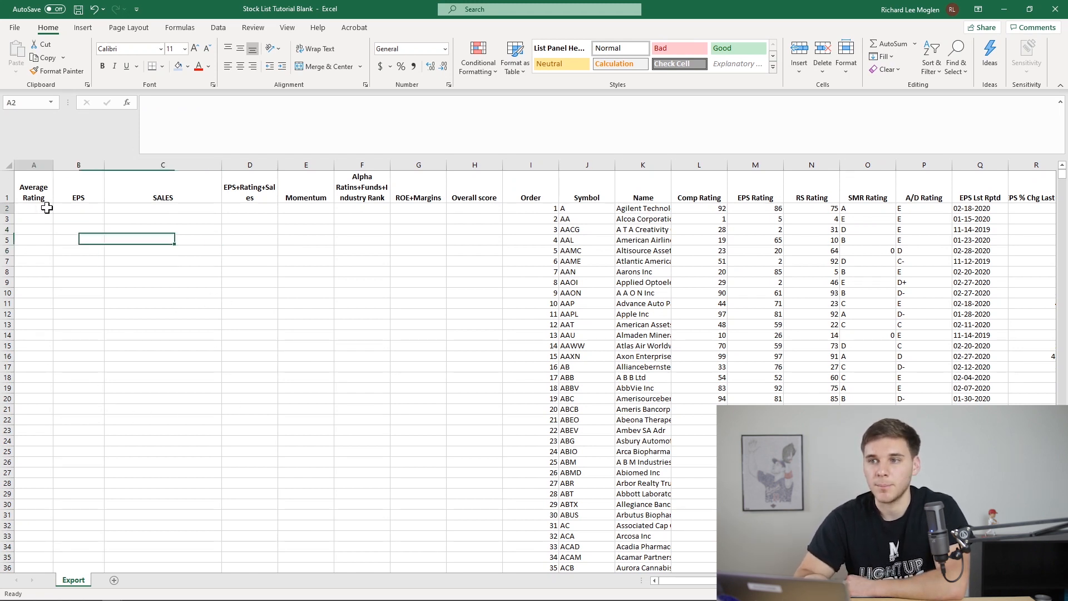
pyautogui.click(34, 208)
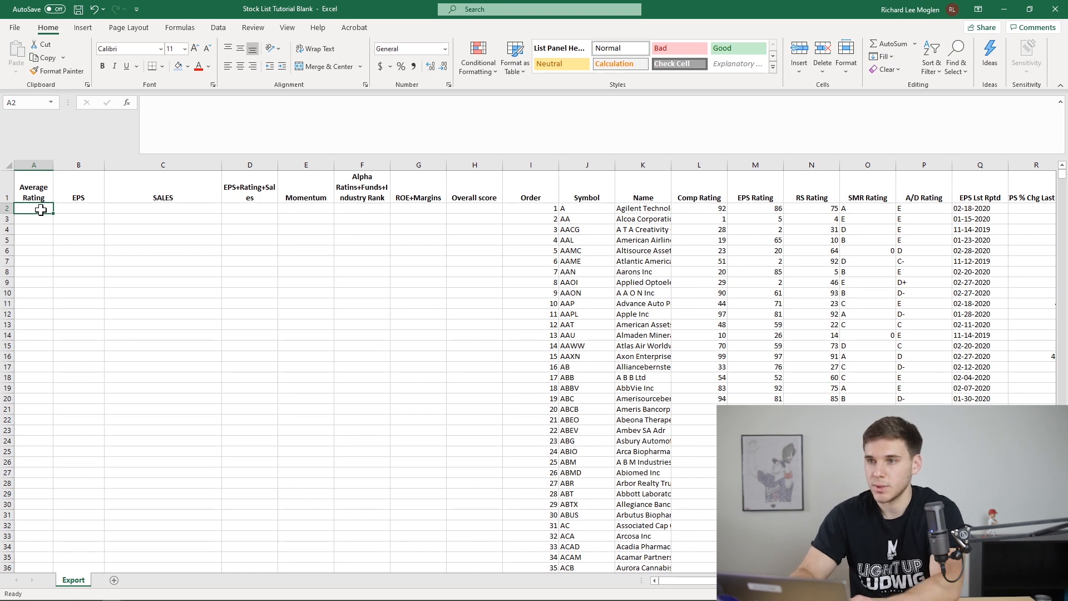
# Average the first stock's three ratings in A2 (84.33) and reference its EPS change in B2 (11)
pyautogui.write('=av')
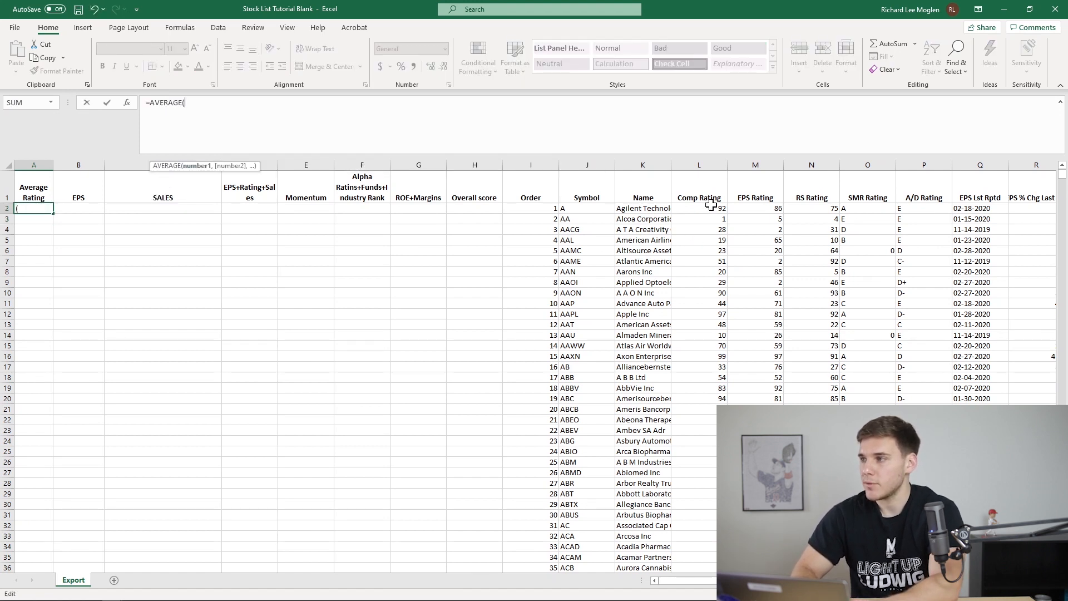
pyautogui.moveTo(698, 208); pyautogui.dragTo(811, 208)
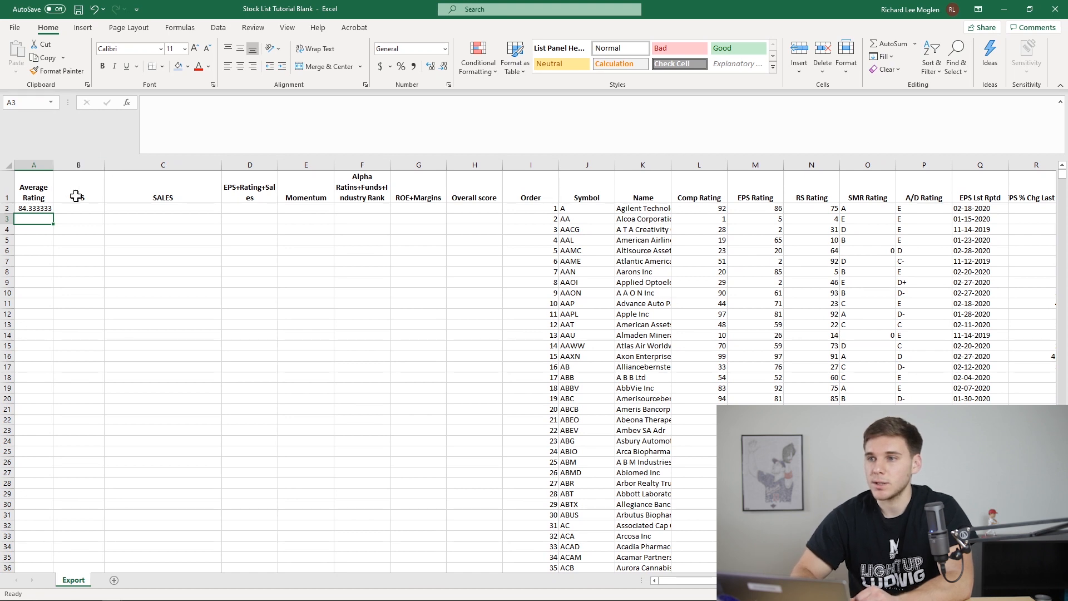
pyautogui.click(78, 208)
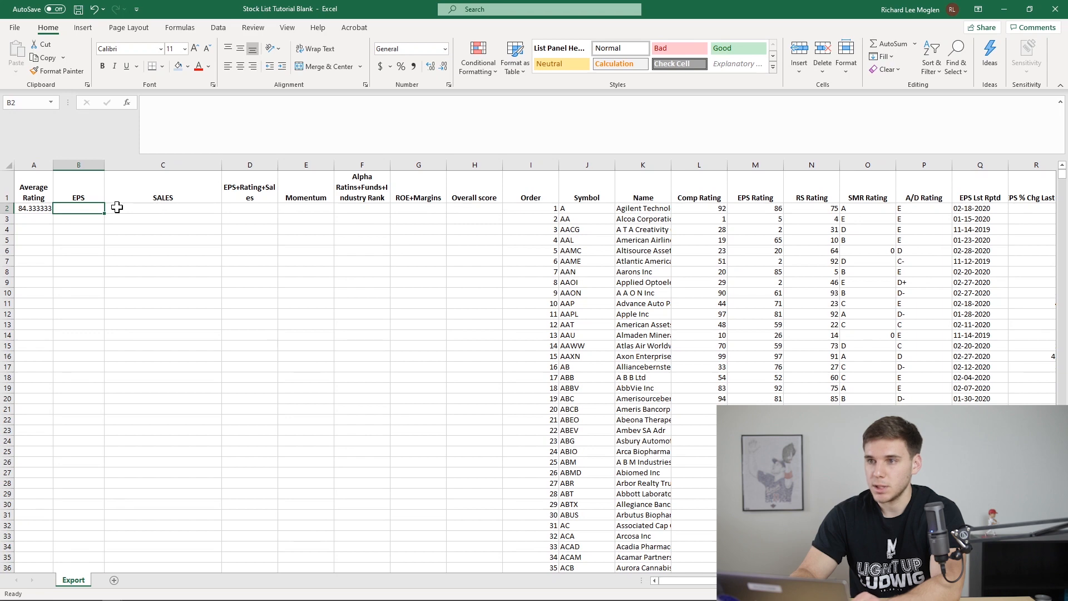
pyautogui.write('=R2+')
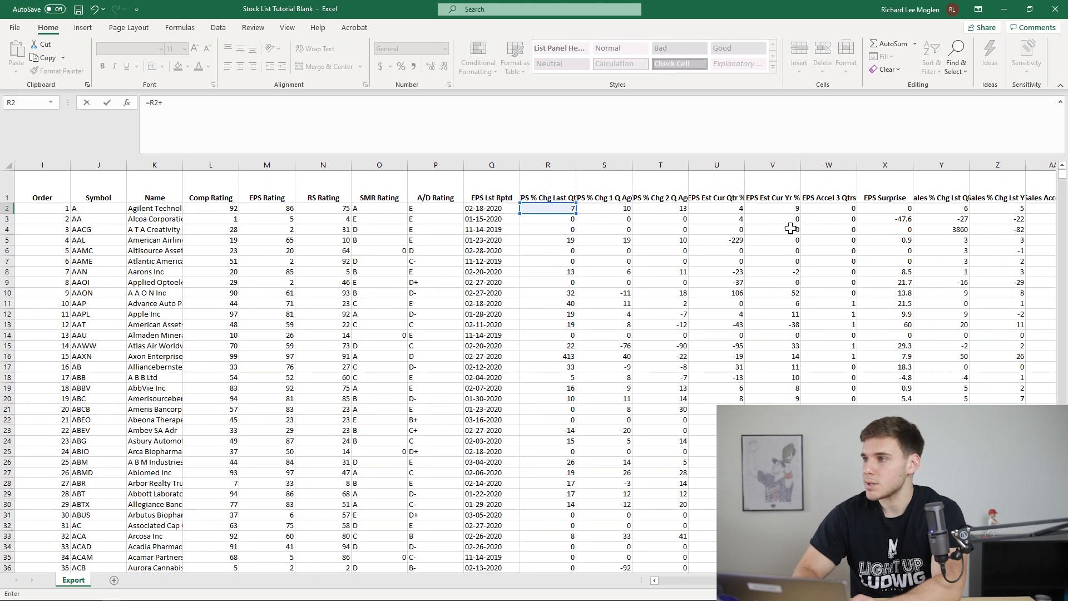
pyautogui.click(715, 208)
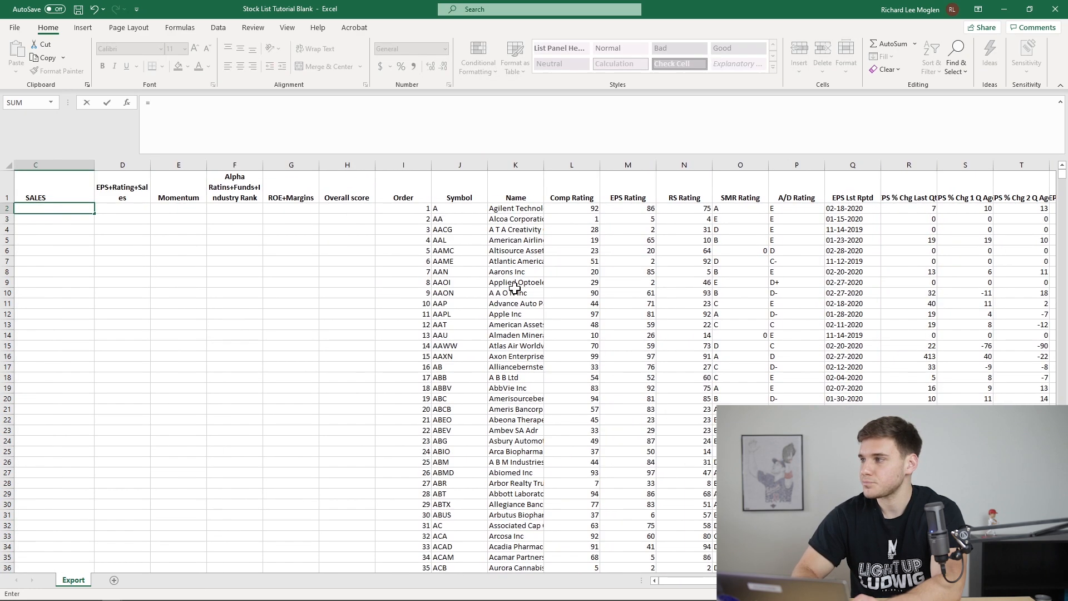
# Make C2 sum the first stock's sales changes, =Y2+AB2, giving 11.7
pyautogui.hscroll(3)
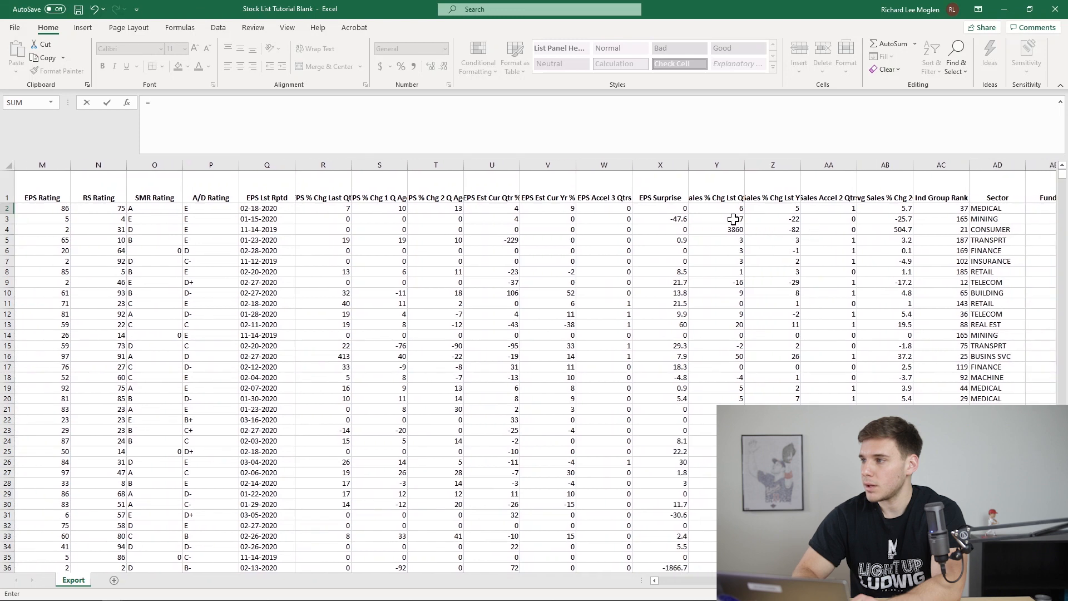
pyautogui.click(716, 208)
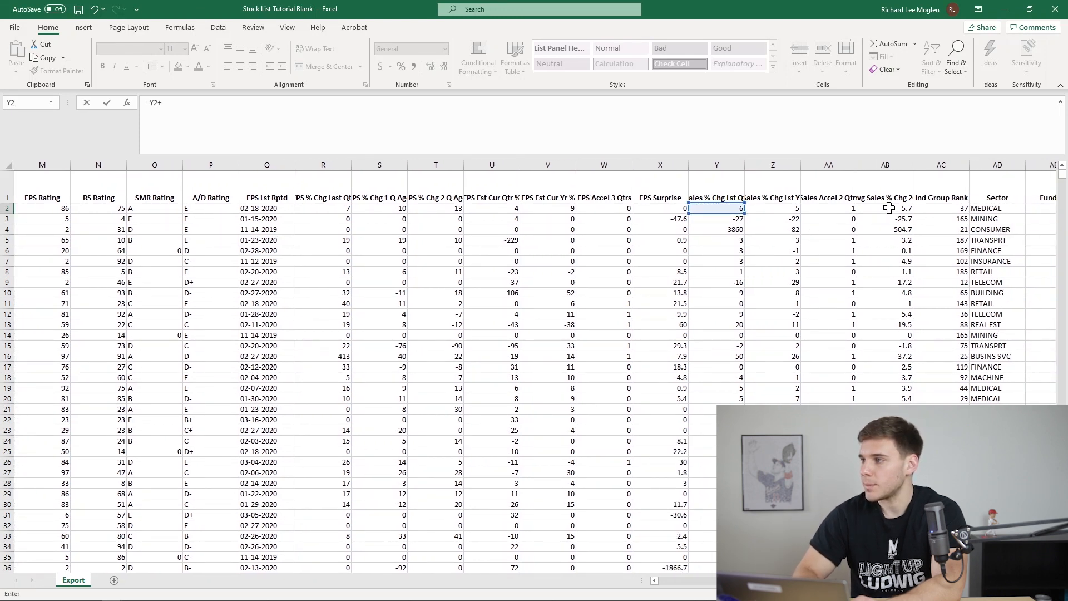
pyautogui.click(885, 208)
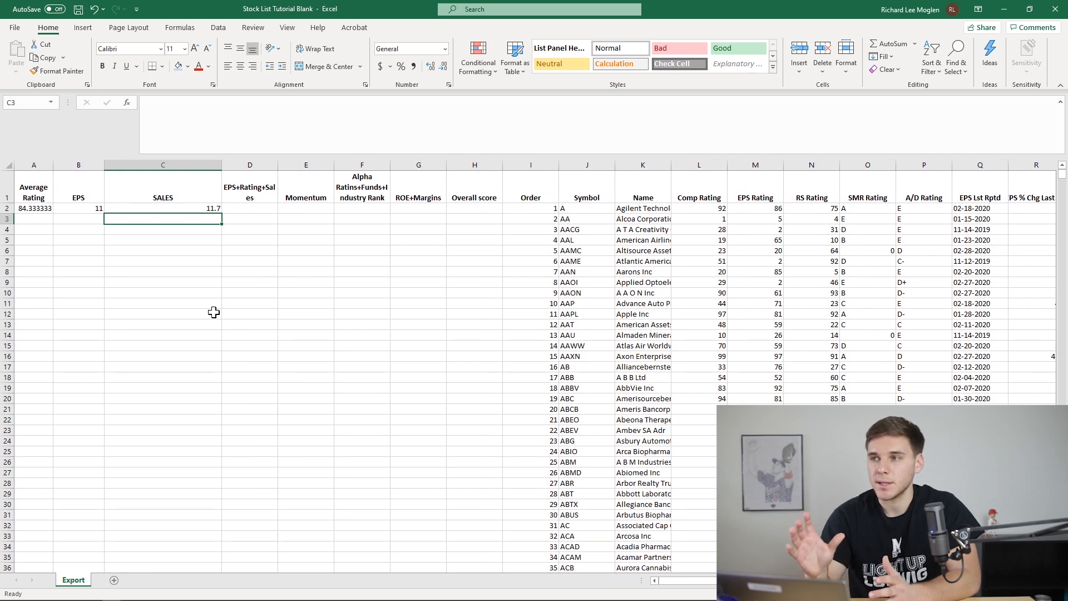
pyautogui.moveTo(448, 366)
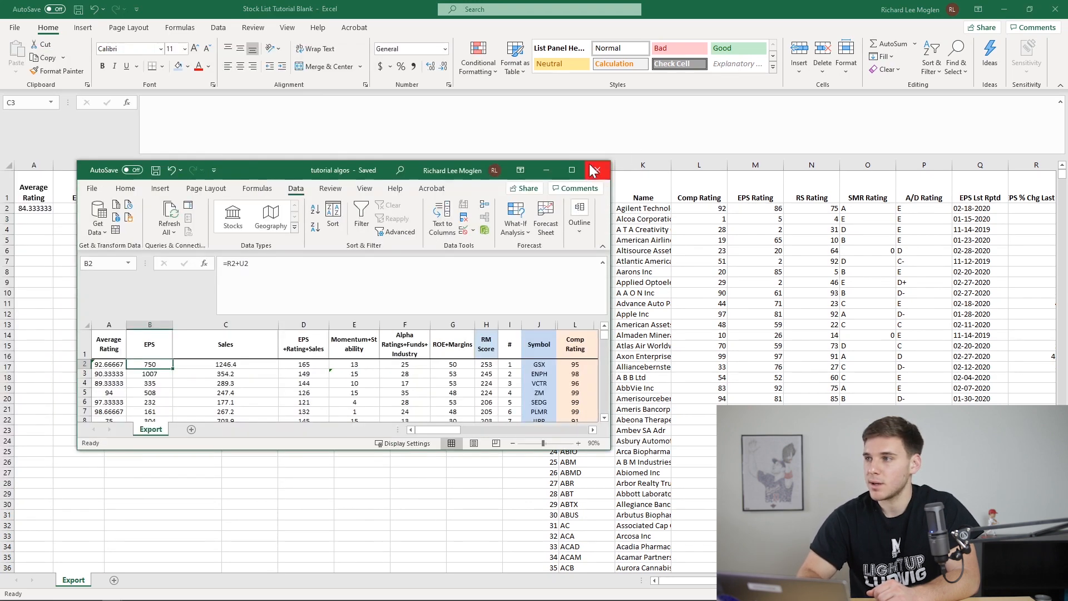
pyautogui.click(594, 169)
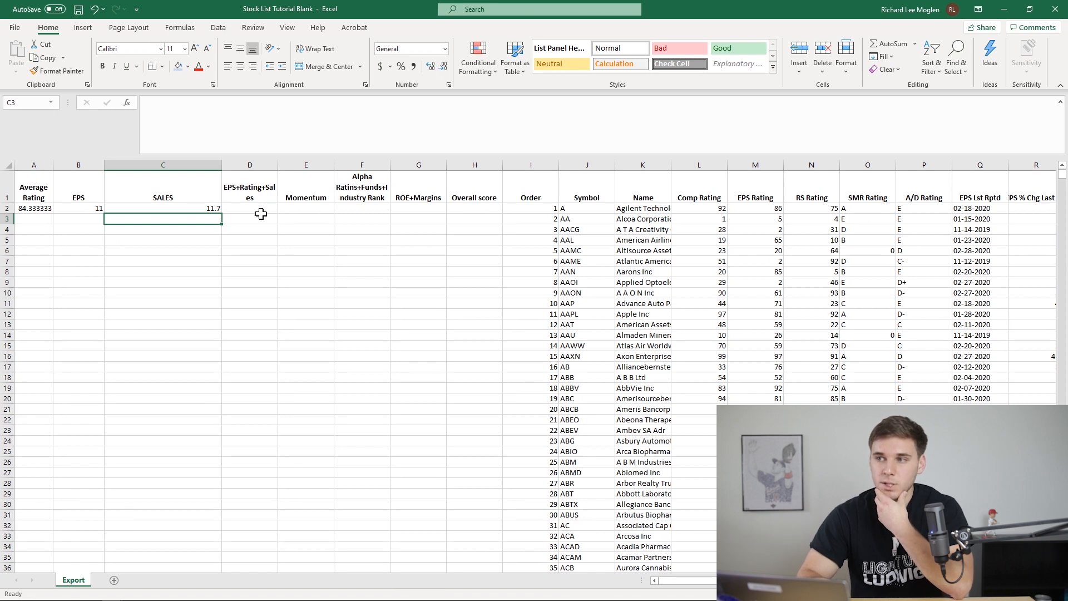
pyautogui.click(249, 208)
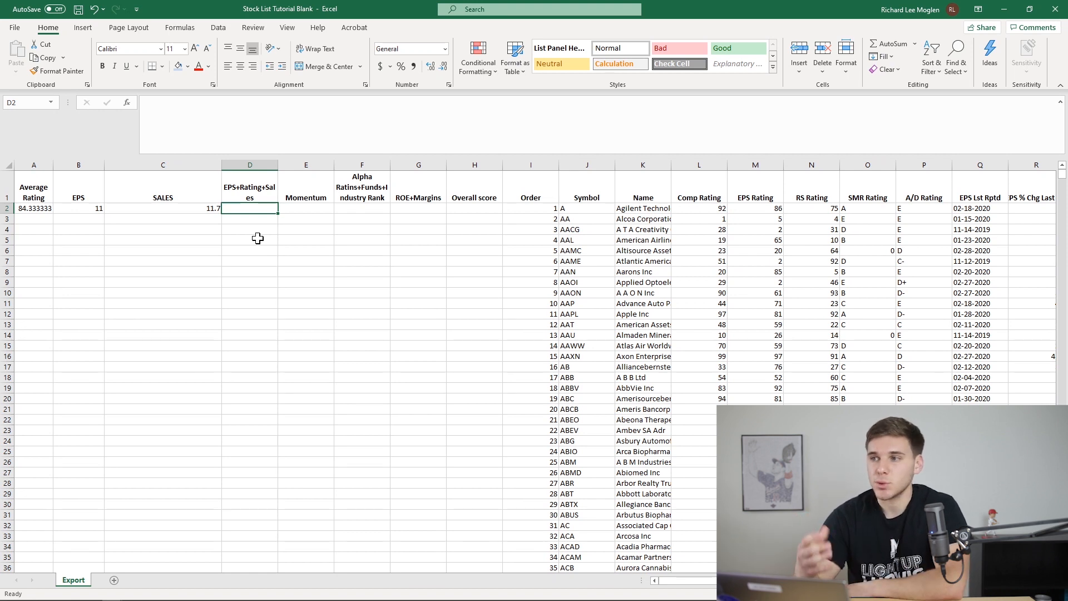
pyautogui.moveTo(463, 273)
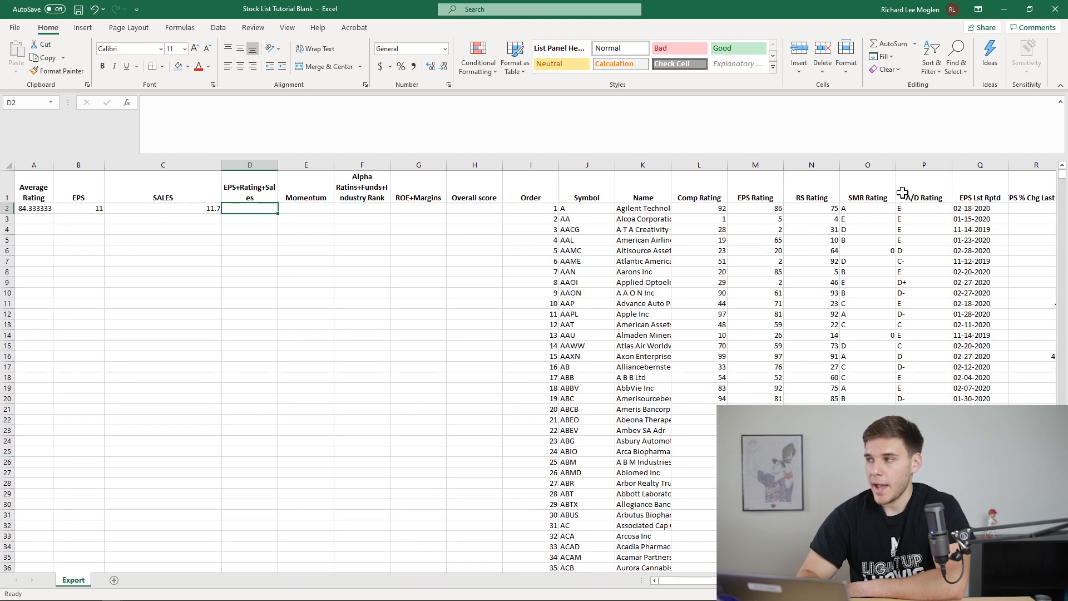
pyautogui.hscroll(3)
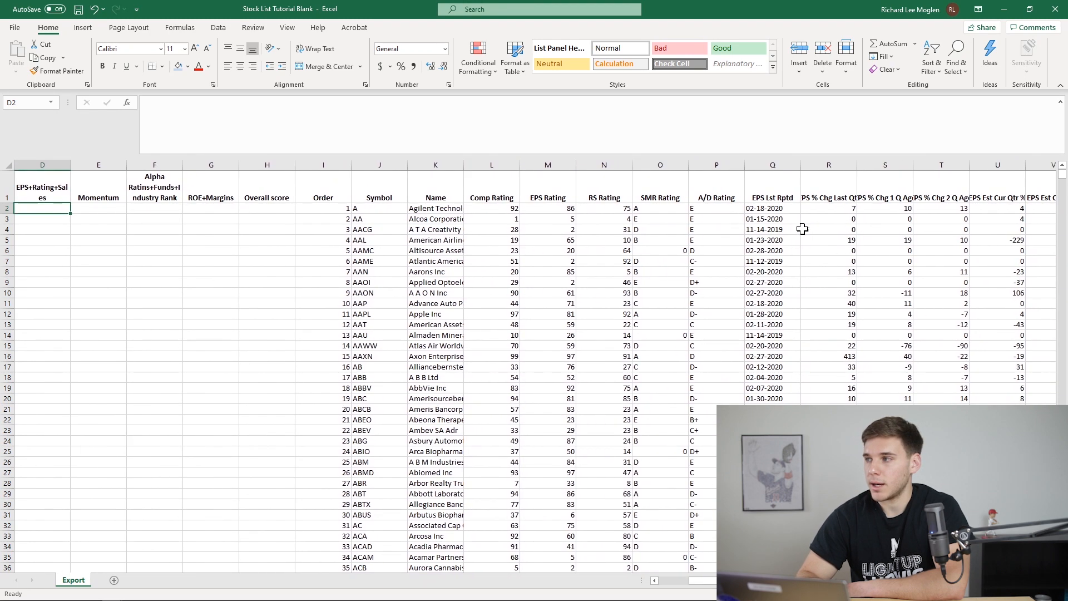
pyautogui.hscroll(-3)
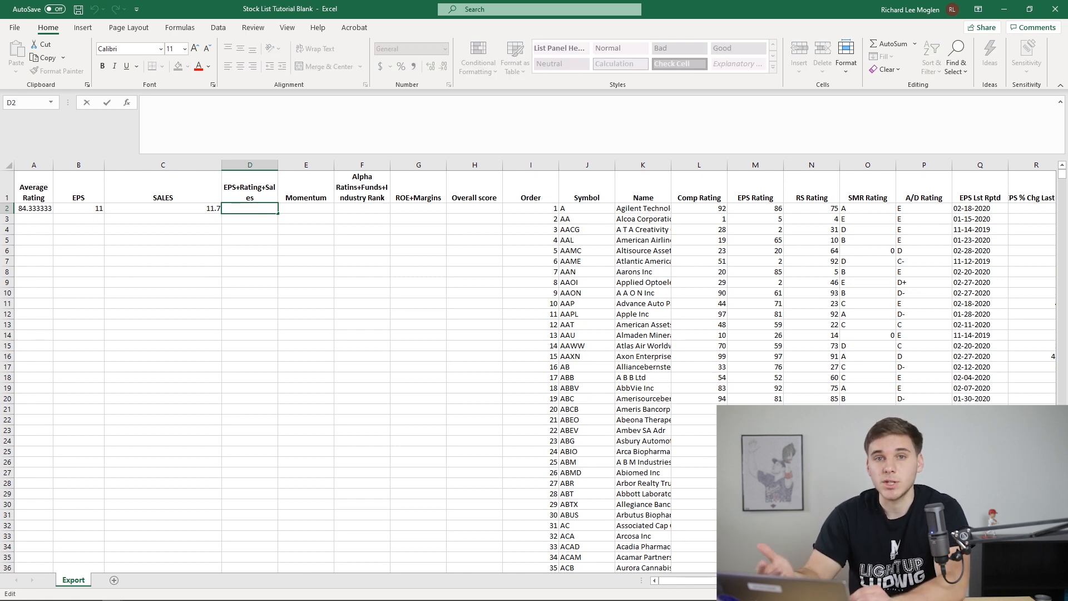
# Enter =IF(R2>0,3,0)+IF(R2>30,3,0) in D2, scoring the first stock 3
pyautogui.write('=')
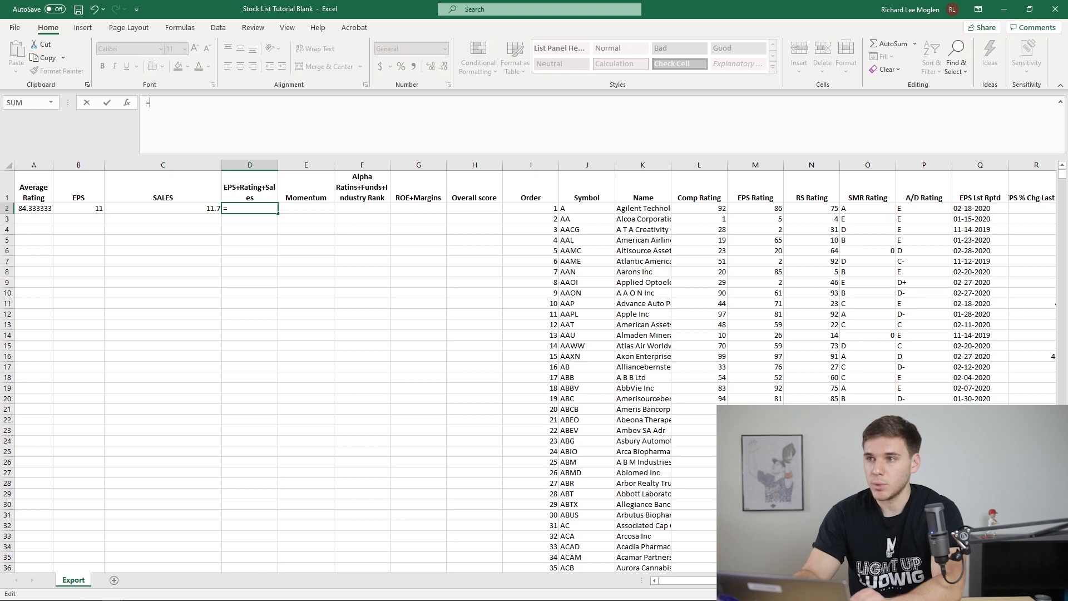
pyautogui.write('IF(')
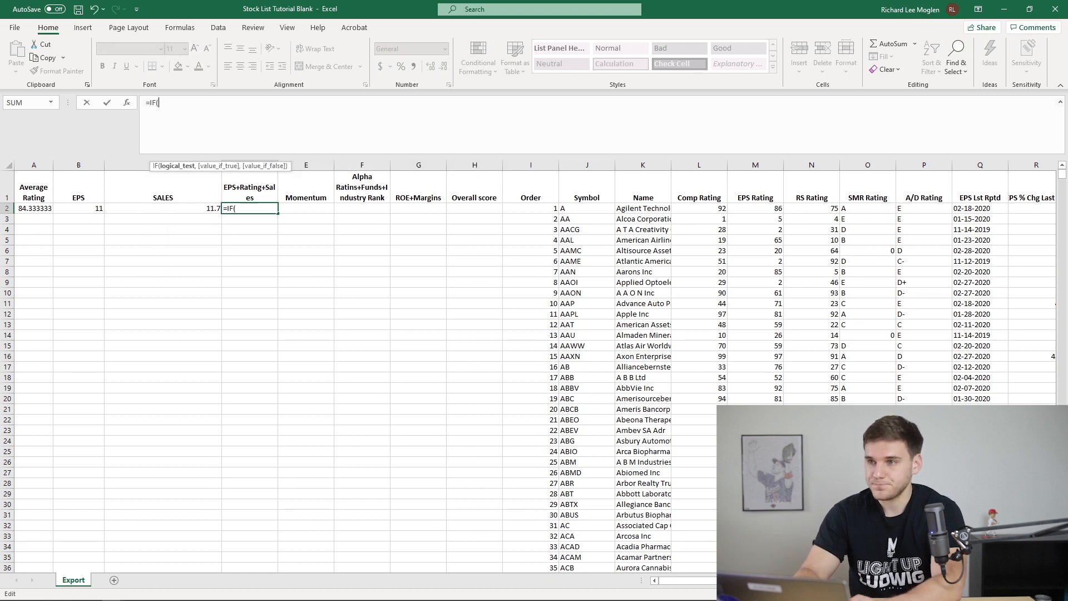
pyautogui.hscroll(3)
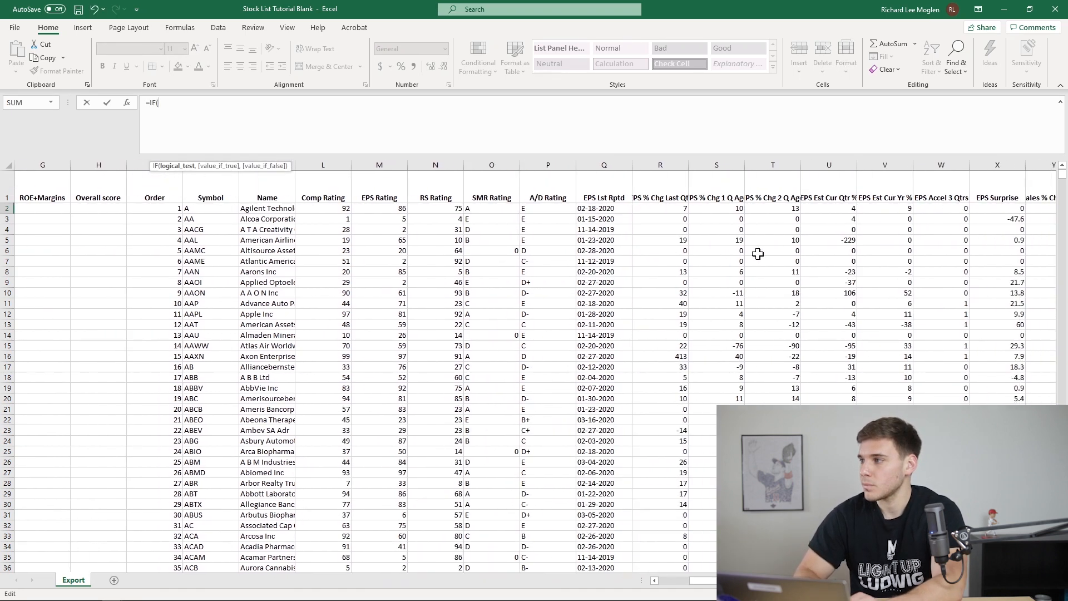
pyautogui.hscroll(3)
pyautogui.write('R2>')
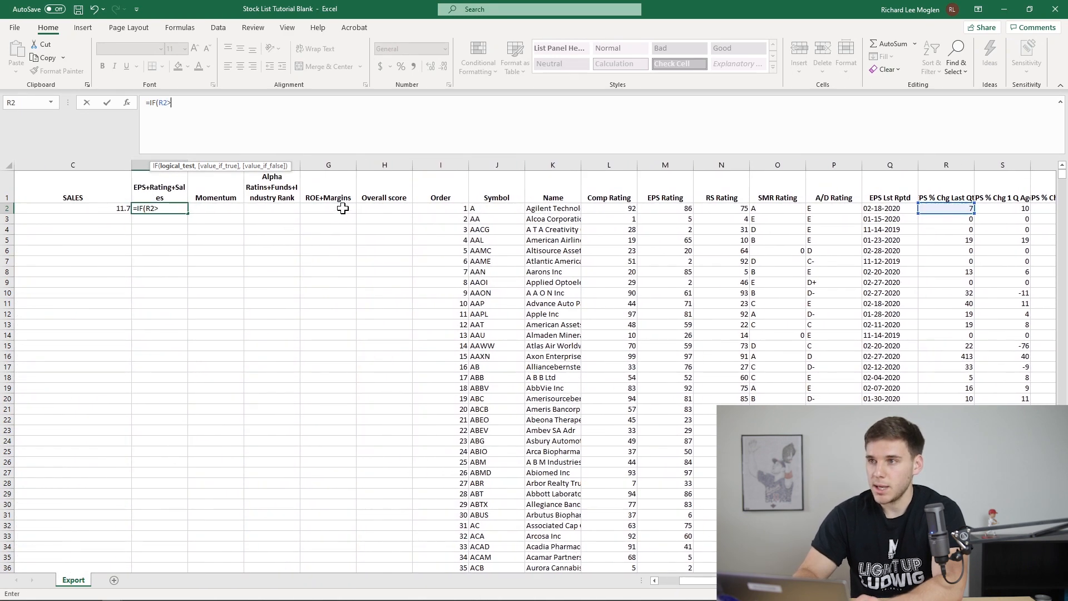
pyautogui.write('0')
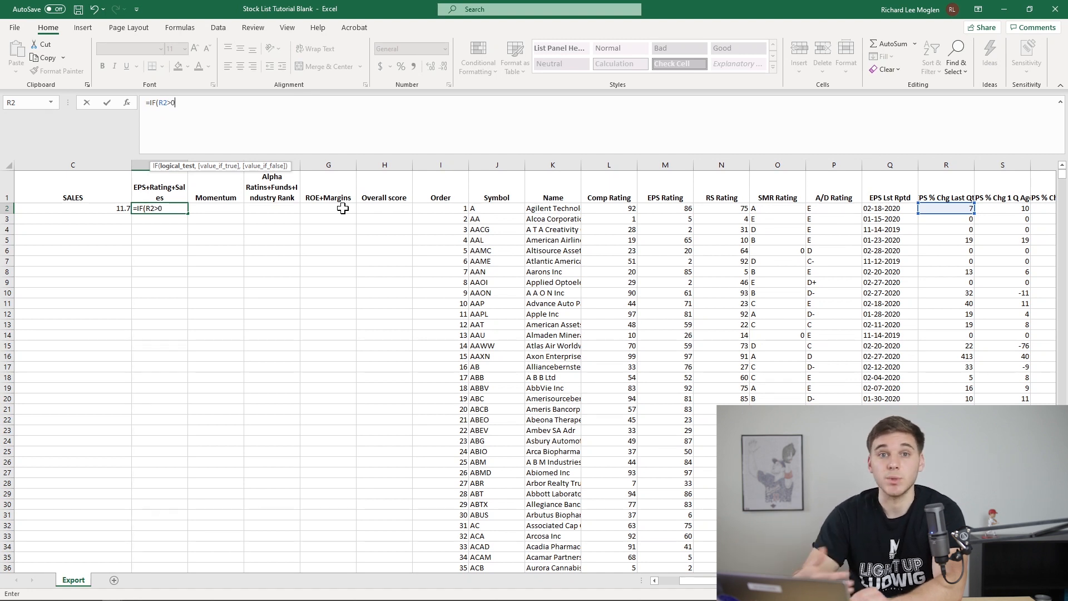
pyautogui.write(',3')
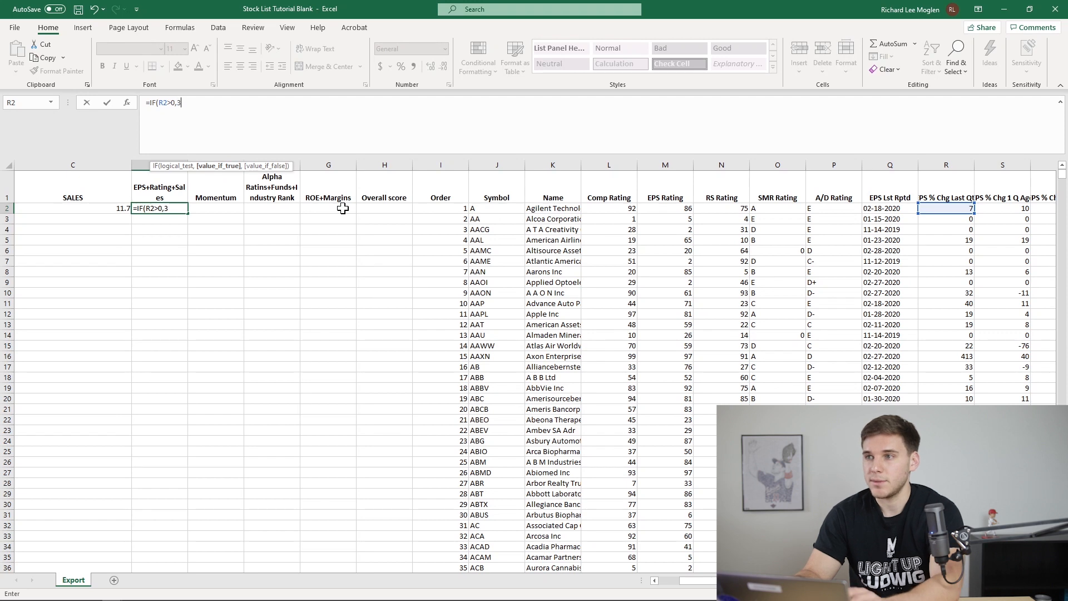
pyautogui.write(',)')
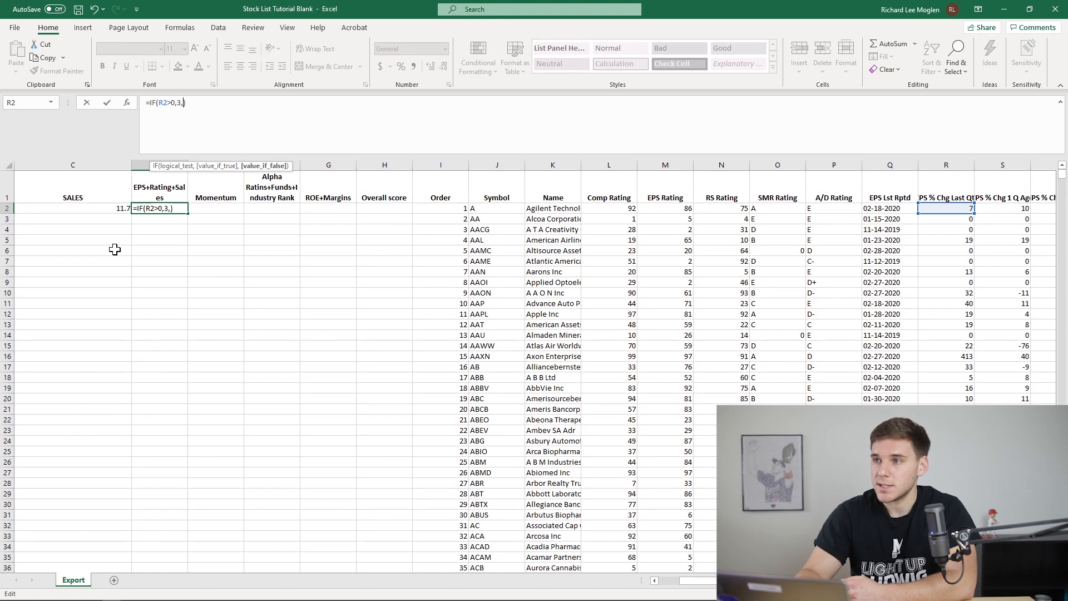
pyautogui.write('0')
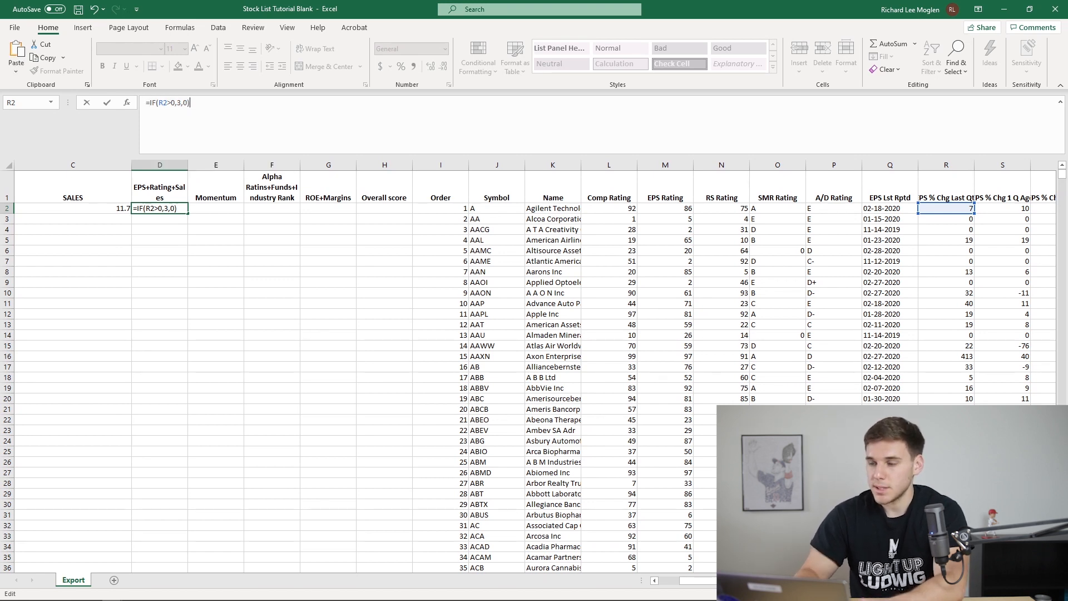
pyautogui.write('+IF(R2>0,3,0)')
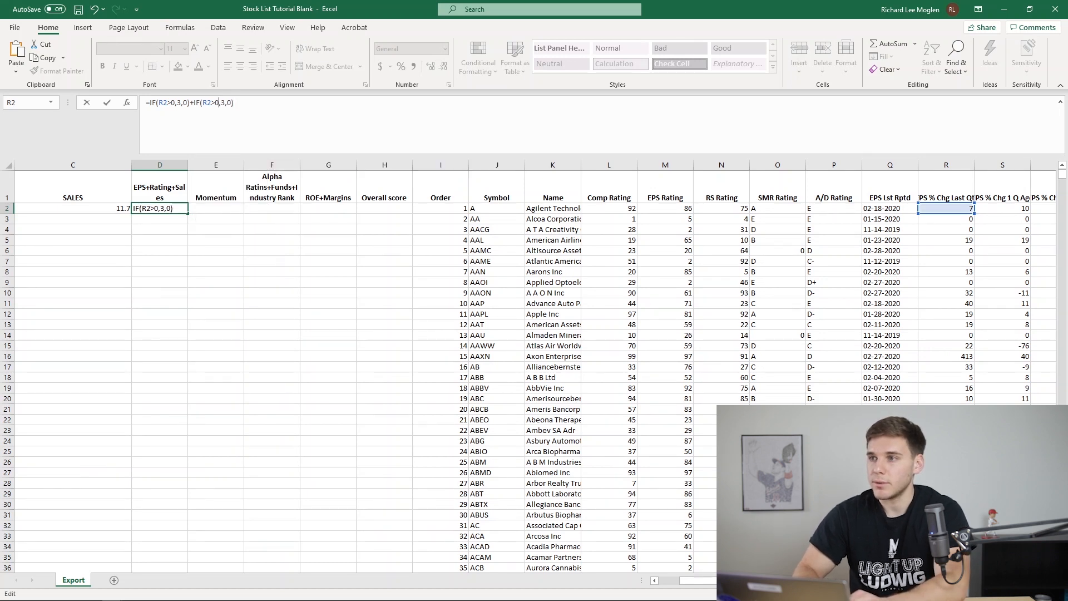
pyautogui.write('0')
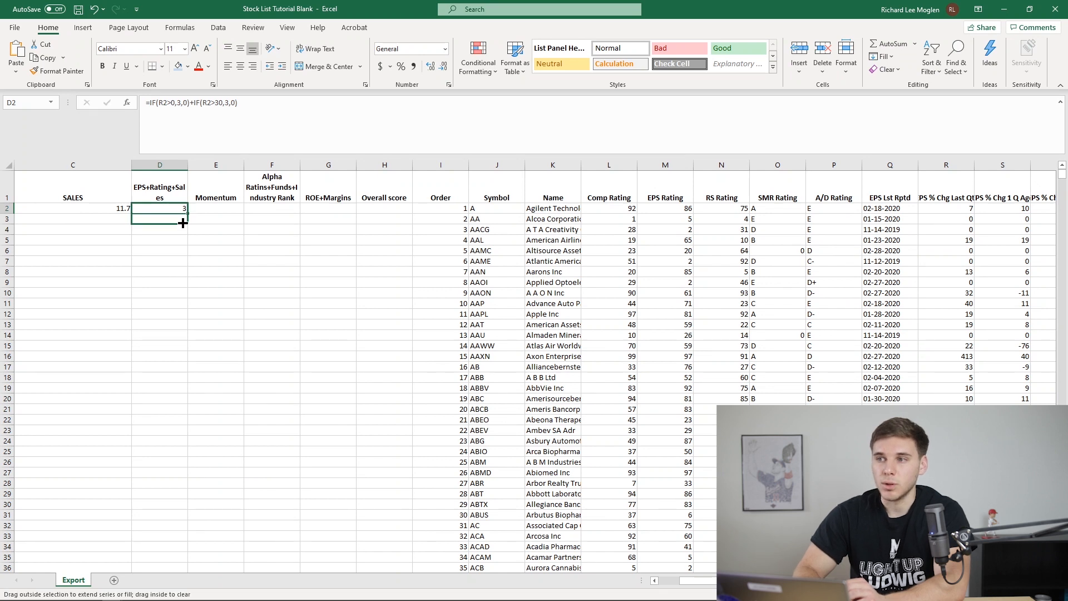
# Fill the D2 scoring formula down to D18, then bring up the tutorial algos workbook
pyautogui.moveTo(180, 214); pyautogui.dragTo(180, 377)
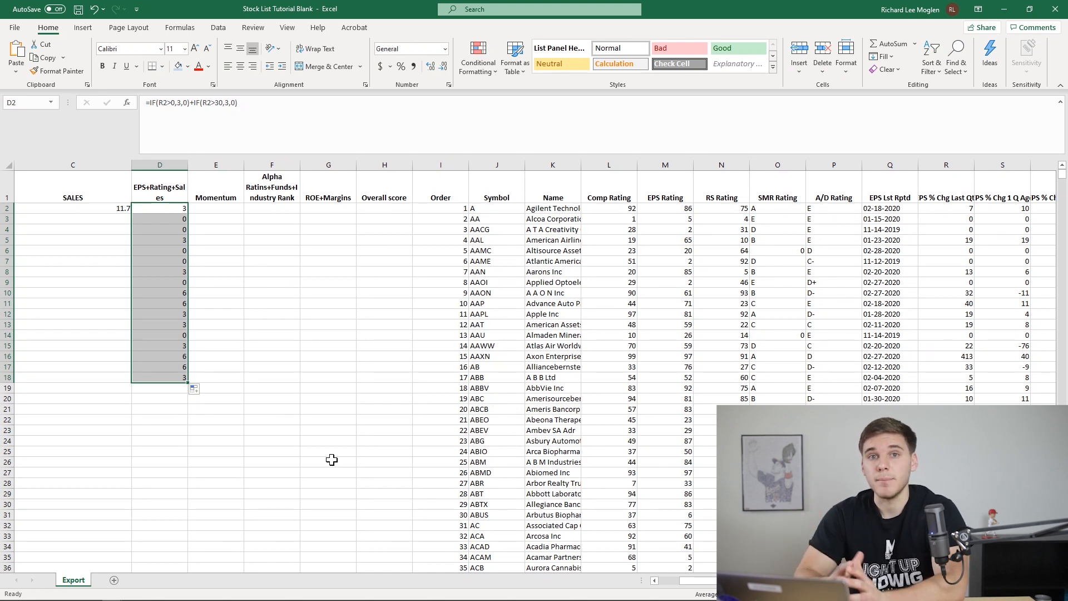
pyautogui.click(159, 208)
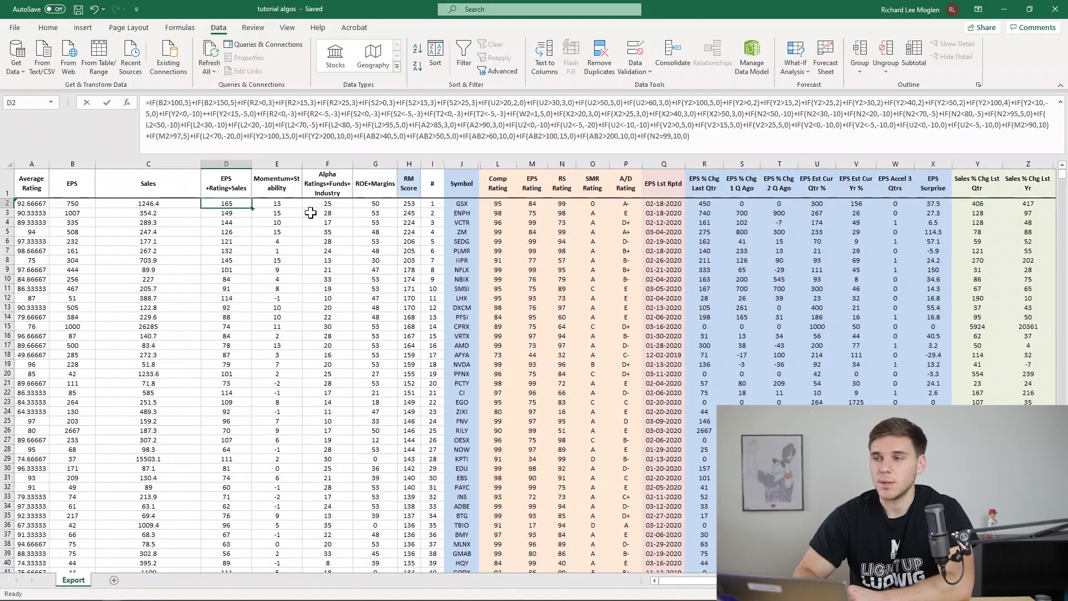
# Return to the Stock List Tutorial Blank sheet showing the D column scores of 0, 3 and 6
pyautogui.hscroll(3)
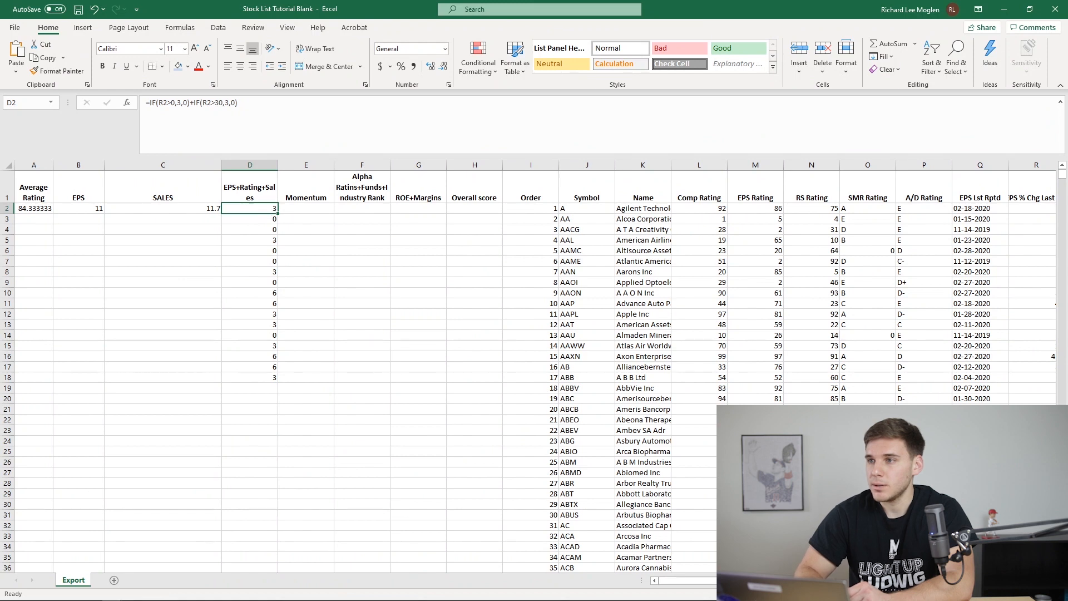
# Extend D2's formula with a Comp Rating term +IF(L2>85,15,0)
pyautogui.doubleClick(249, 208)
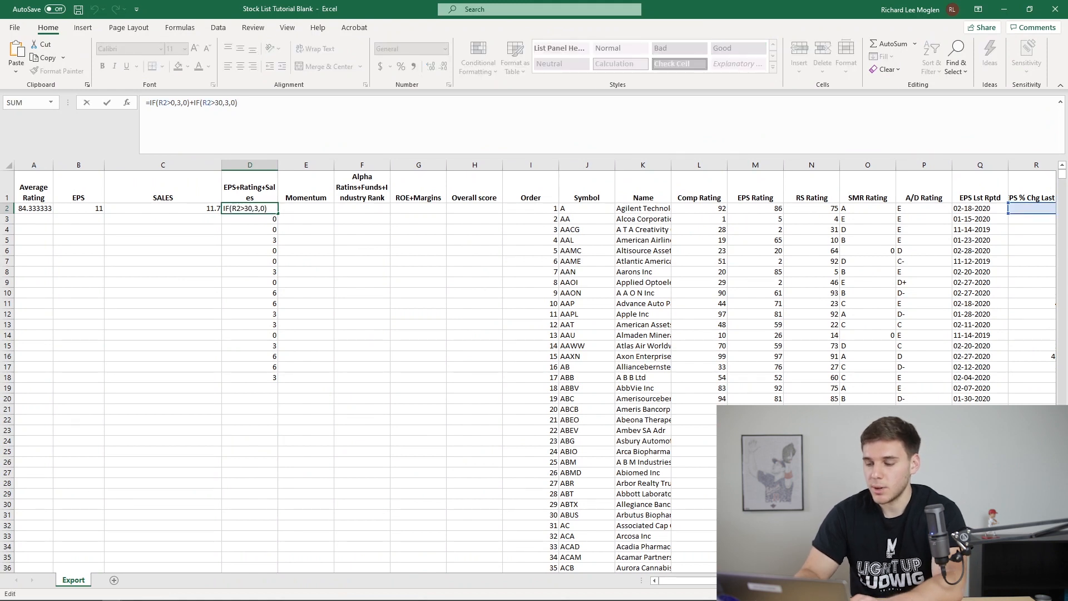
pyautogui.moveTo(432, 232)
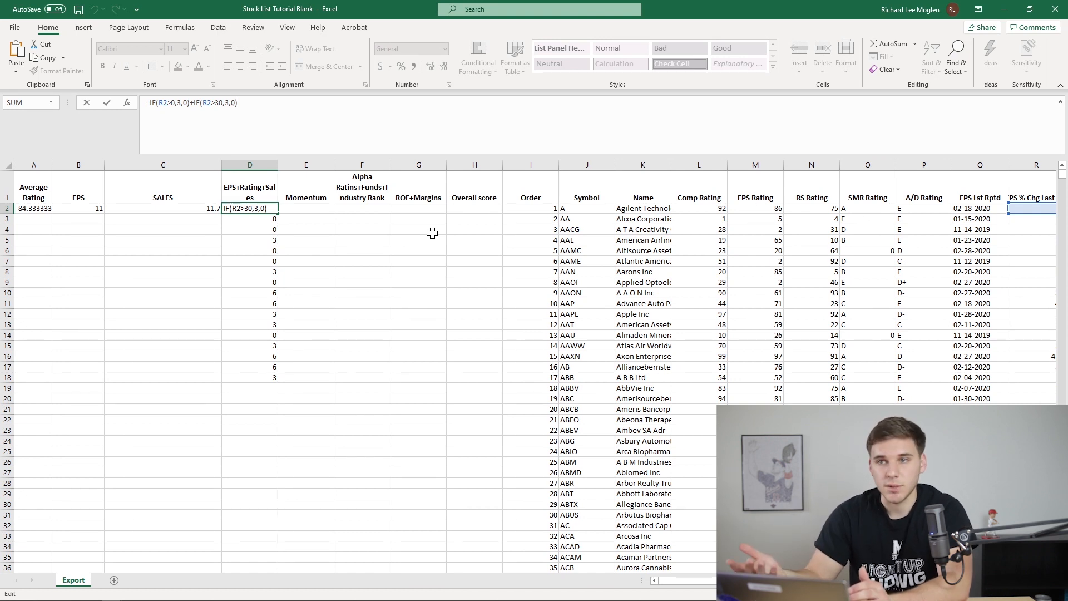
pyautogui.write('+')
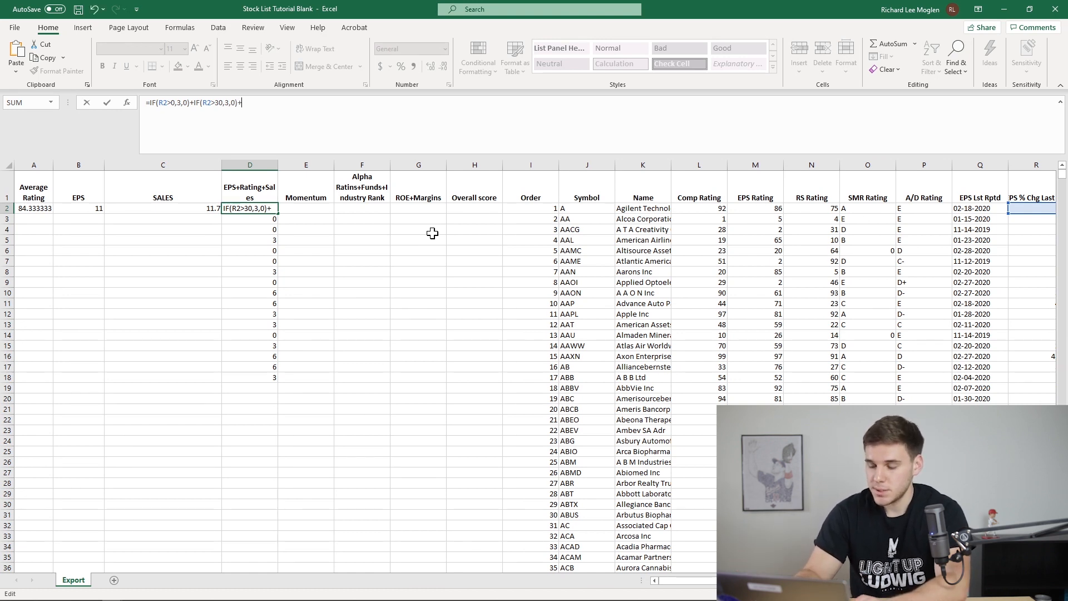
pyautogui.write('IF(')
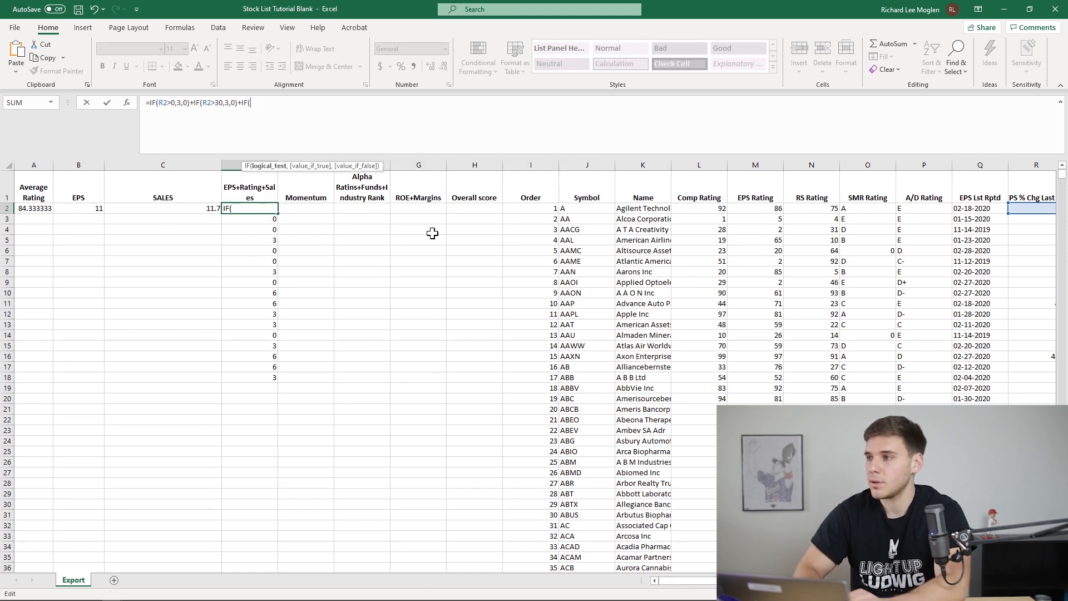
pyautogui.click(699, 208)
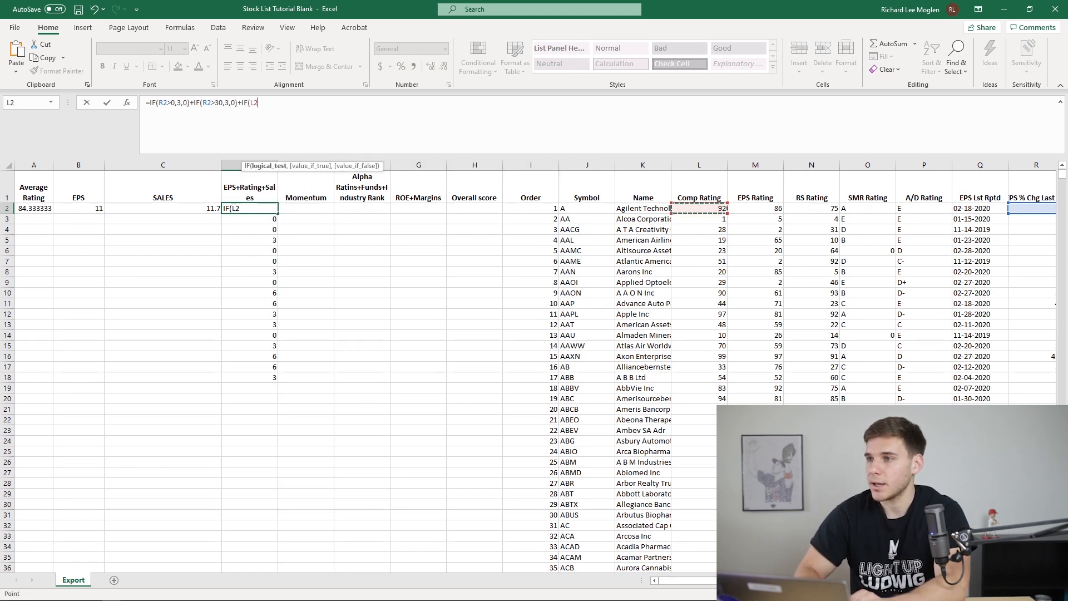
pyautogui.write('>')
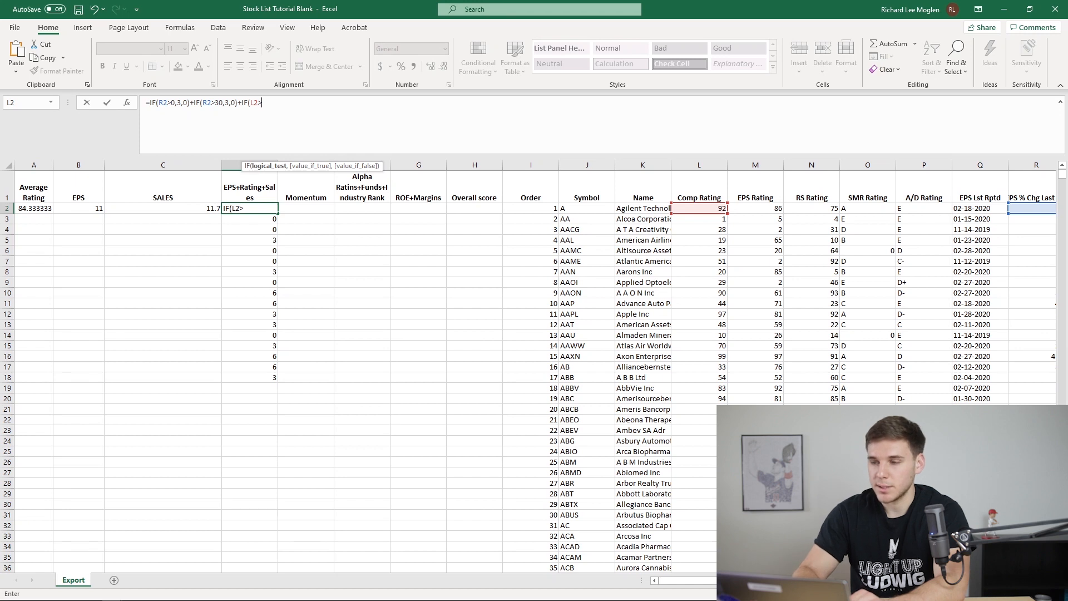
pyautogui.write('85')
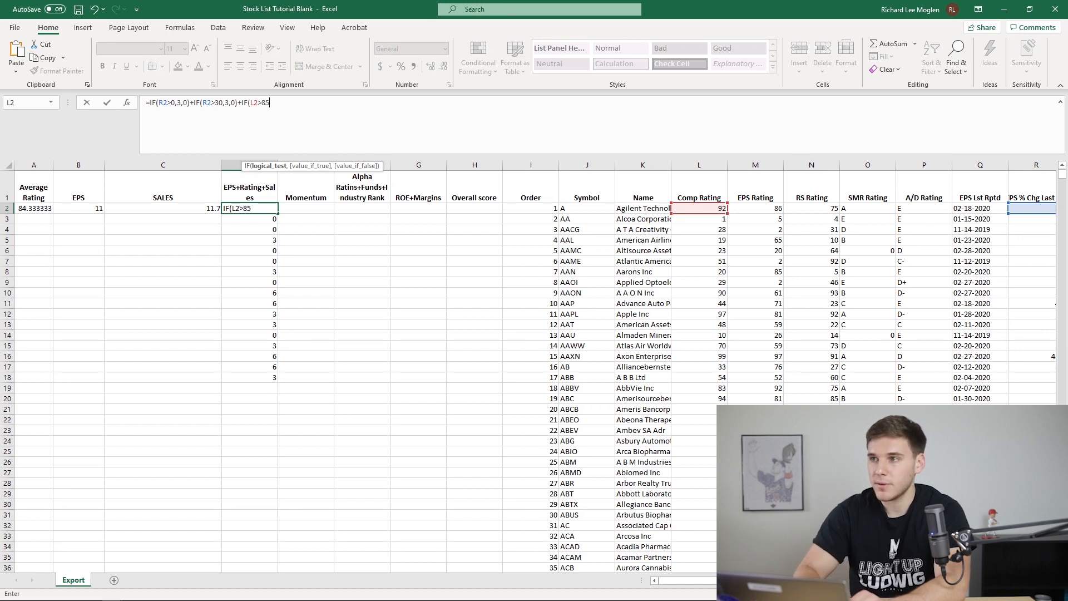
pyautogui.write(',15')
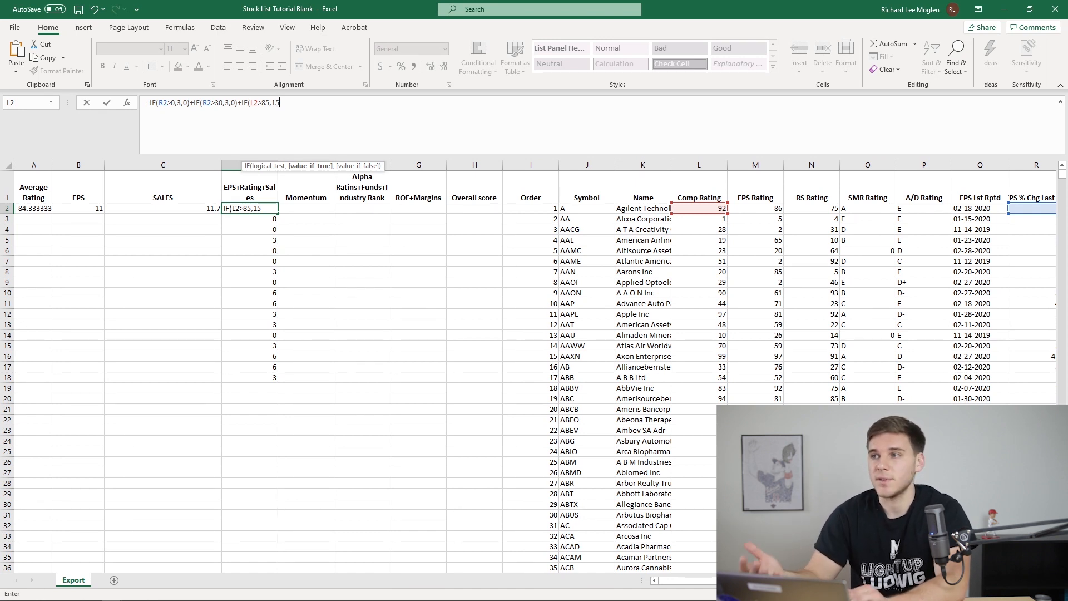
pyautogui.write(',0')
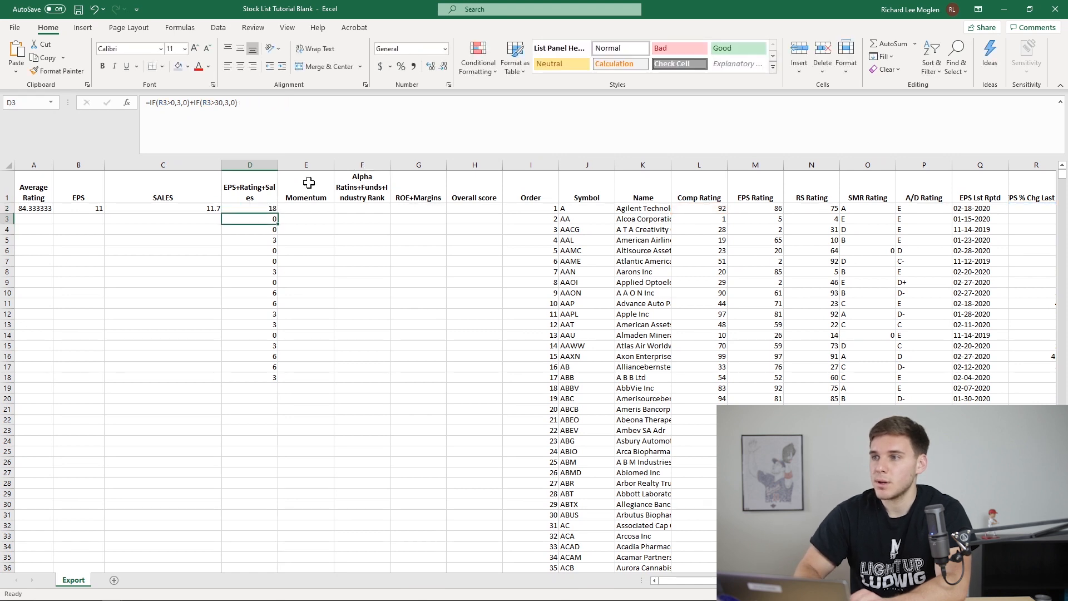
# Add +IF(L2<50,-25,0) and RS Rating terms for N2 (>85 +15, <50 −25, >95 +15) and enter it
pyautogui.write('+IF(L2>85,15,0)')
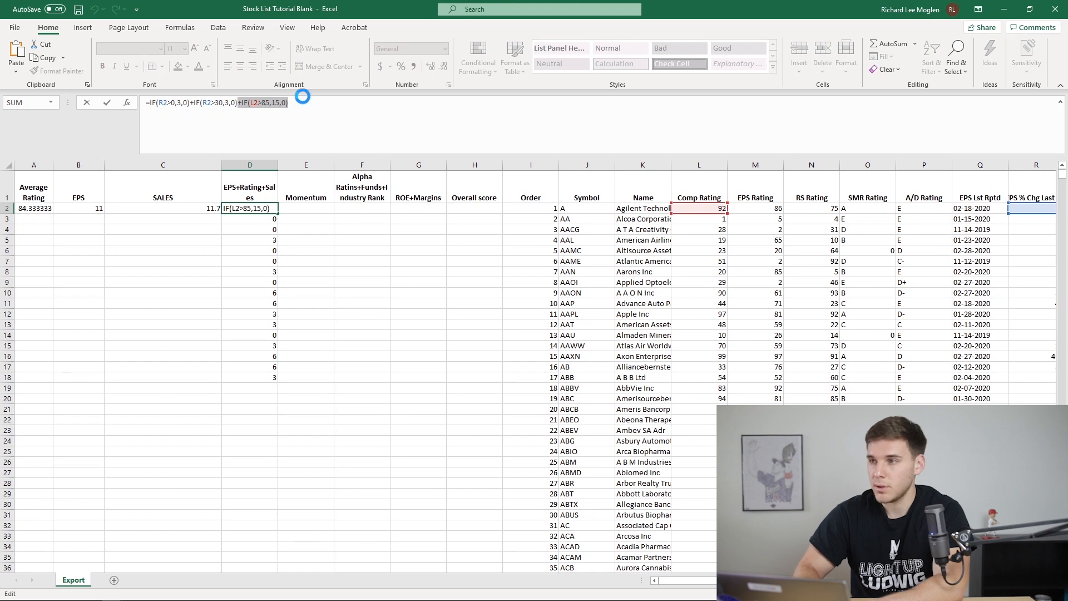
pyautogui.write('+IF(L2>85,15,0)')
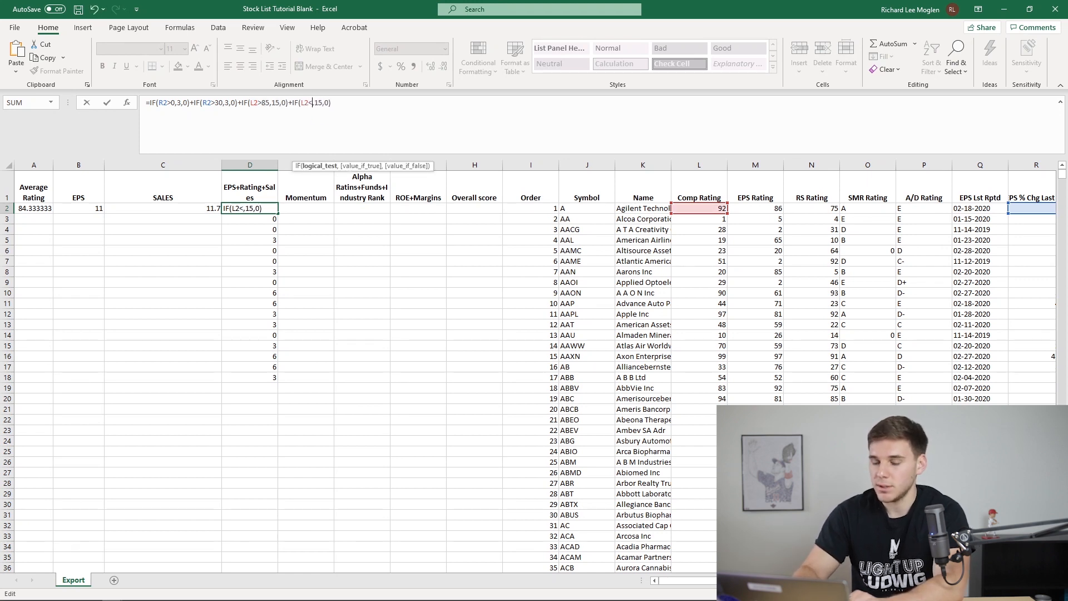
pyautogui.write('50,-25,0)')
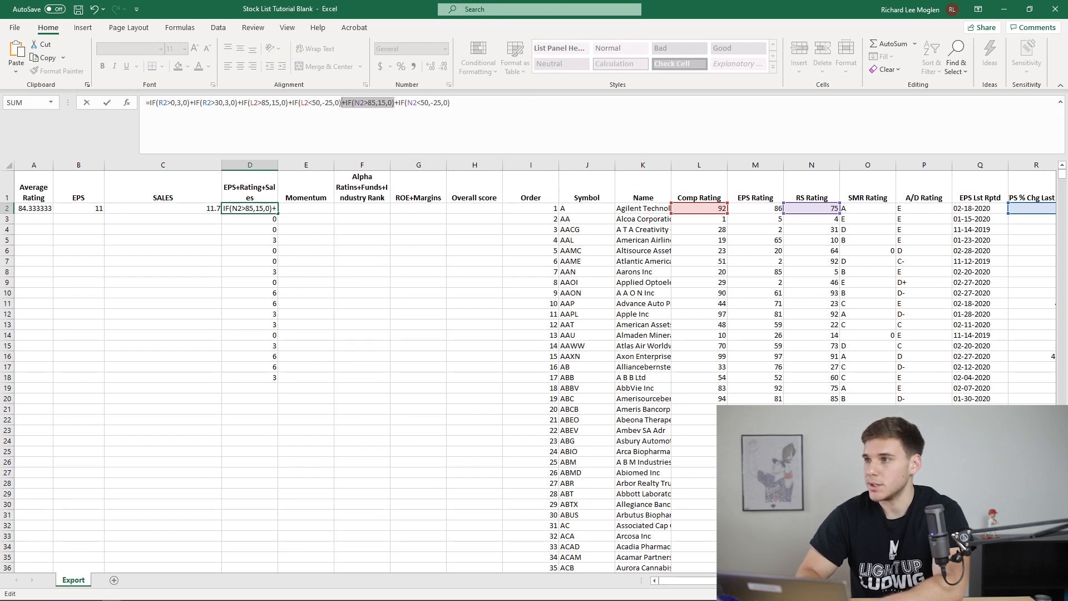
pyautogui.write('+IF(N2>85,15,0)')
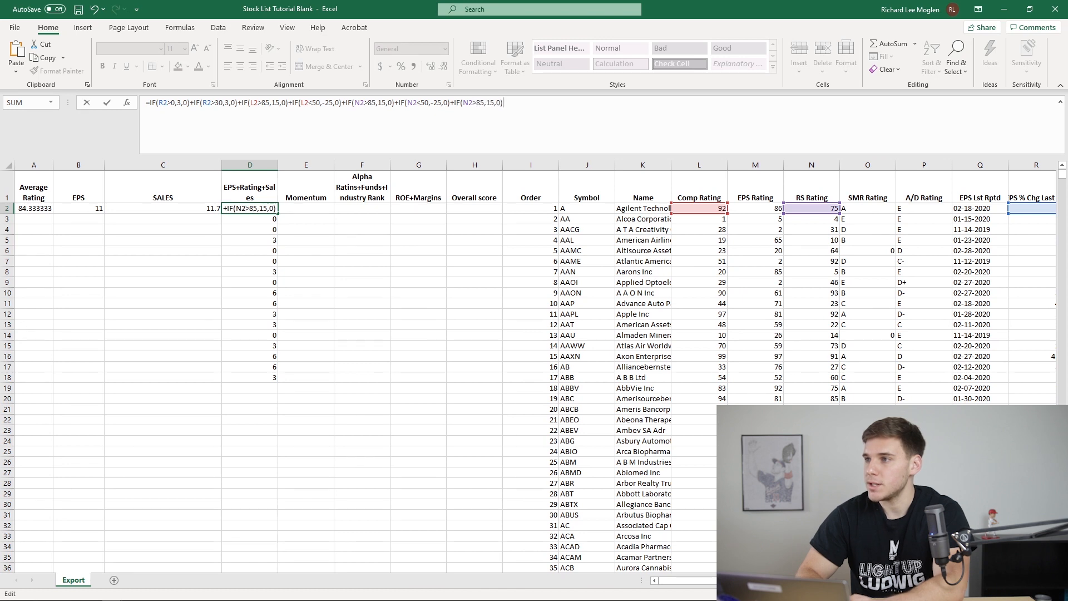
pyautogui.write('9')
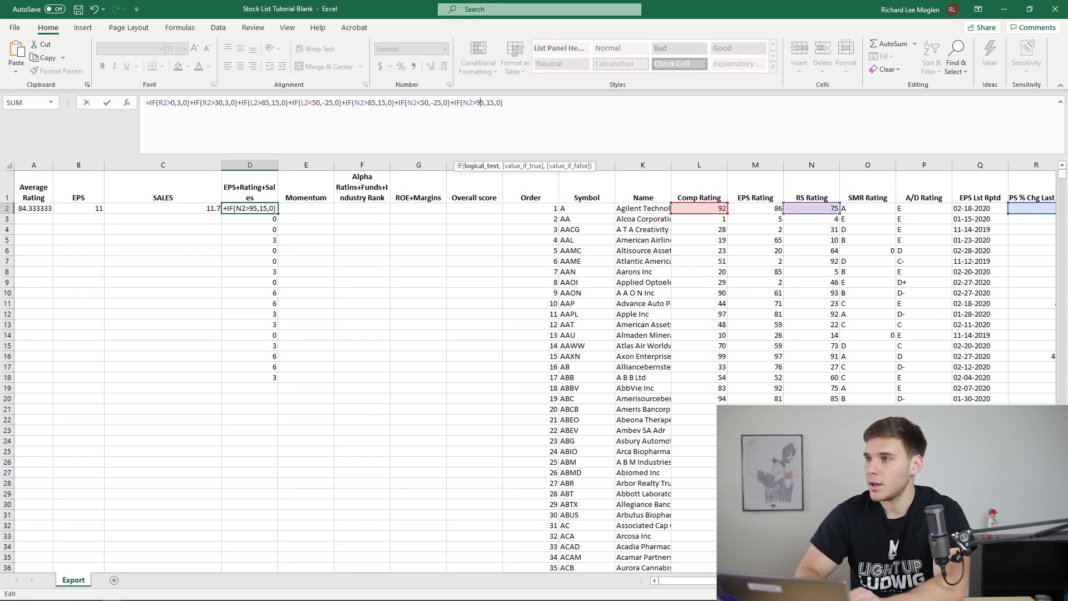
pyautogui.press('enter')
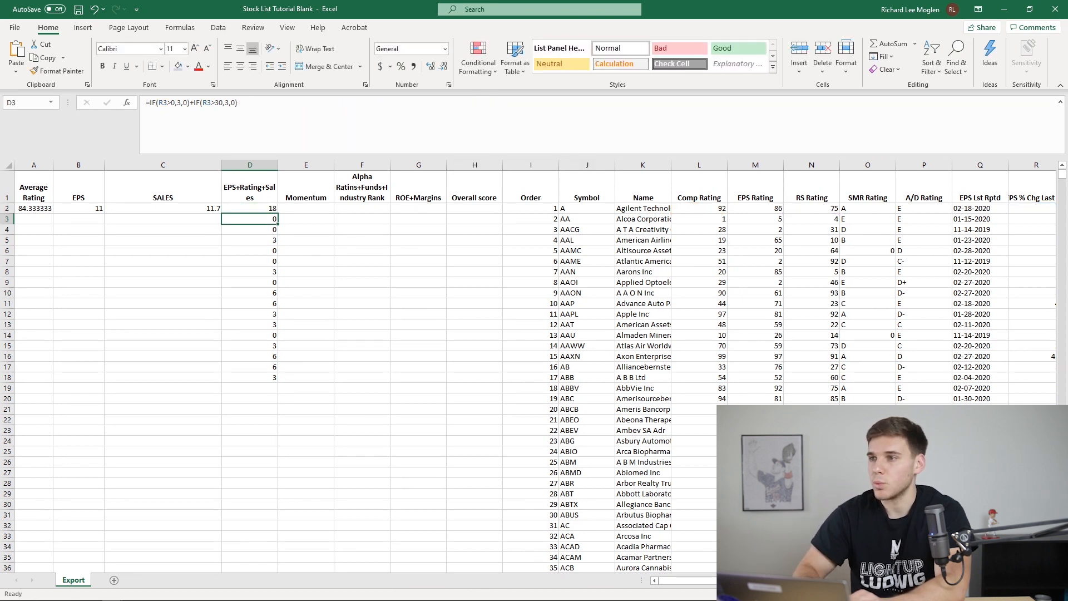
pyautogui.click(249, 208)
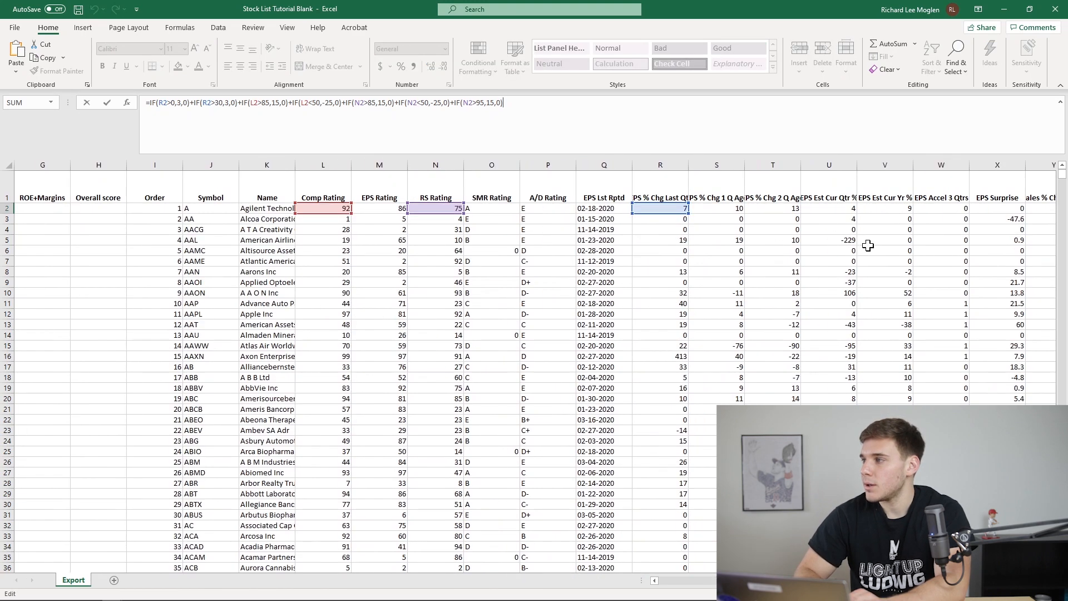
# Append sales-change terms IF(Y2>0,5,0)+IF(Y2>30,5,0)+IF(Y2>100,15,0) to D2 and submit it
pyautogui.hscroll(3)
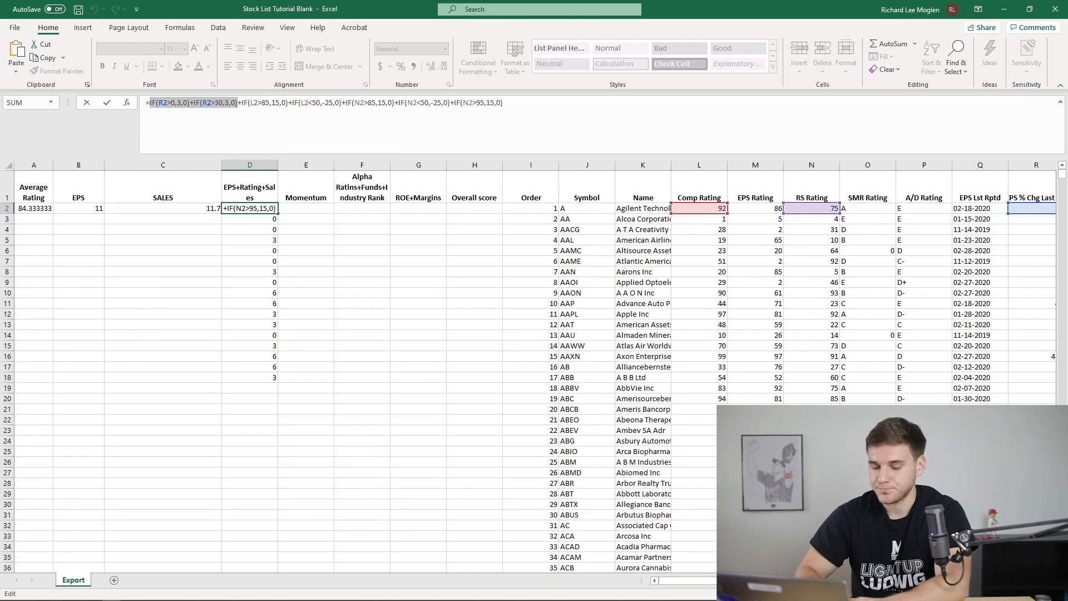
pyautogui.write('IF(R2>0,3,0)+IF(R2>30,3,0)')
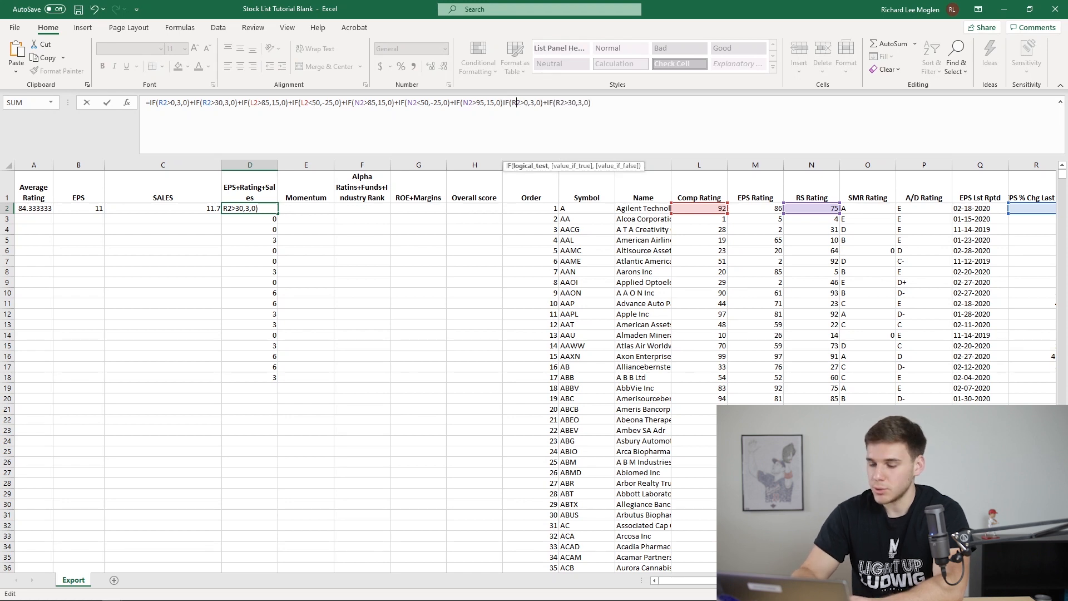
pyautogui.write('Y')
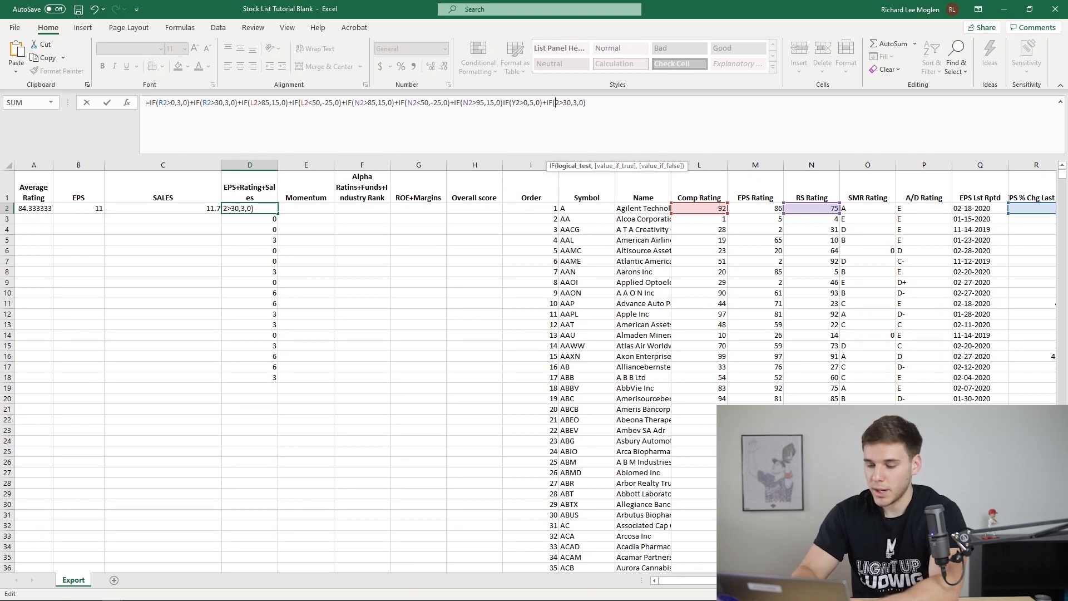
pyautogui.write('Y')
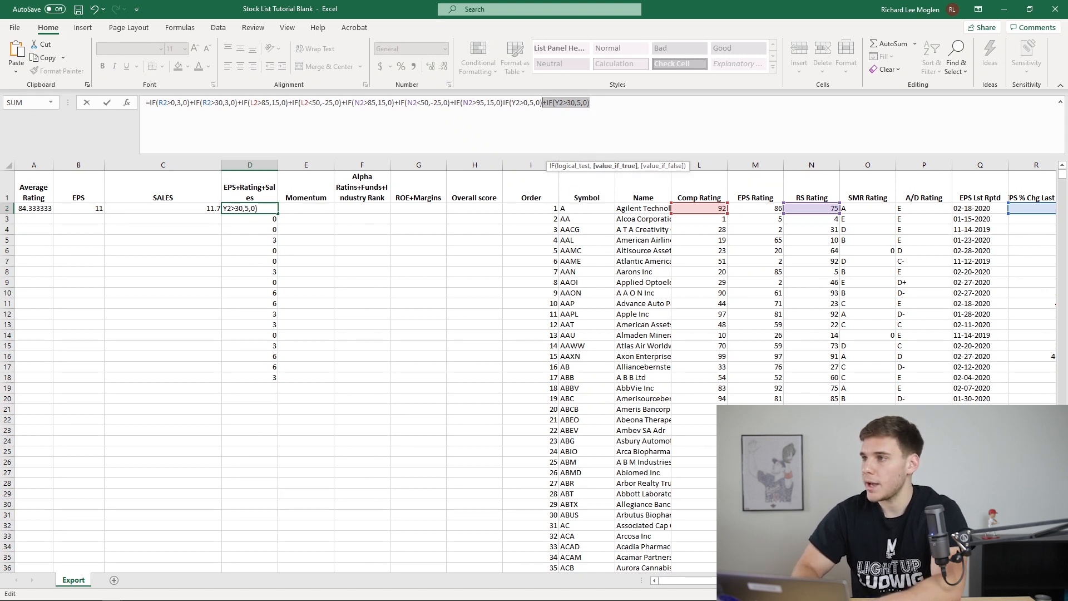
pyautogui.write('+IF(Y2>30,5,0)')
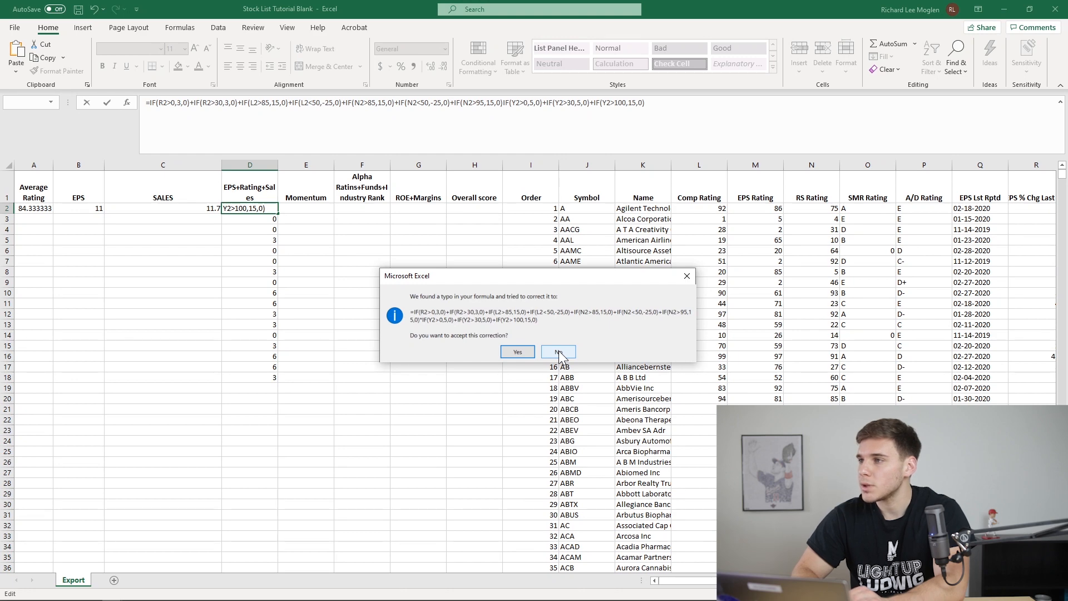
# Decline Excel's suggested correction so the missing + can be fixed by hand, scoring 23
pyautogui.click(558, 351)
pyautogui.write('+')
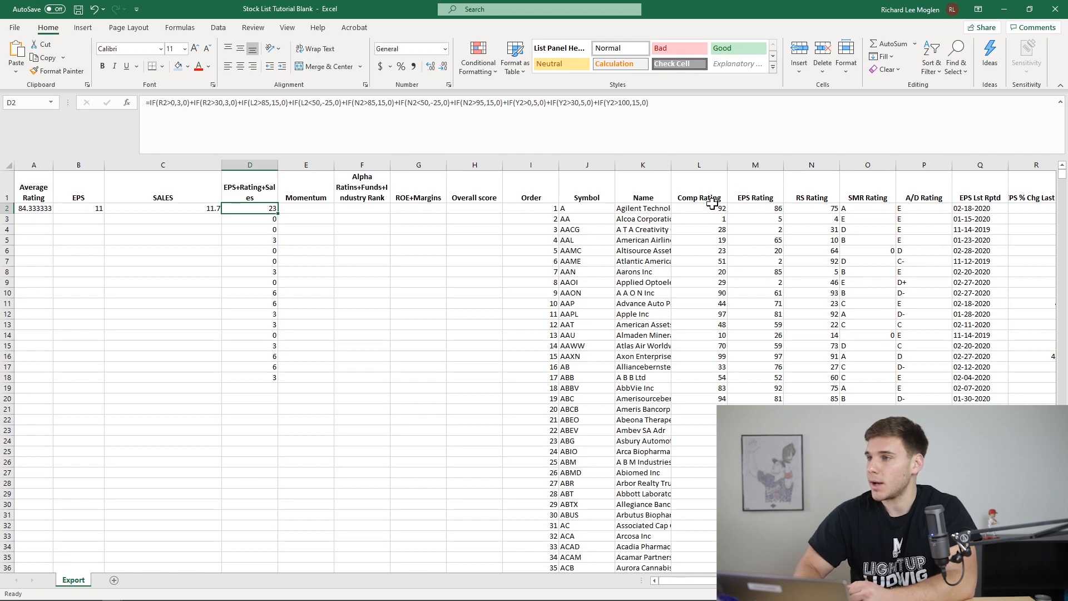
pyautogui.click(305, 208)
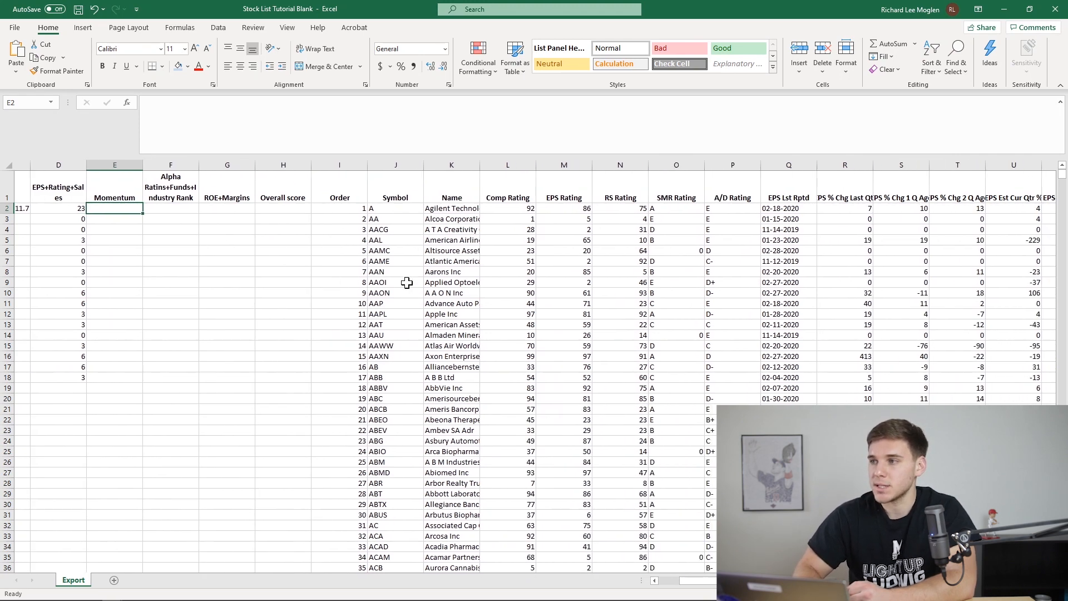
pyautogui.hscroll(3)
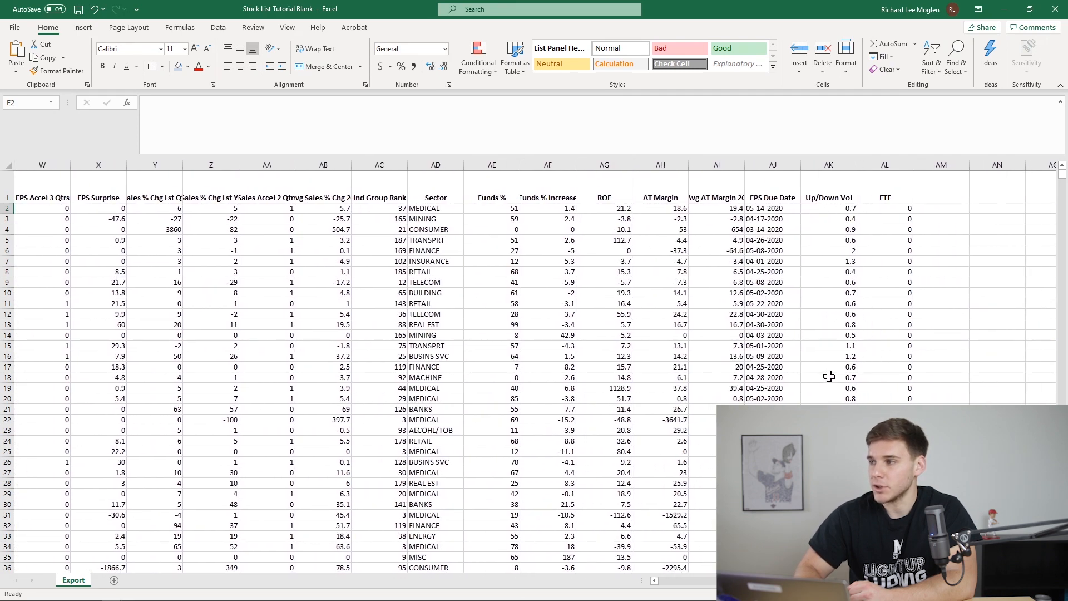
pyautogui.hscroll(-3)
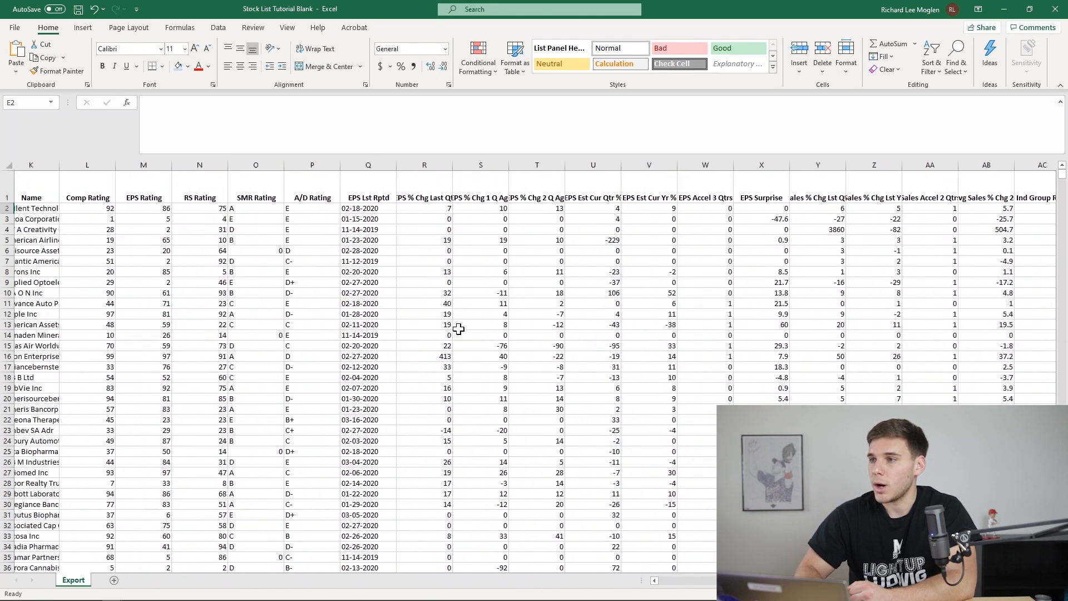
pyautogui.hscroll(-3)
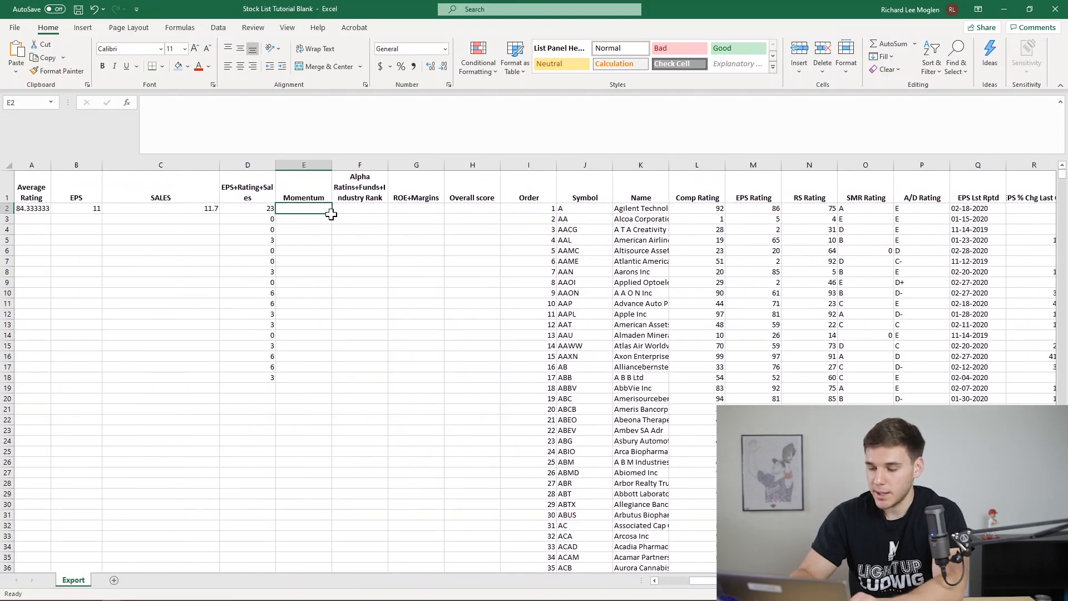
# Start E2's Momentum formula with IF(R2>S2,10,0)+IF(W2=1,10) for EPS change and acceleration
pyautogui.write('=')
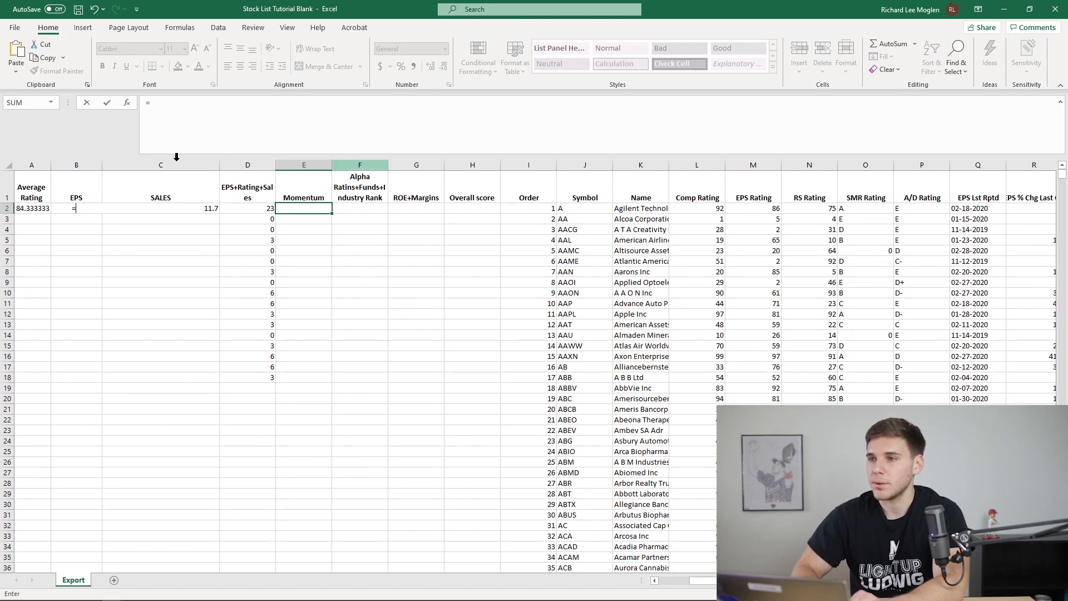
pyautogui.write('IF')
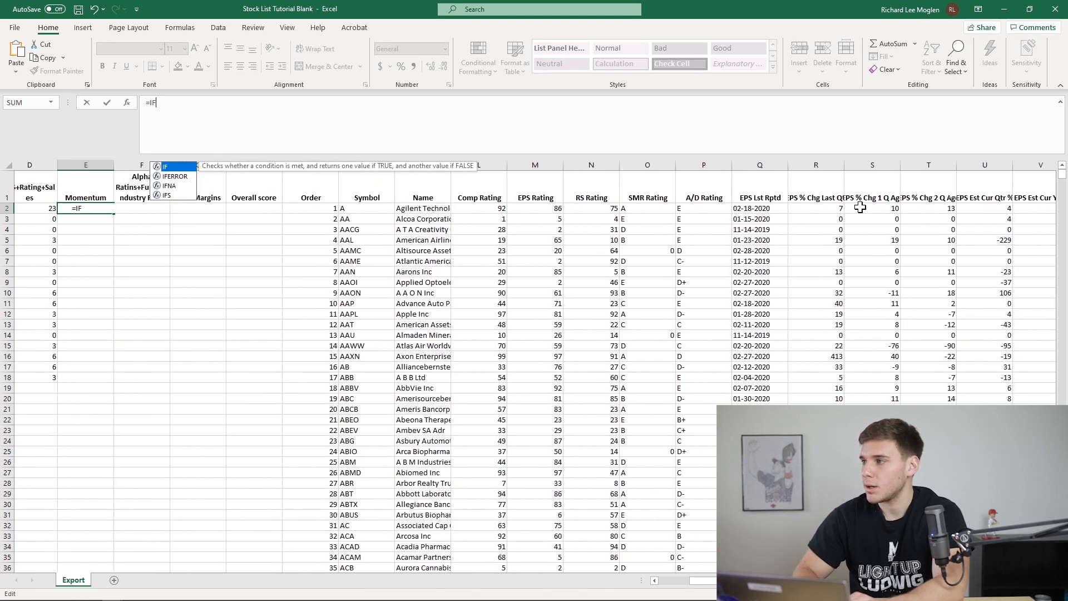
pyautogui.press('enter')
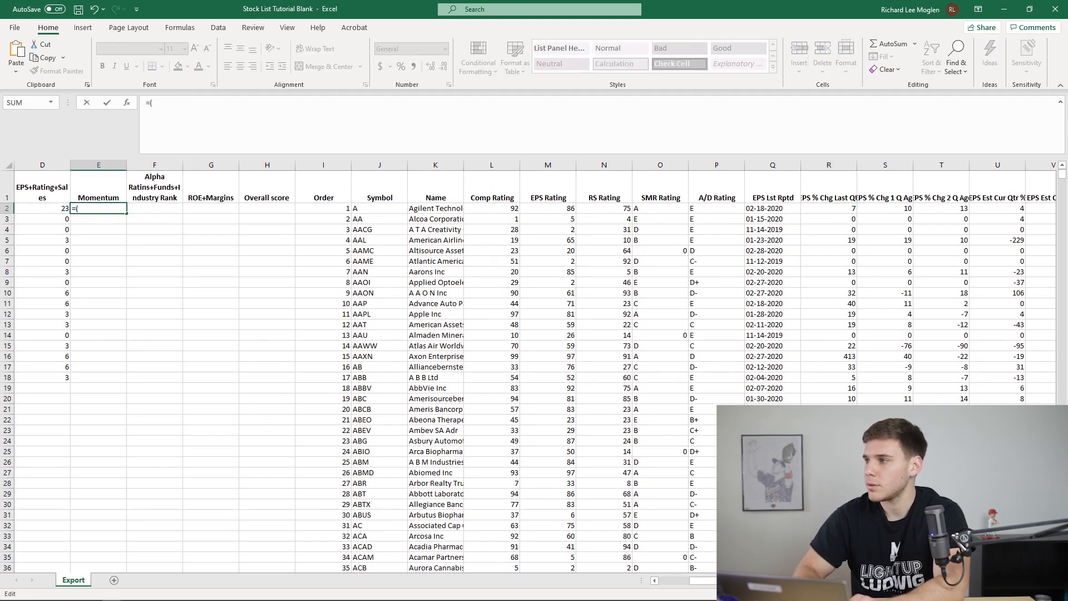
pyautogui.click(827, 208)
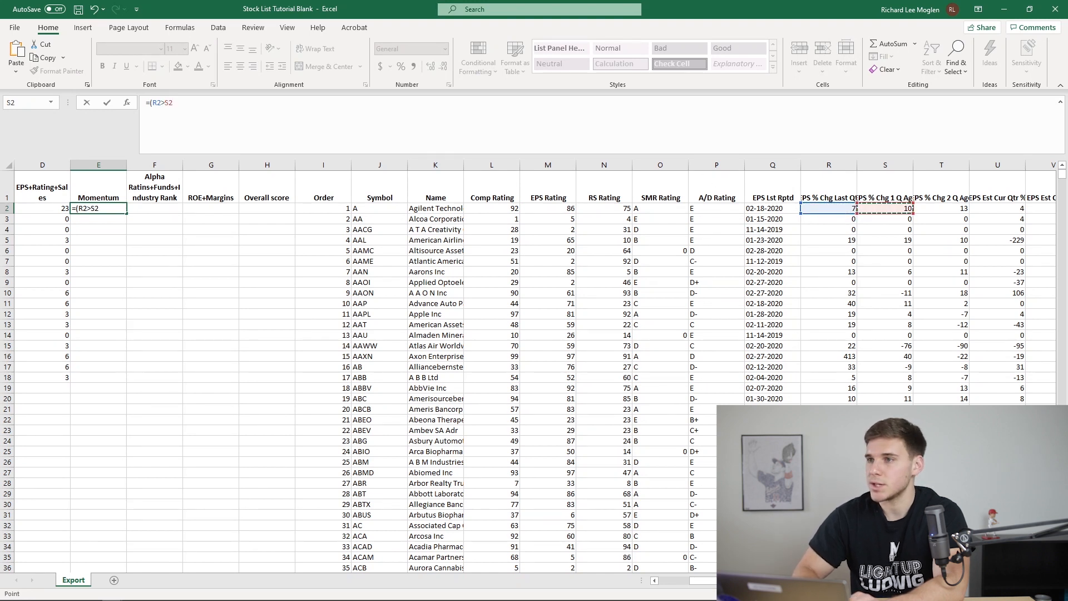
pyautogui.write(',')
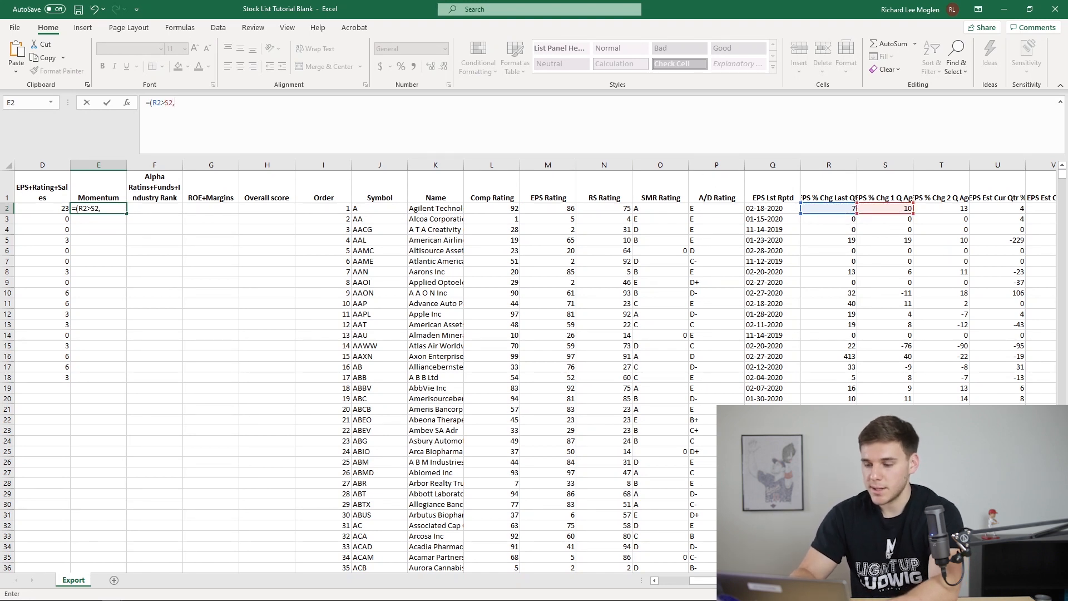
pyautogui.write('10,0)')
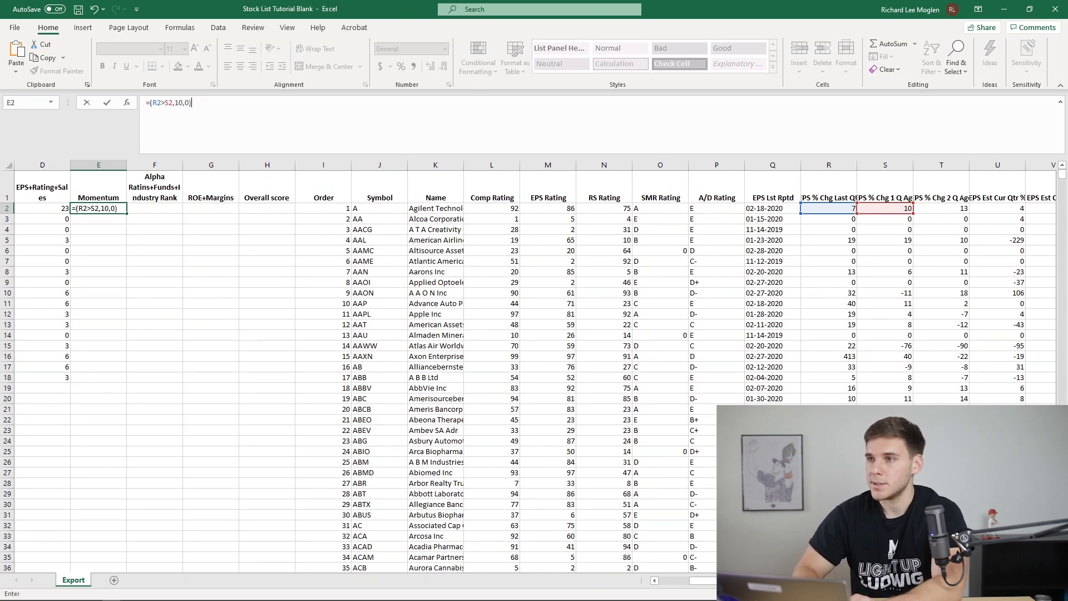
pyautogui.write('IF')
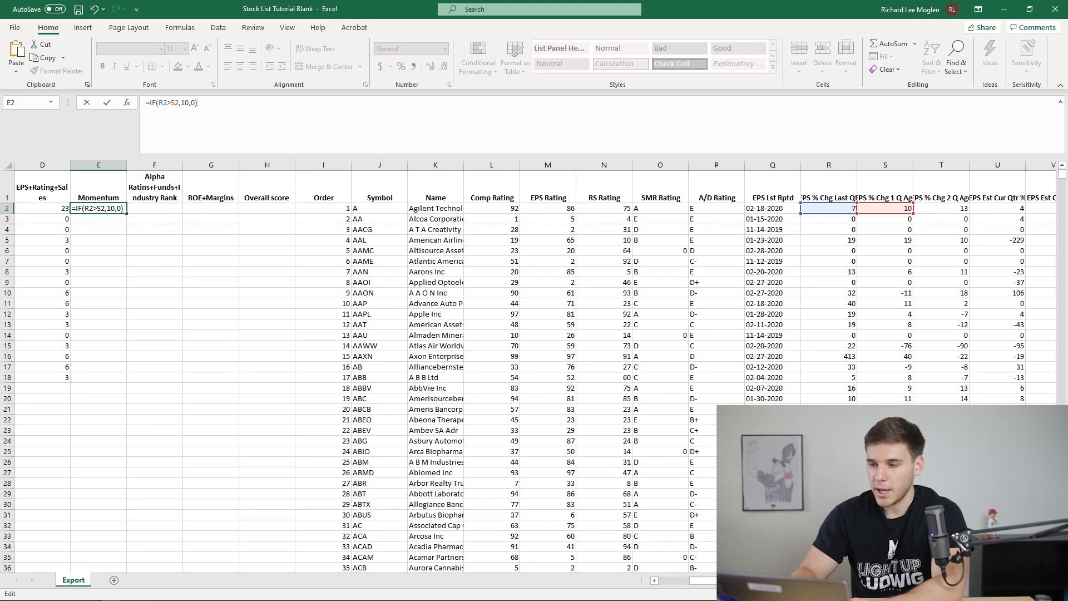
pyautogui.write('+IF(')
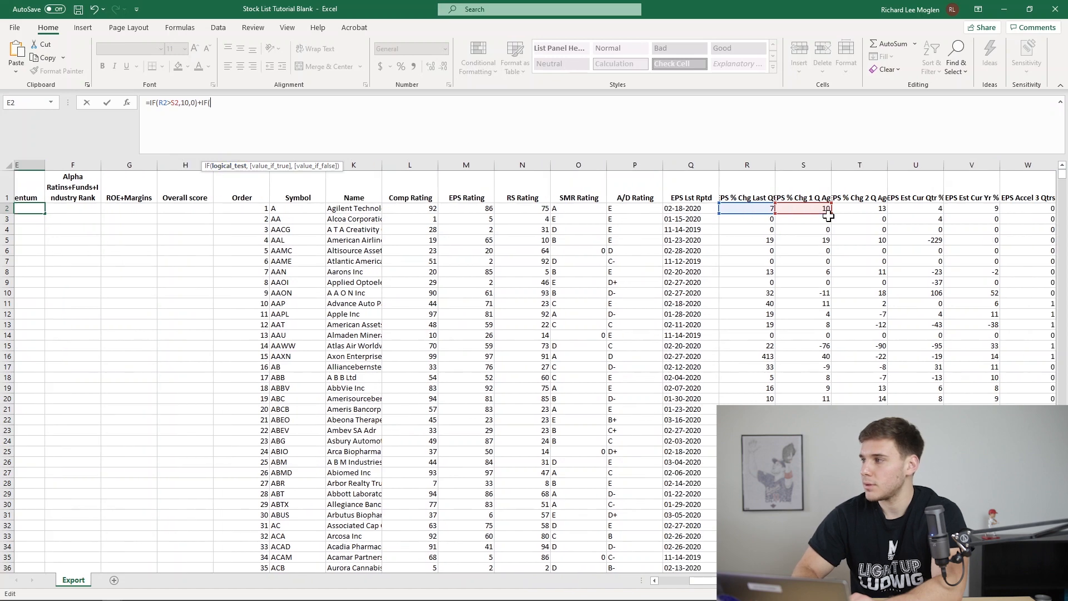
pyautogui.hscroll(3)
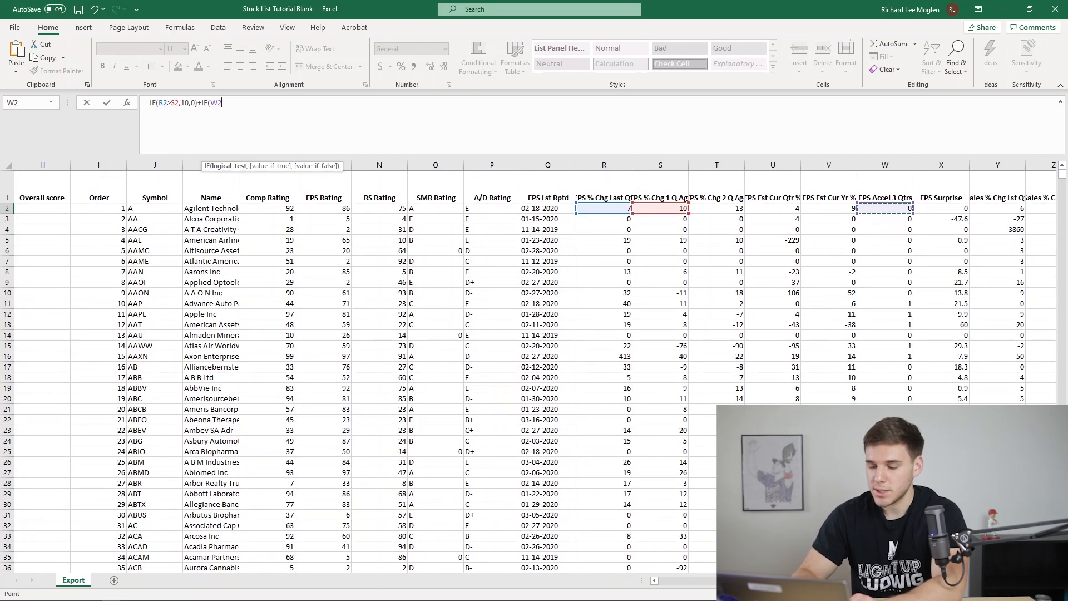
pyautogui.write('=1')
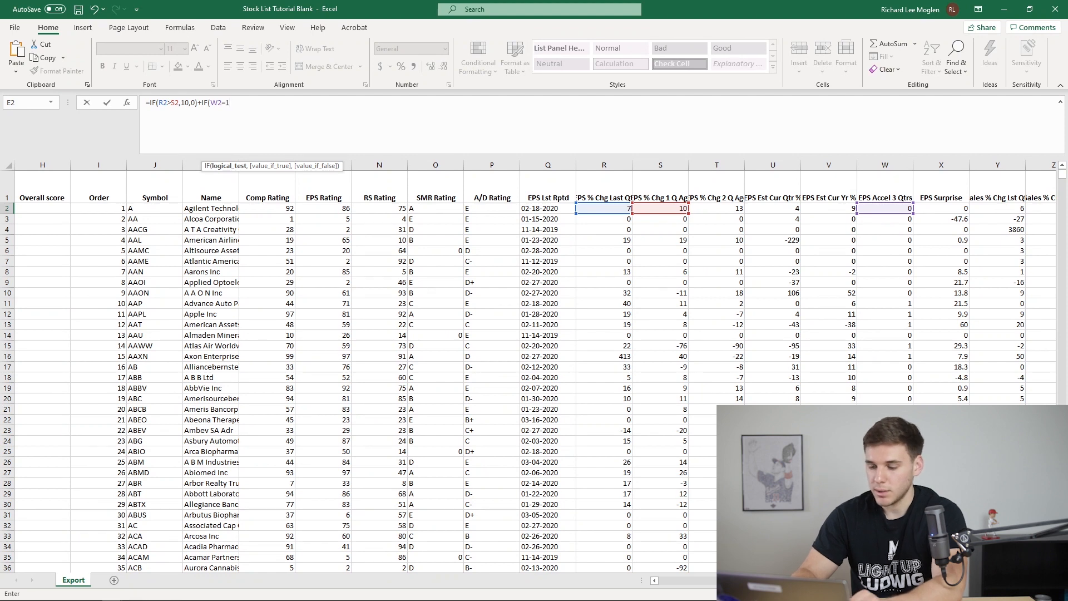
pyautogui.write(',')
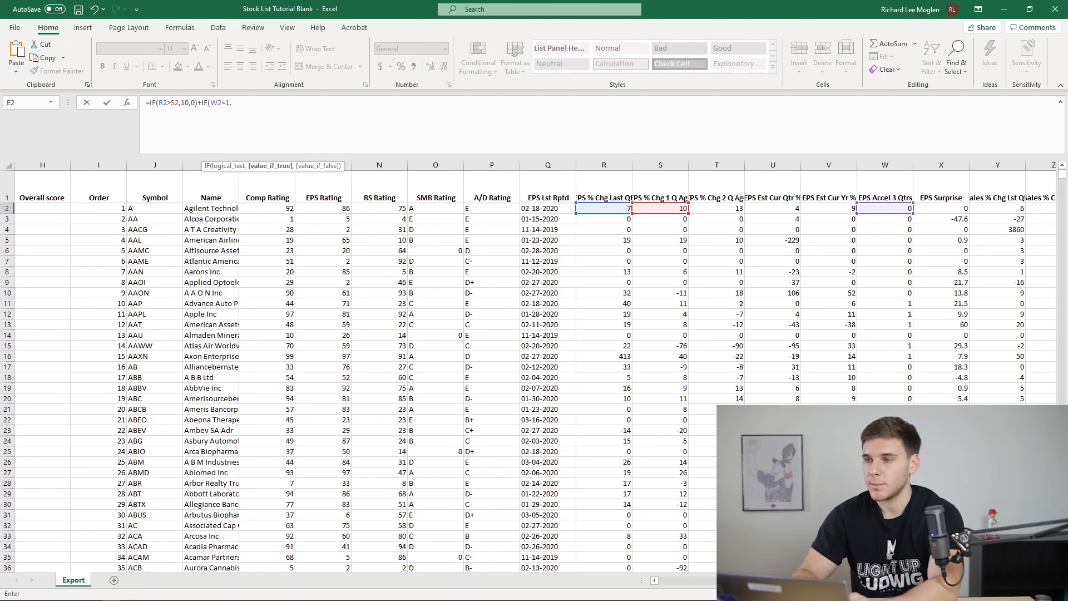
pyautogui.write('10)')
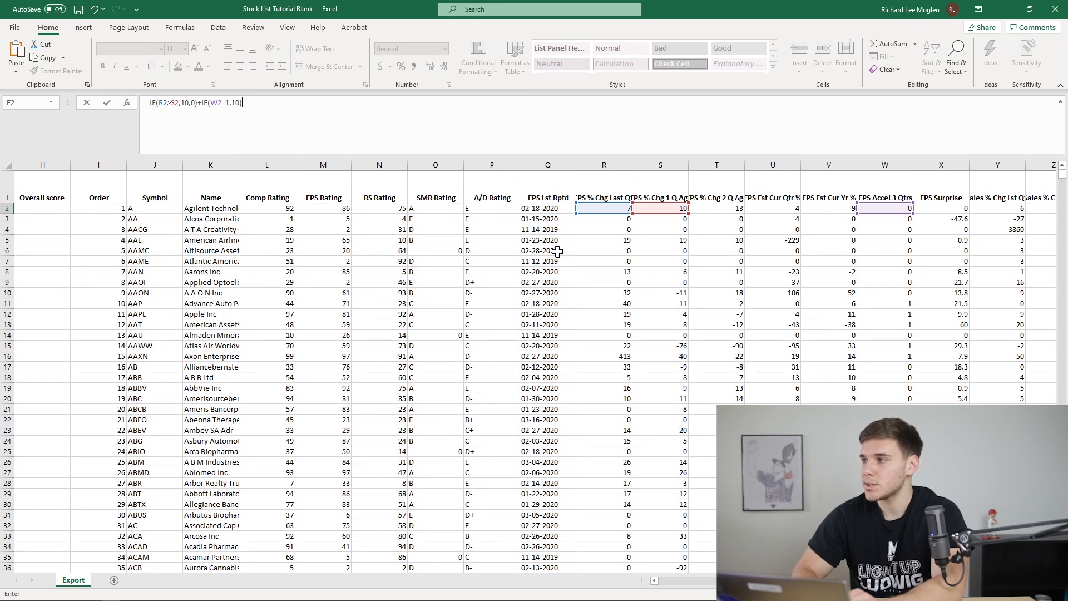
# Add Up/Down Volume terms IF(AK2>1,10,0)+IF(AK2>1.2,10,0), giving a Momentum score of 0
pyautogui.hscroll(3)
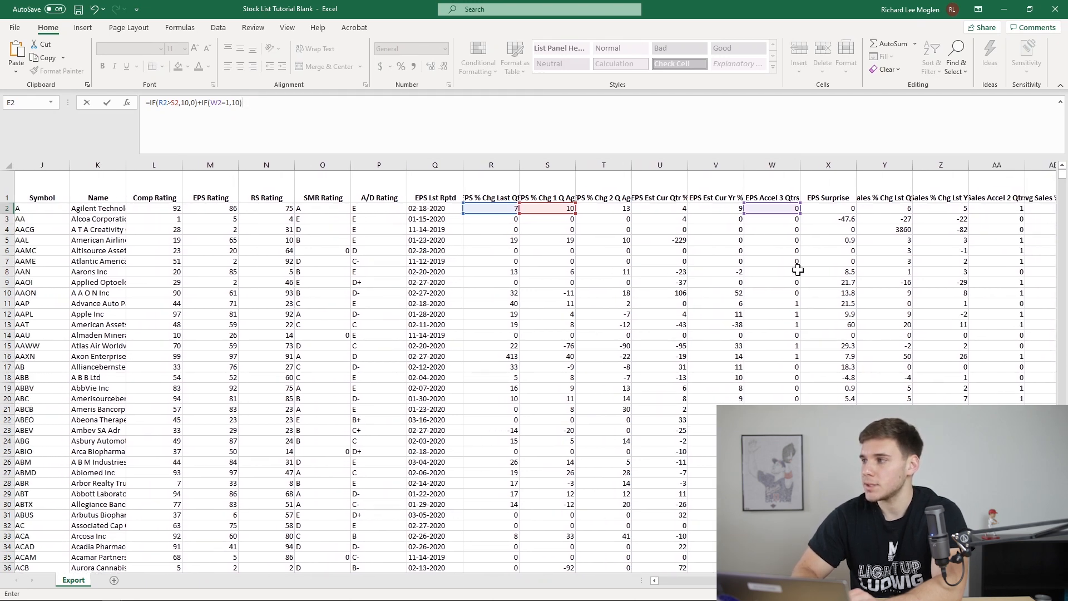
pyautogui.hscroll(3)
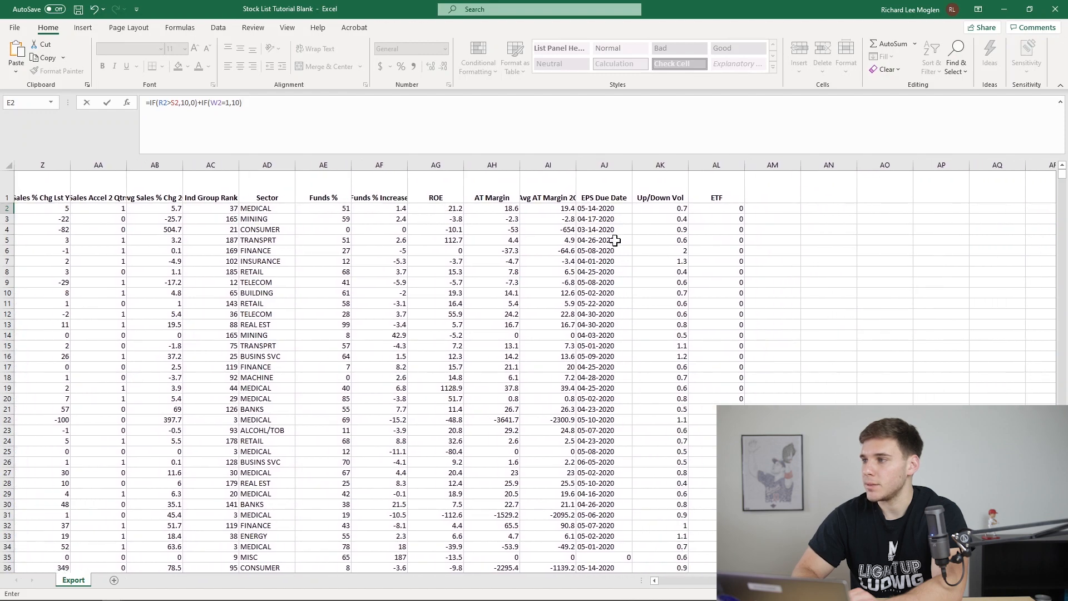
pyautogui.write('+')
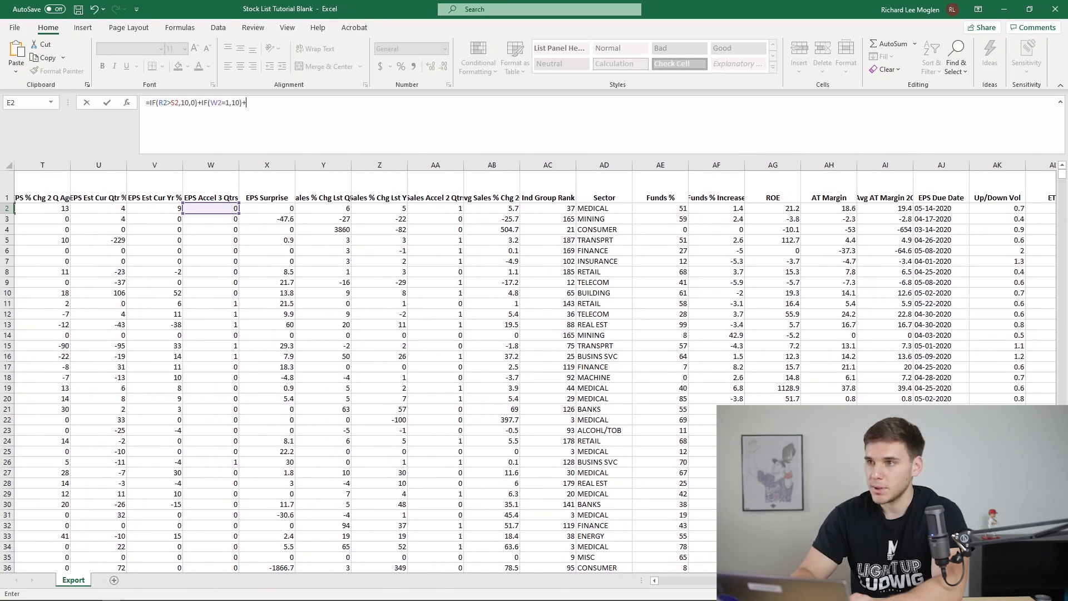
pyautogui.write('IF(')
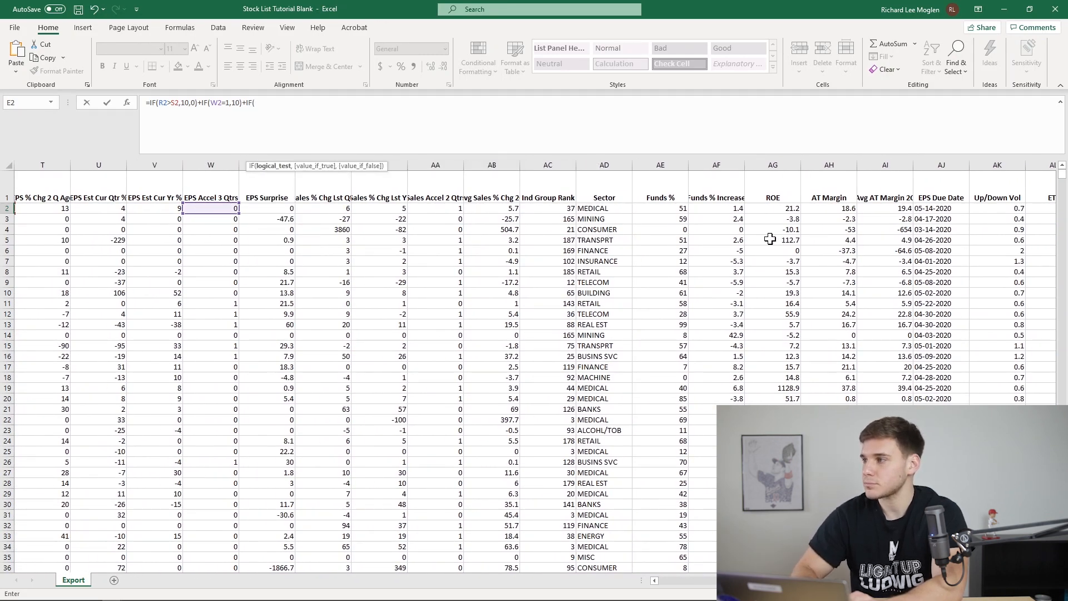
pyautogui.hscroll(3)
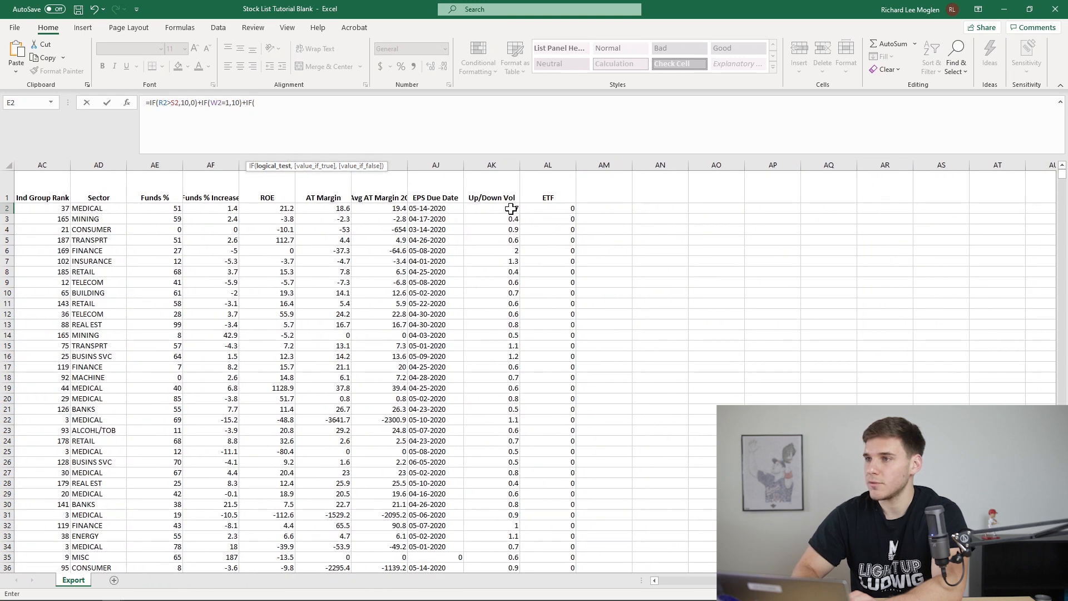
pyautogui.click(491, 208)
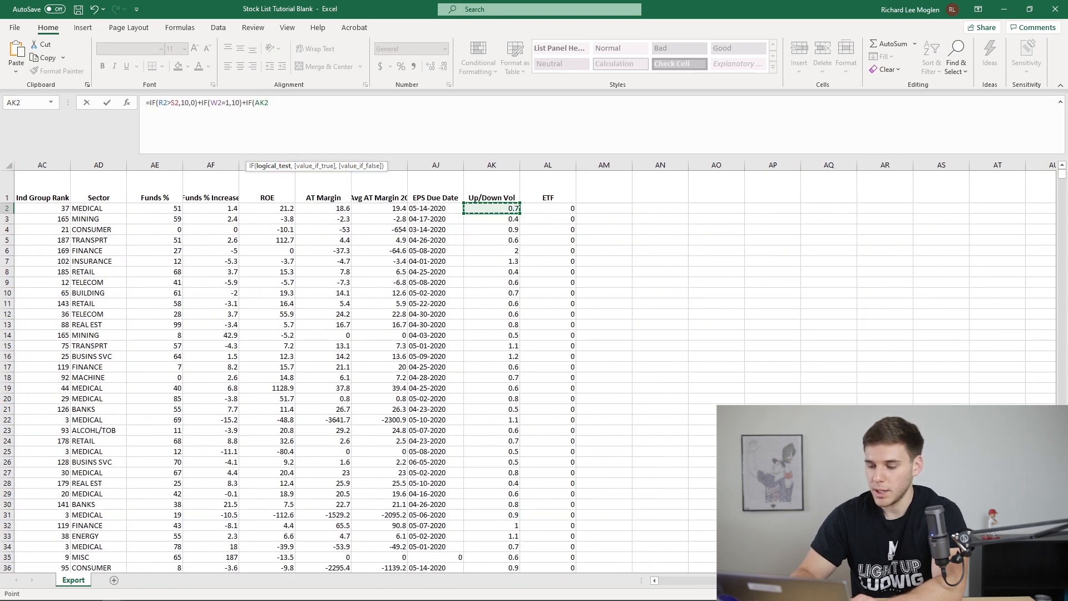
pyautogui.write('>1,10')
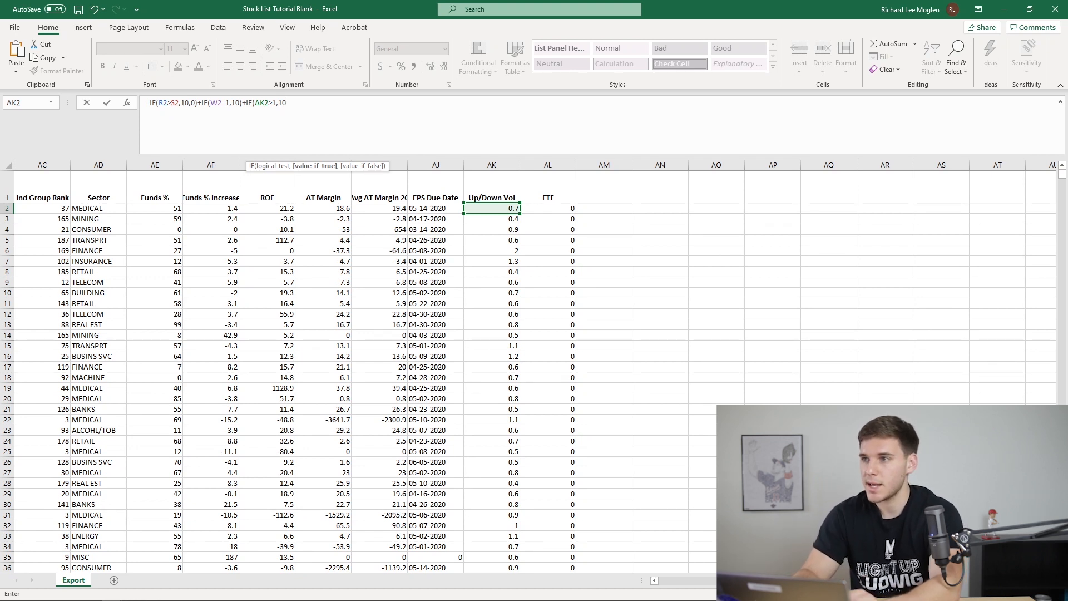
pyautogui.write(',0)+IF(AK2>1,10,0)')
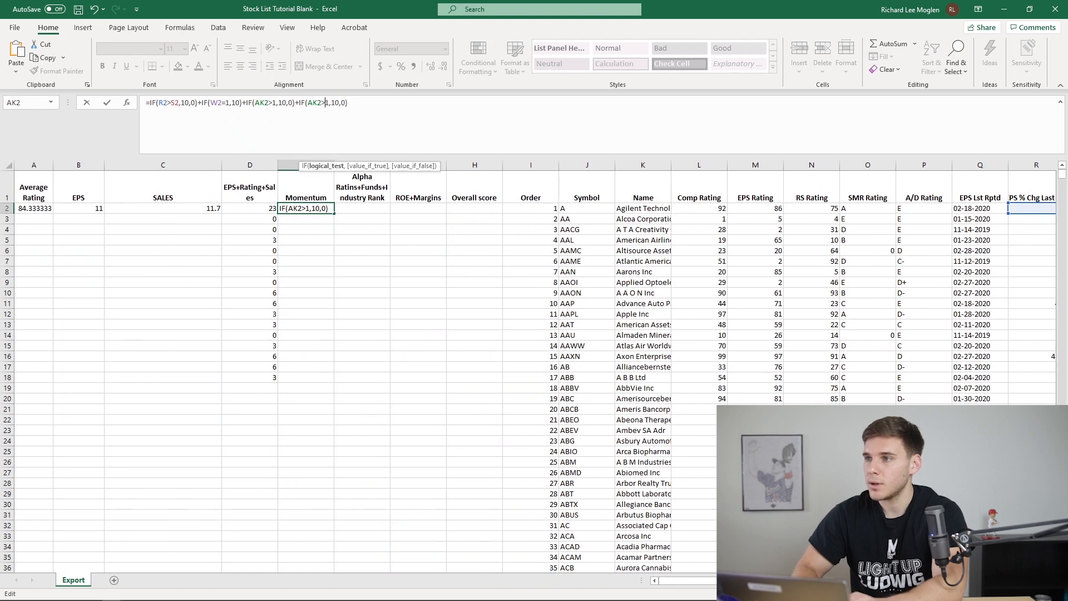
pyautogui.write('.2')
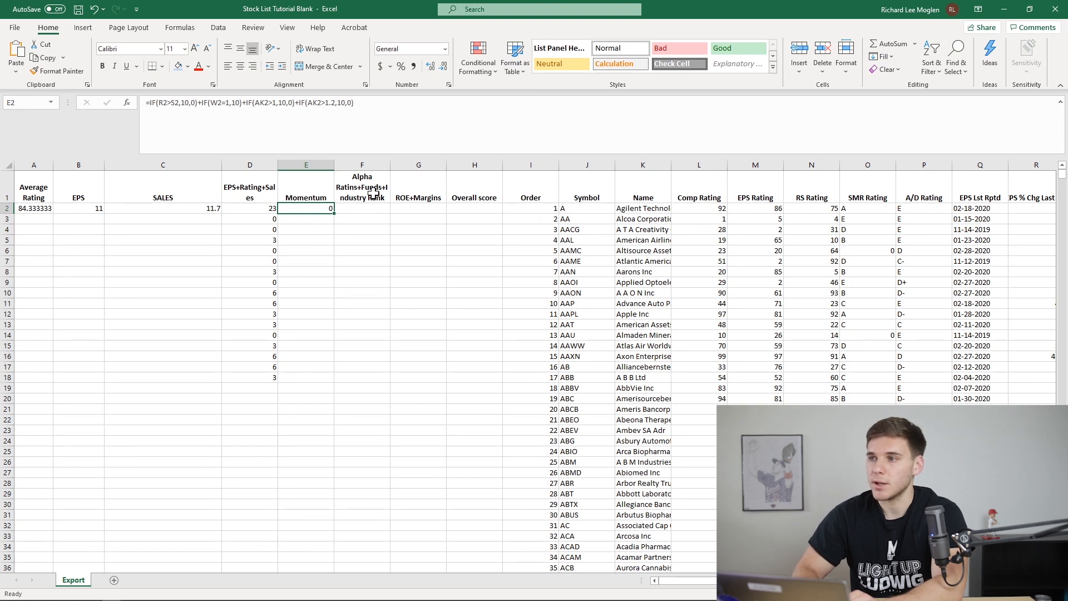
pyautogui.click(361, 208)
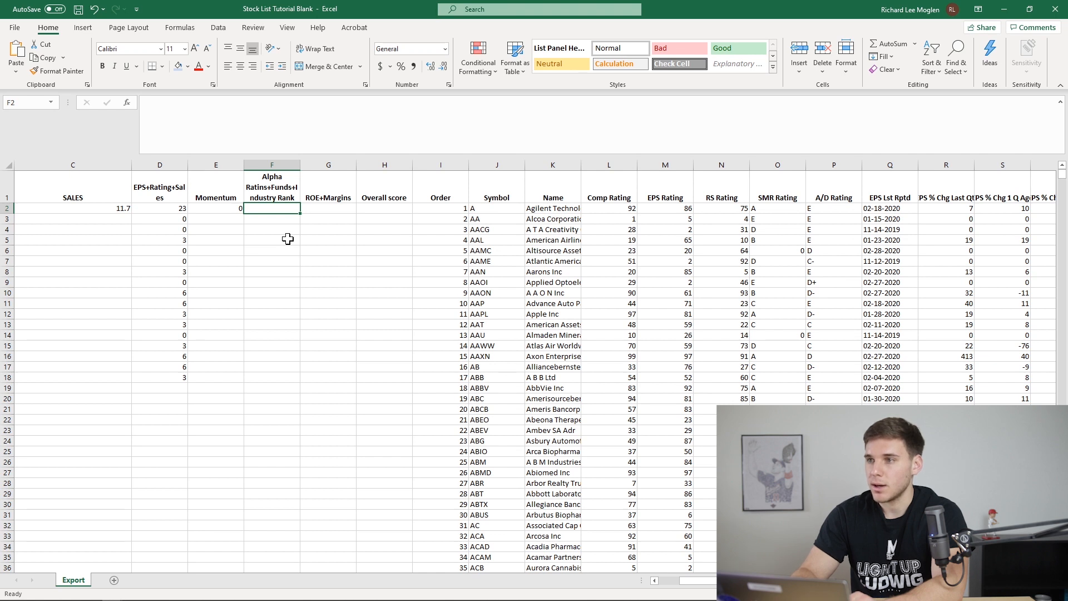
pyautogui.moveTo(769, 210)
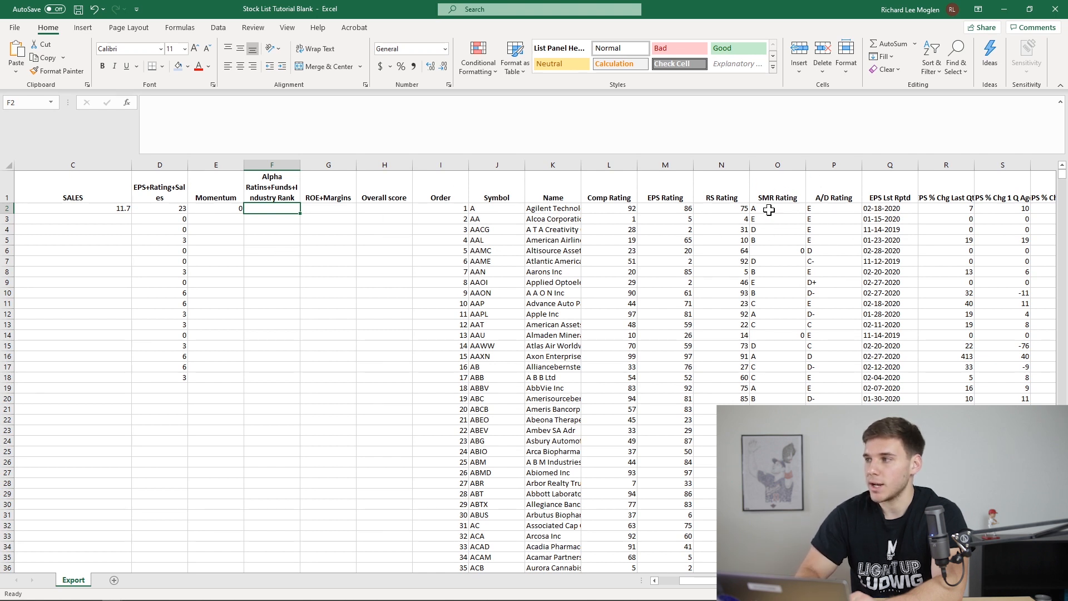
pyautogui.moveTo(289, 216)
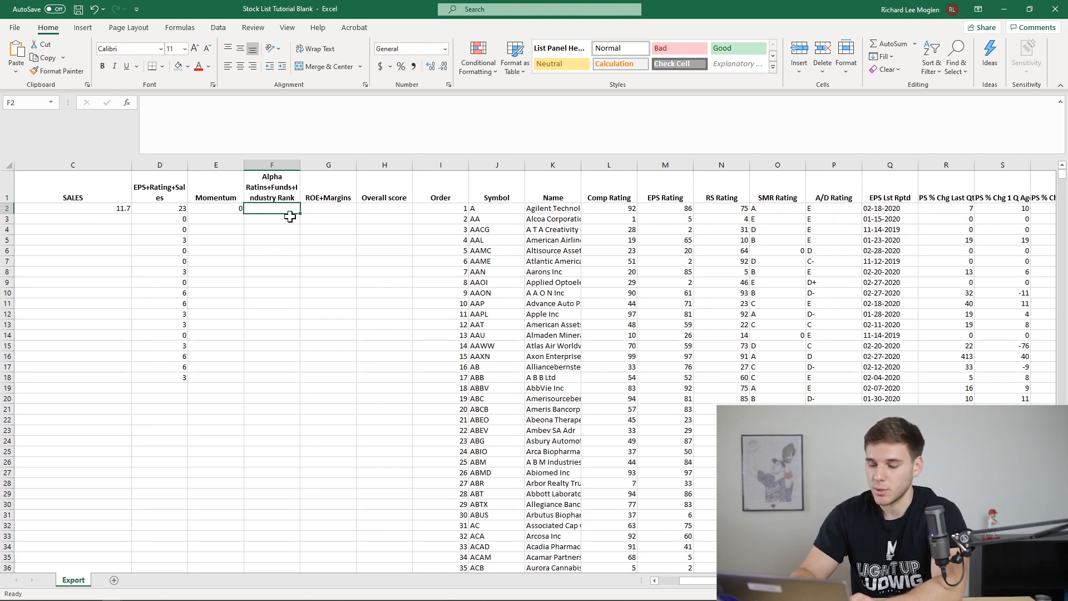
# Enter =IF(O2="A",5,0)+IF(P2="A+",5,0) in F2, scoring 5 from SMR and A/D ratings
pyautogui.write('=if(')
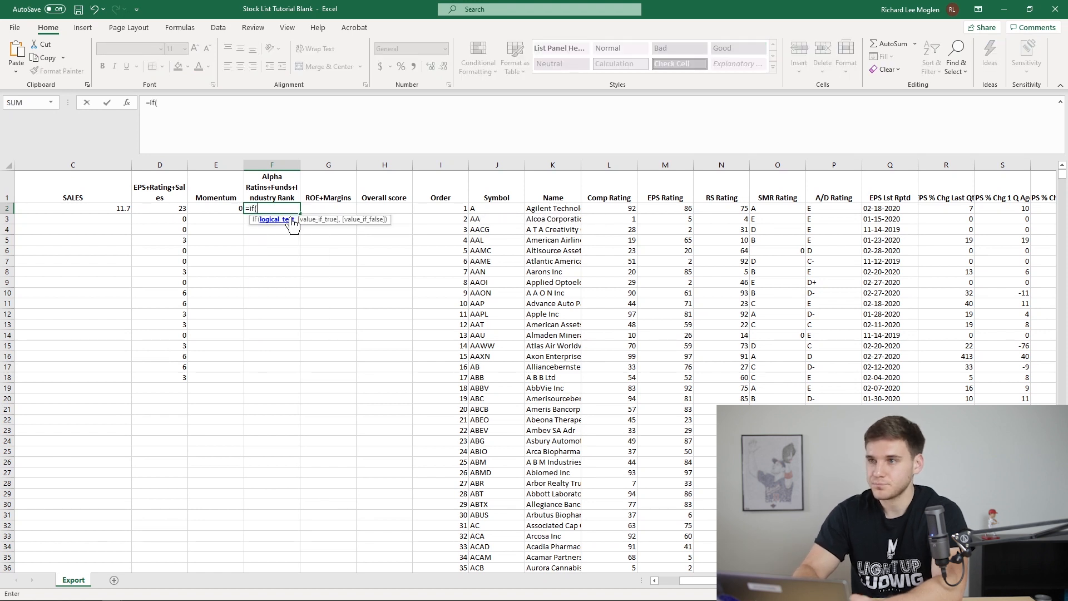
pyautogui.moveTo(770, 209)
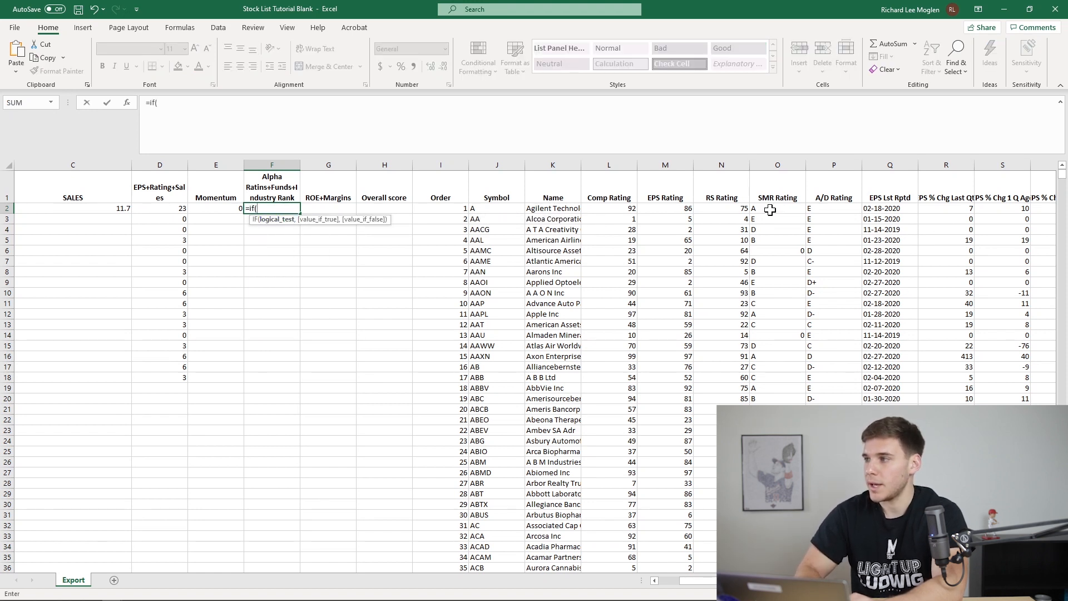
pyautogui.click(777, 208)
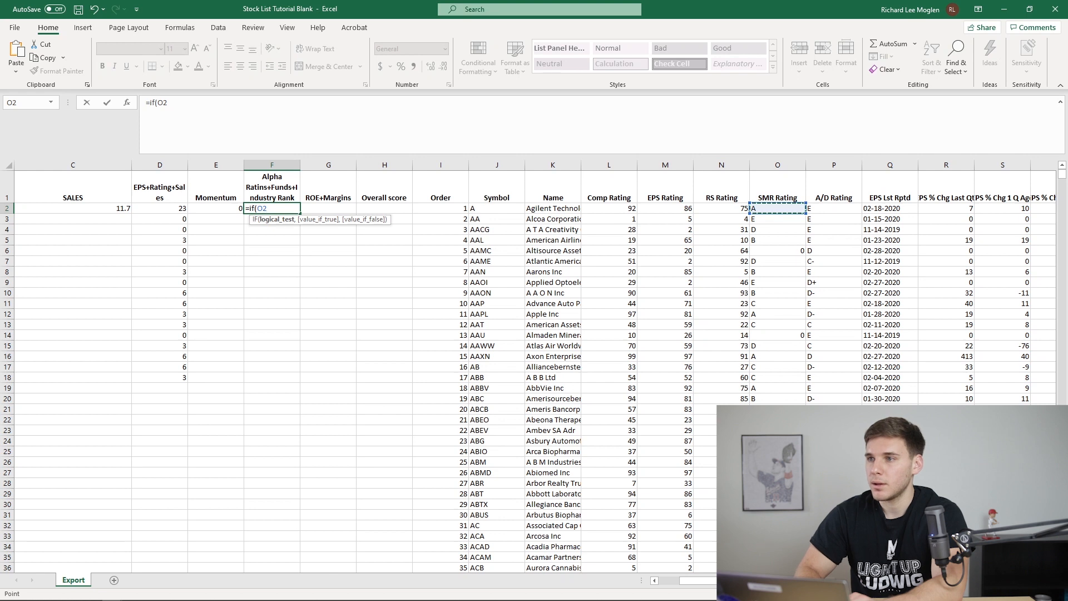
pyautogui.write('="A')
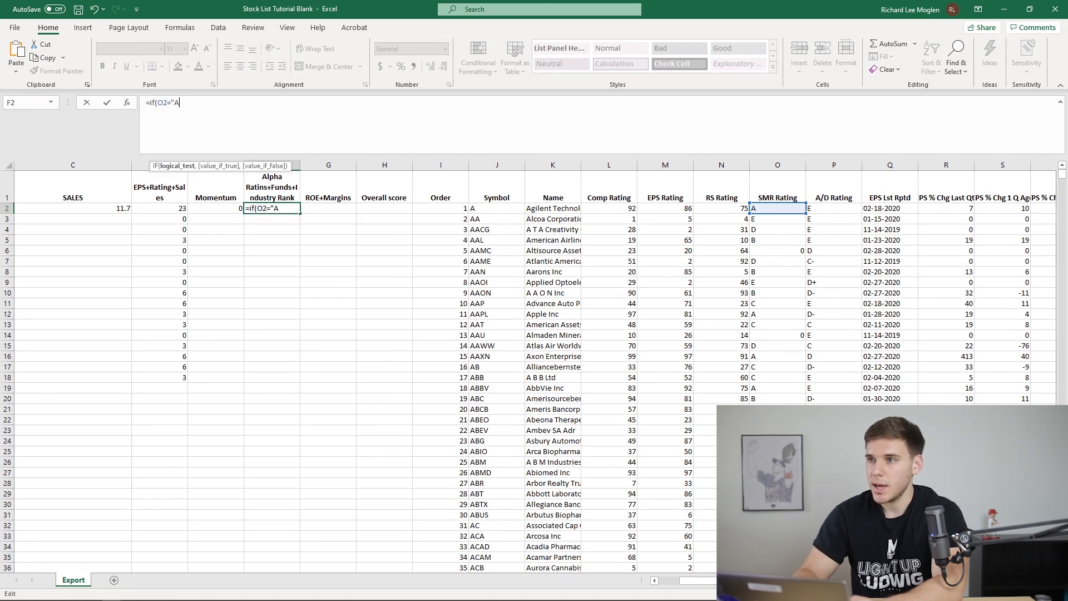
pyautogui.write('",')
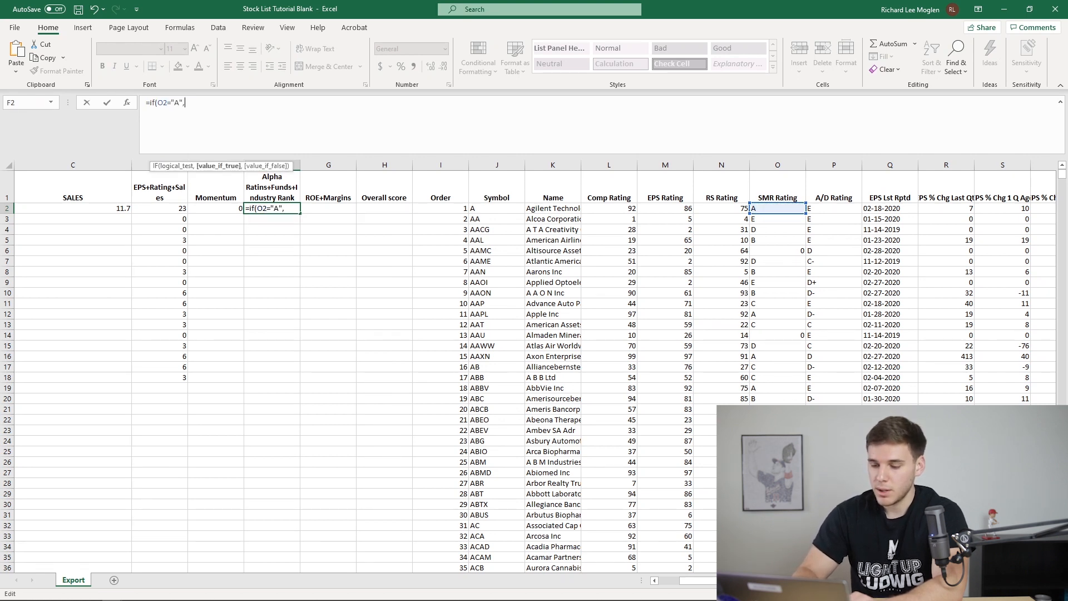
pyautogui.write('5,0)IF(O2="A",5,0)')
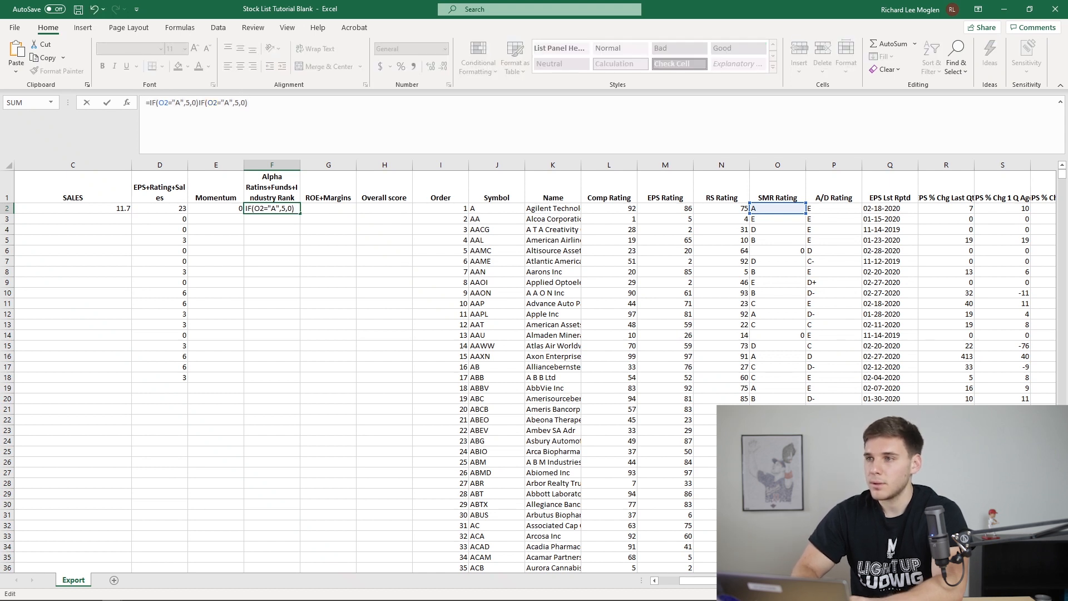
pyautogui.write('+')
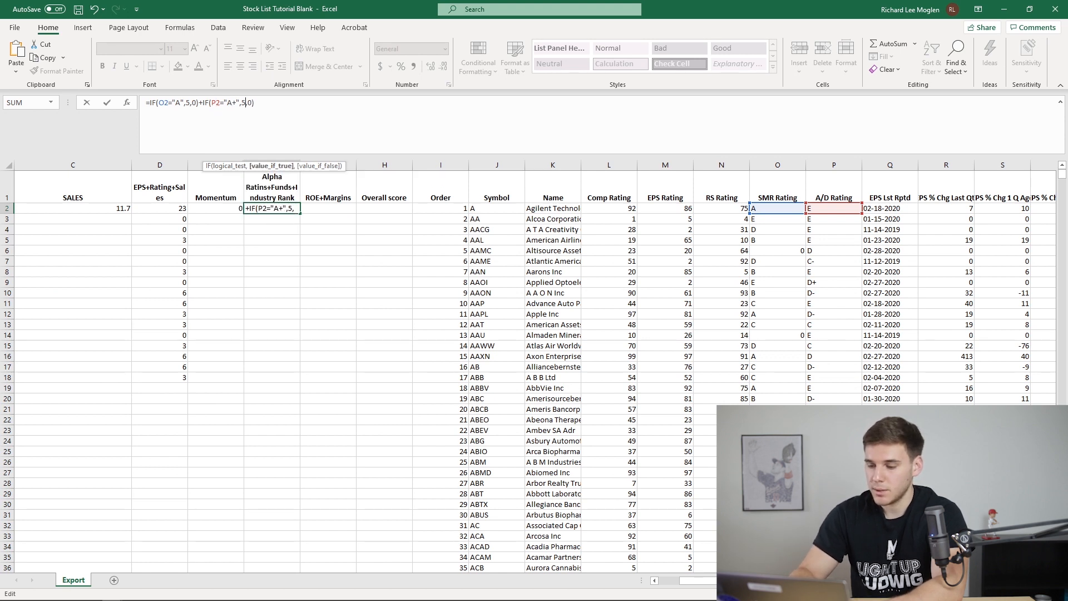
pyautogui.press('enter')
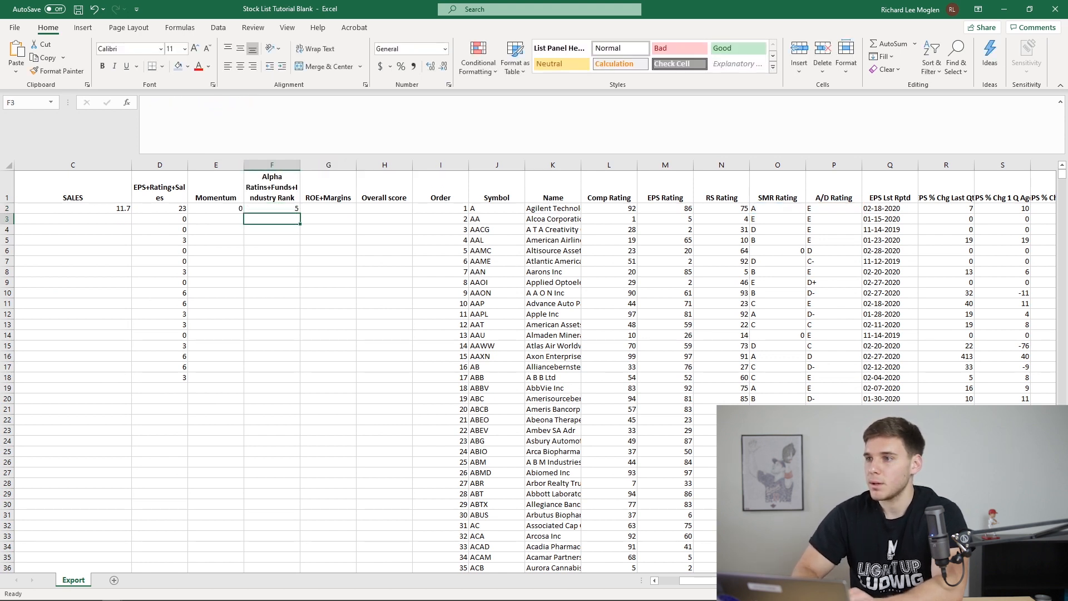
# Extend F2 to =IF(O2="A",5,0)+IF(P2="A+",10,0)+IF(AF2>5,10,0)+IF(X2>30,10,0), still scoring 5
pyautogui.click(271, 208)
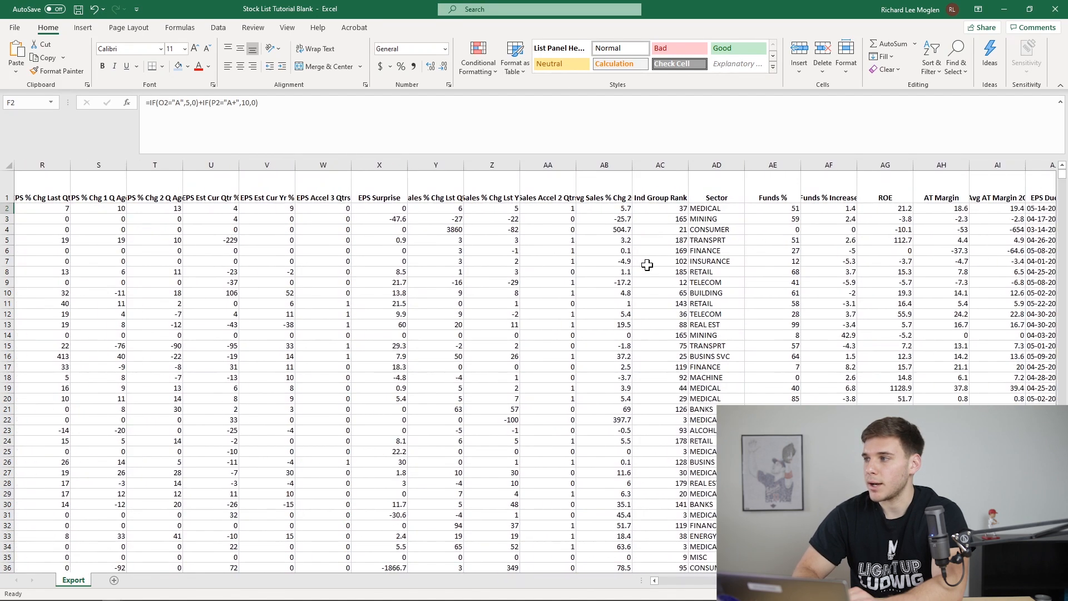
pyautogui.hscroll(3)
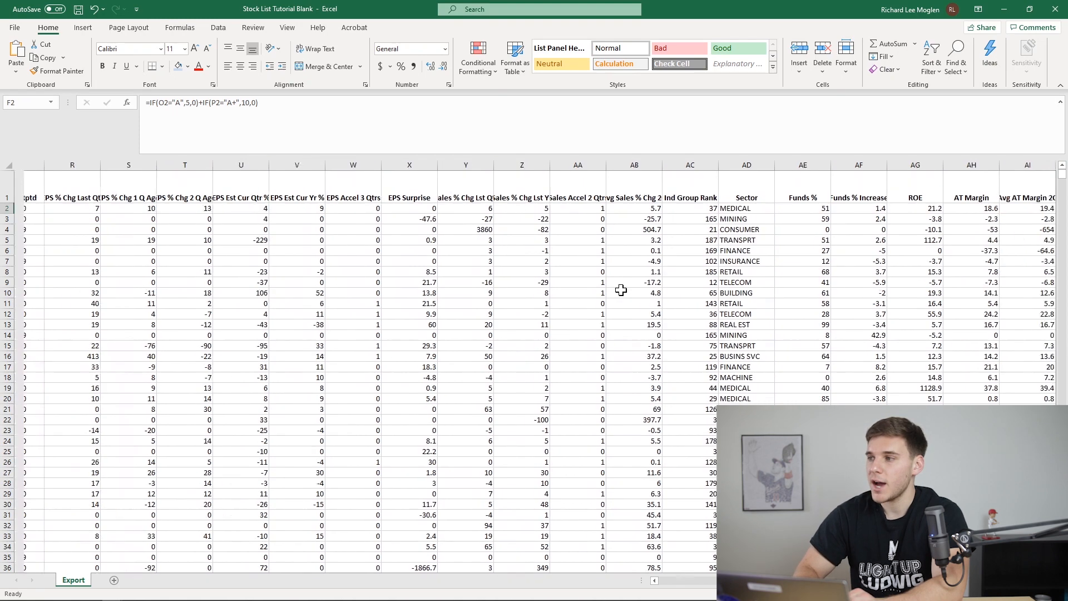
pyautogui.hscroll(-3)
pyautogui.write('+IF(P2="A+",10,0)')
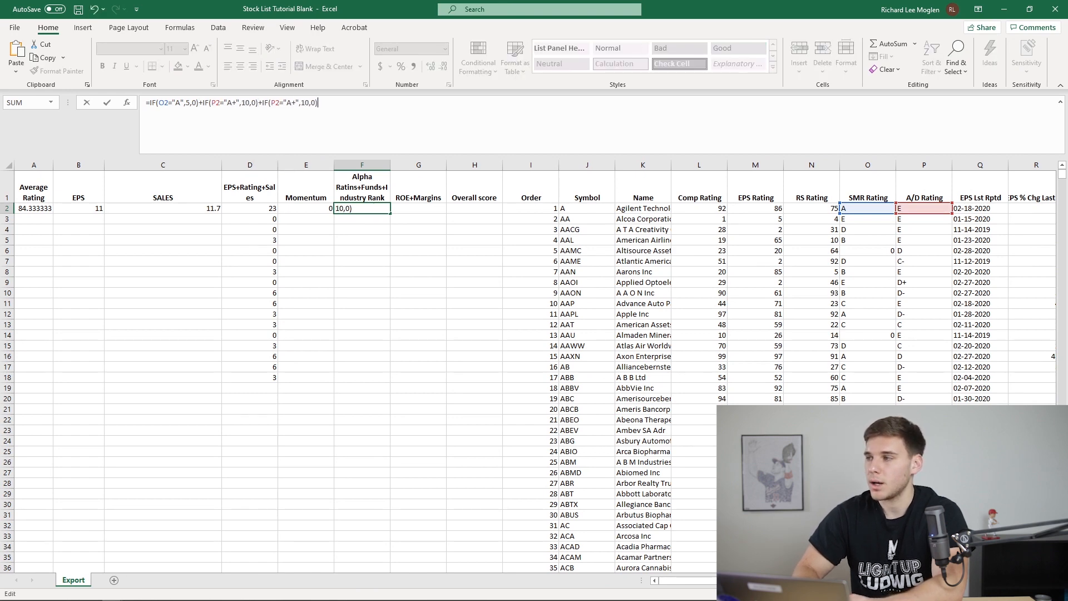
pyautogui.hscroll(3)
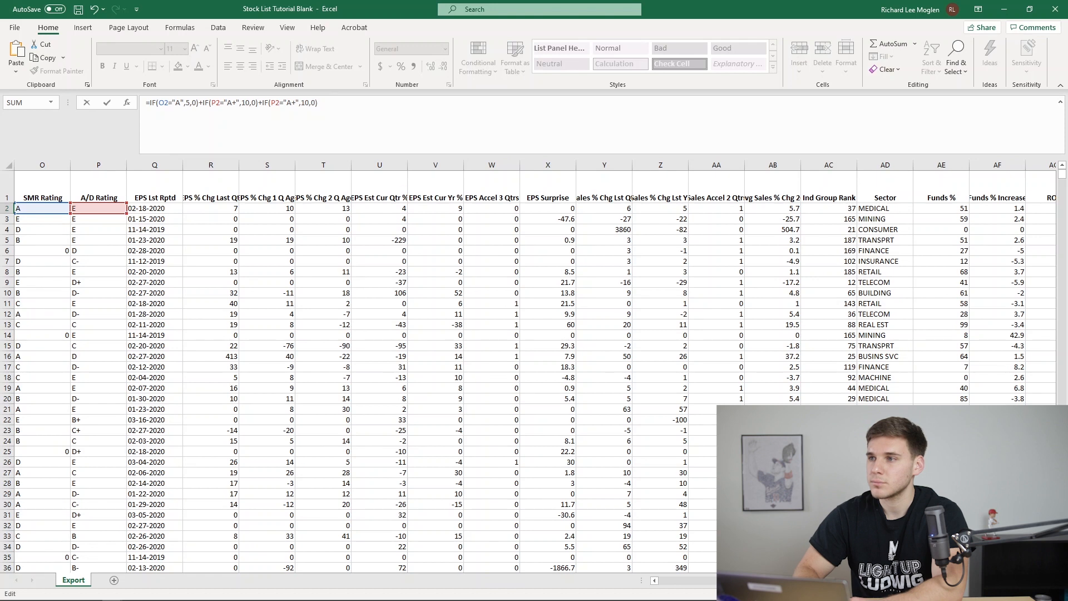
pyautogui.click(997, 208)
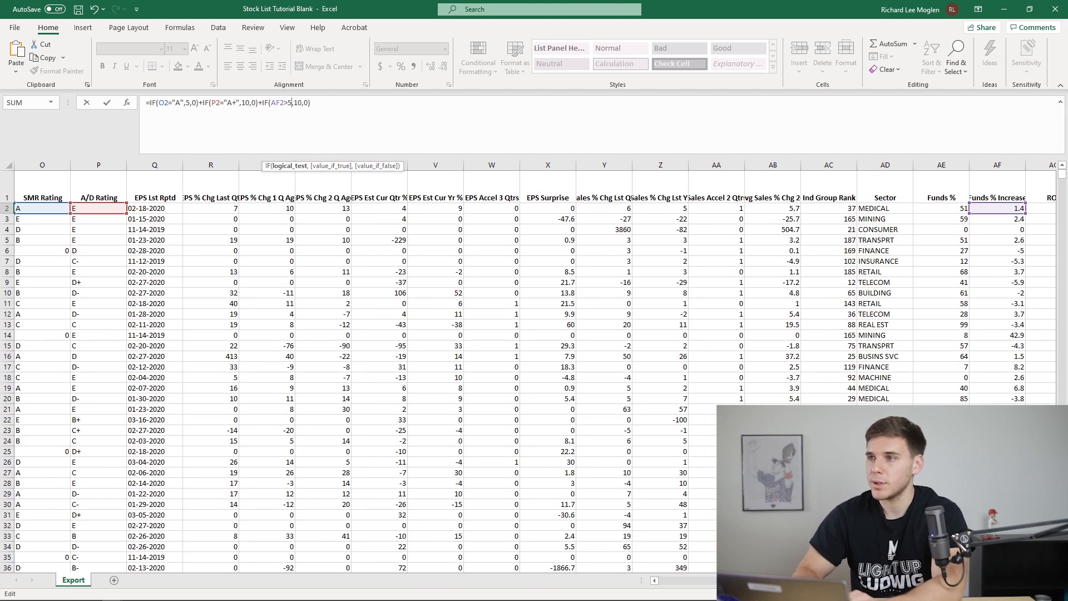
pyautogui.hscroll(-3)
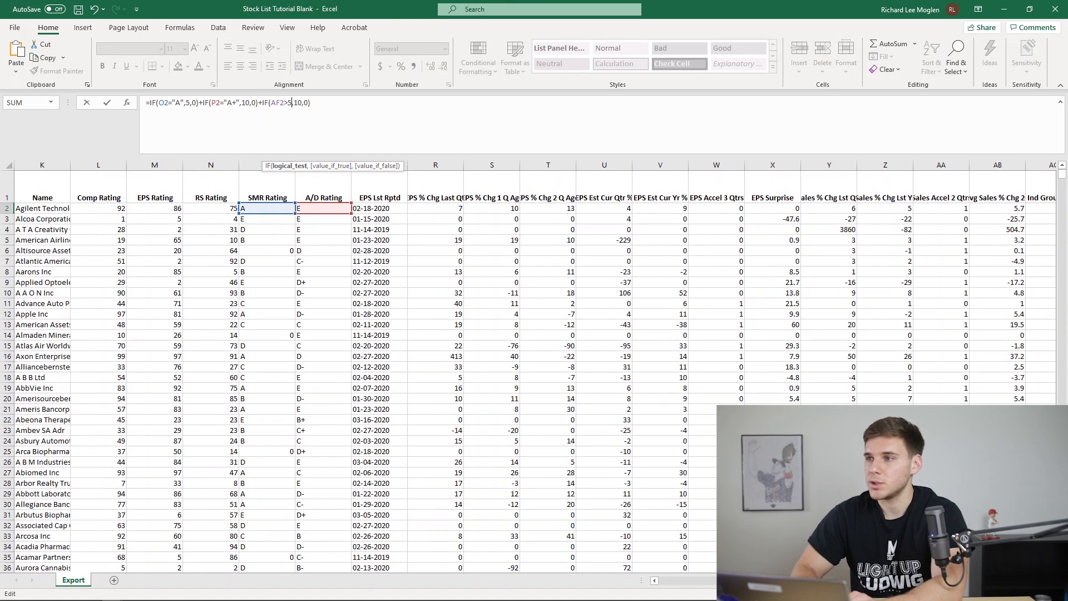
pyautogui.write('+')
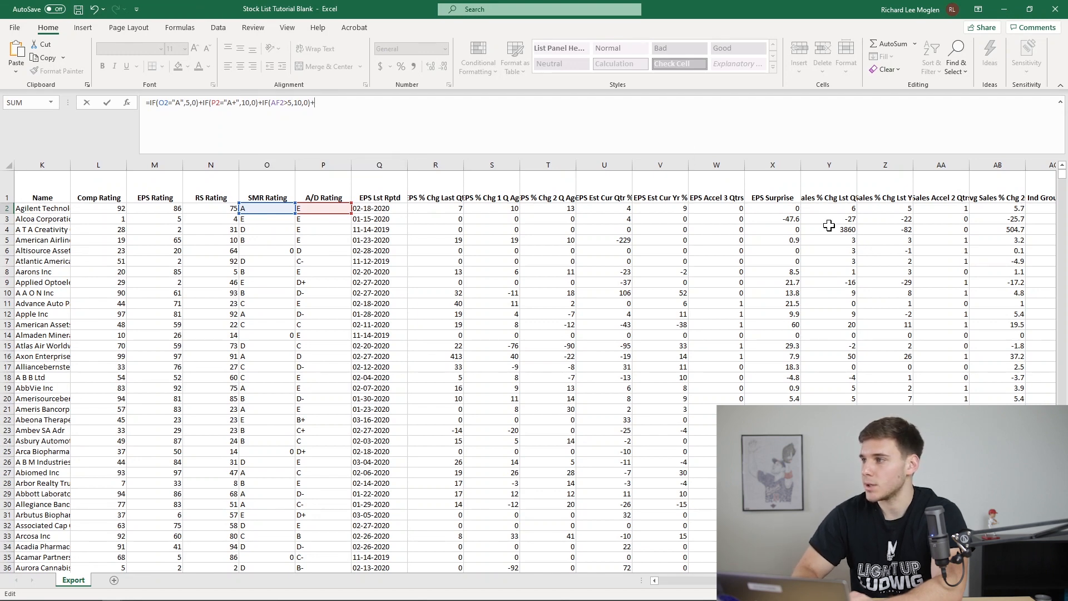
pyautogui.moveTo(769, 210)
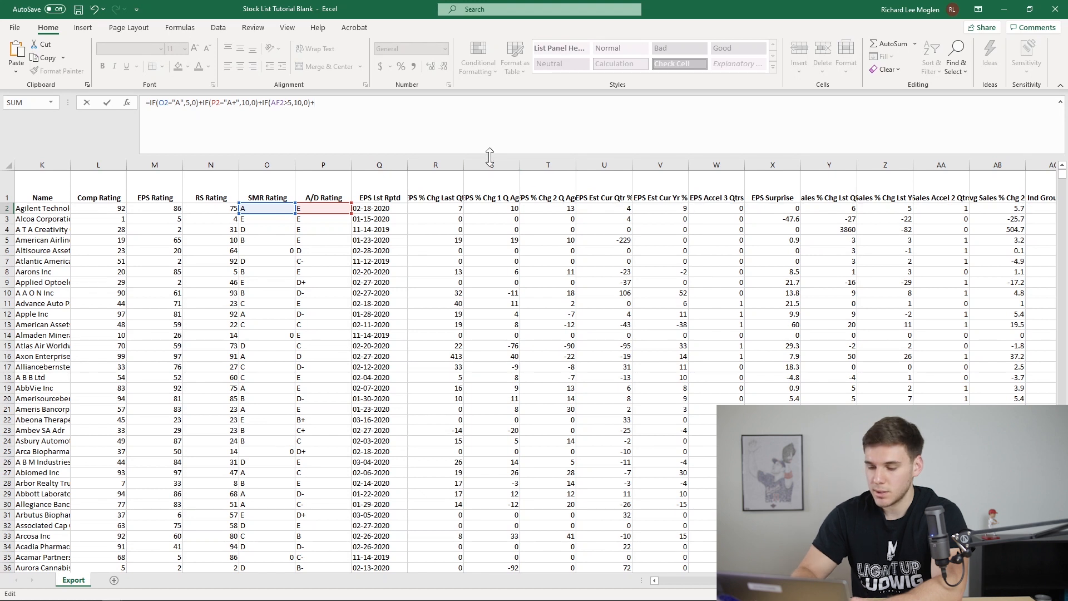
pyautogui.write('IF(')
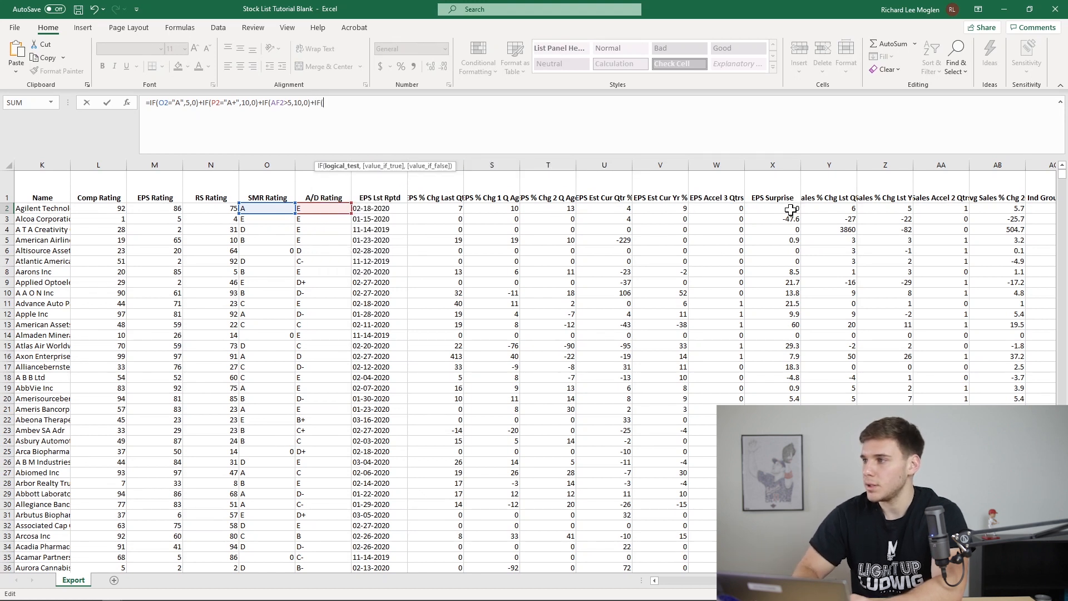
pyautogui.click(772, 208)
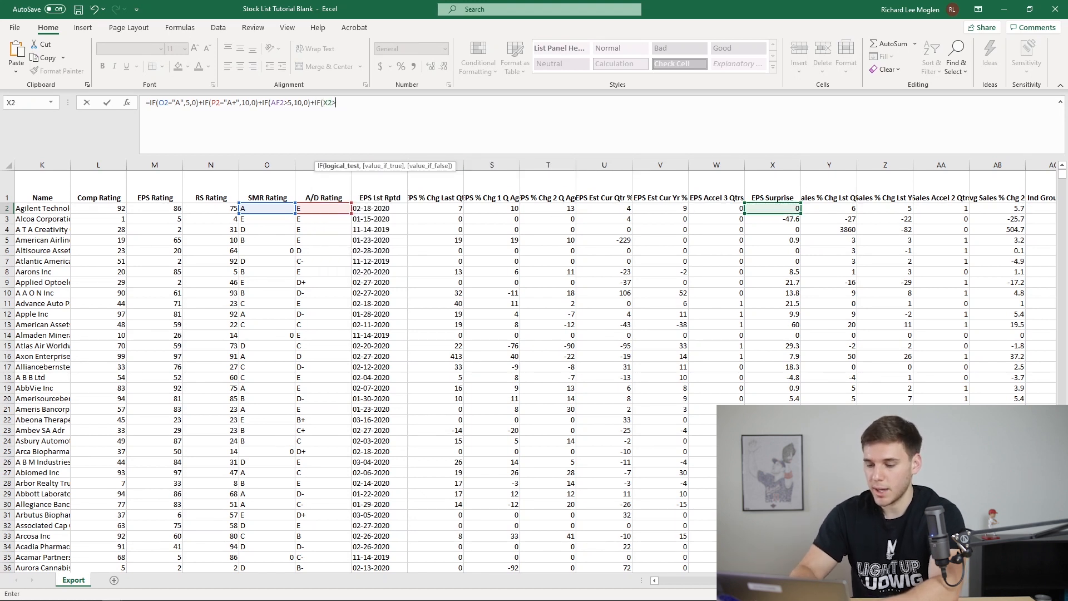
pyautogui.write('30,')
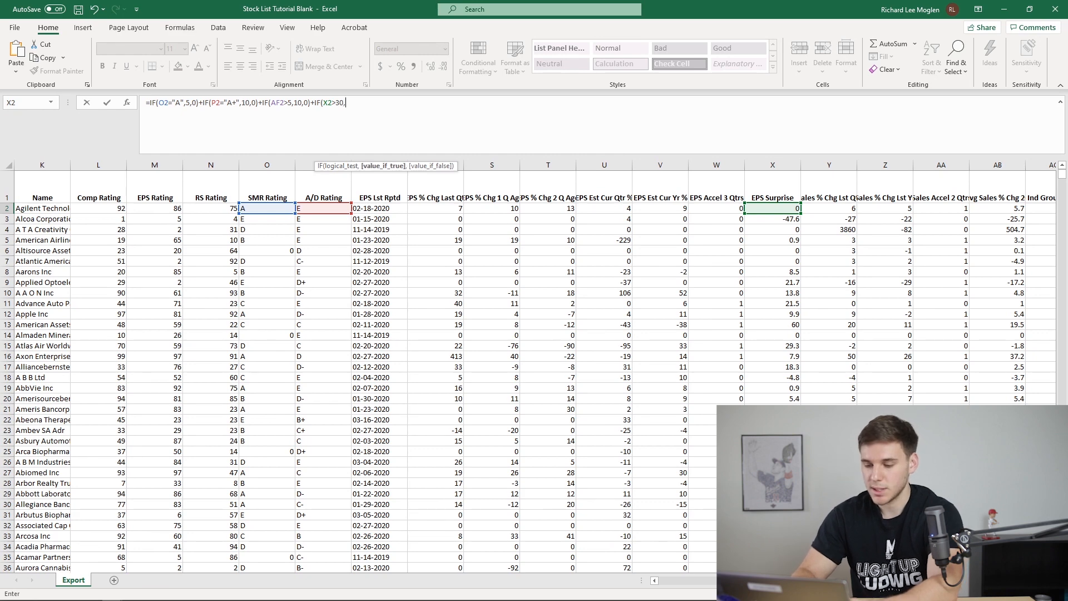
pyautogui.write('10,0)')
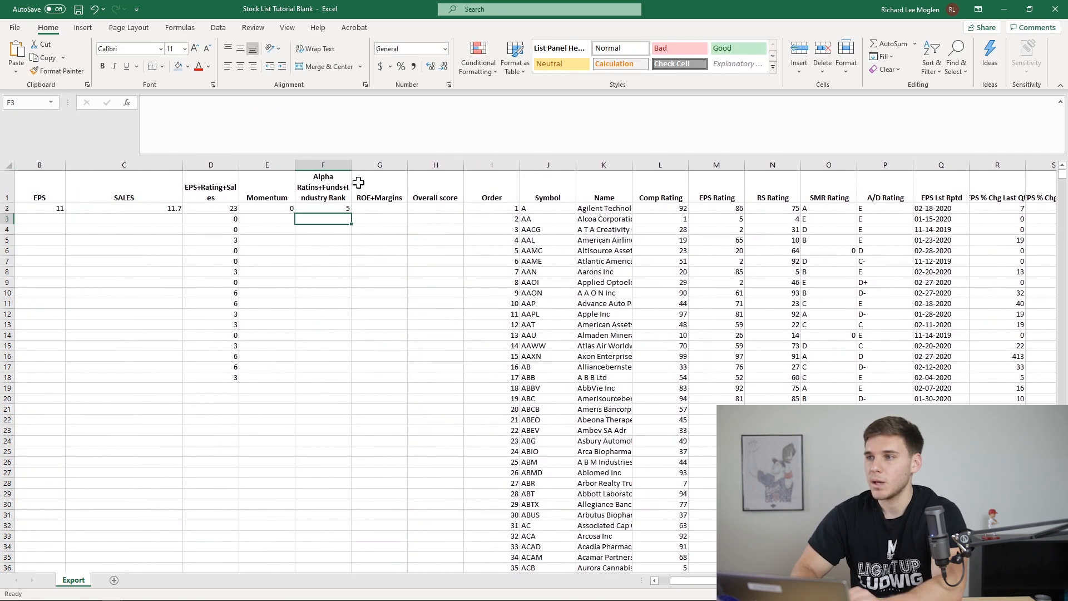
# Recreate the tutorial workbook's ROE+Margins IF formula in G2, giving a score of 48
pyautogui.click(380, 208)
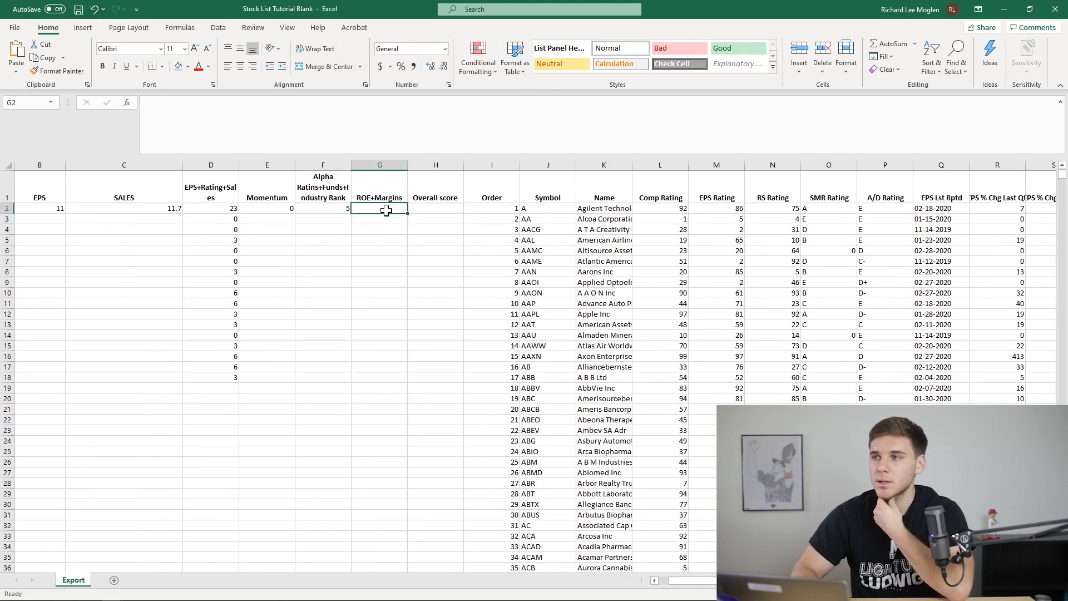
pyautogui.hscroll(3)
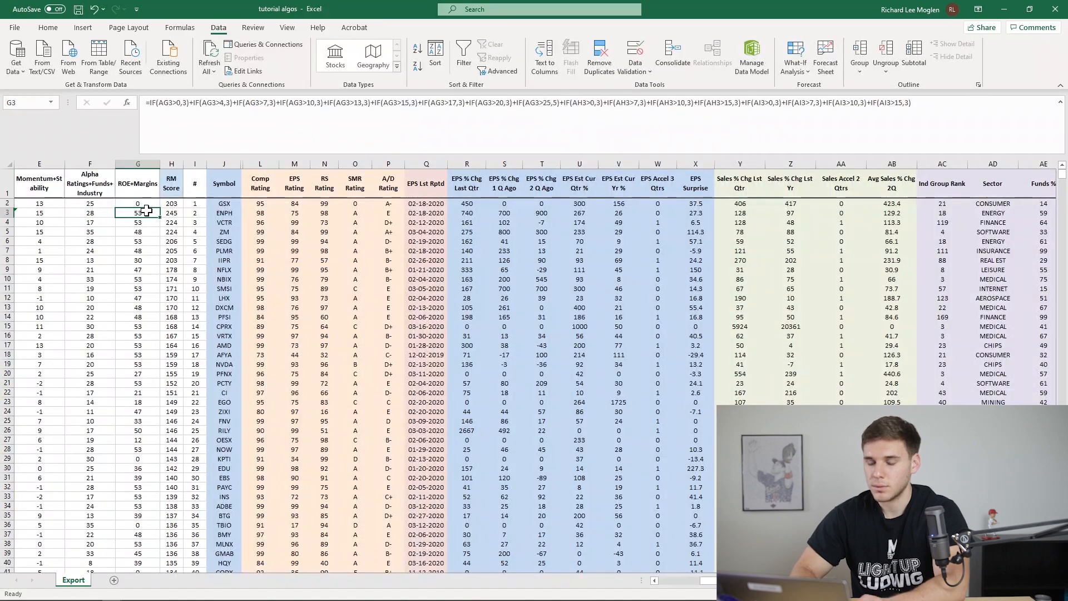
pyautogui.click(136, 202)
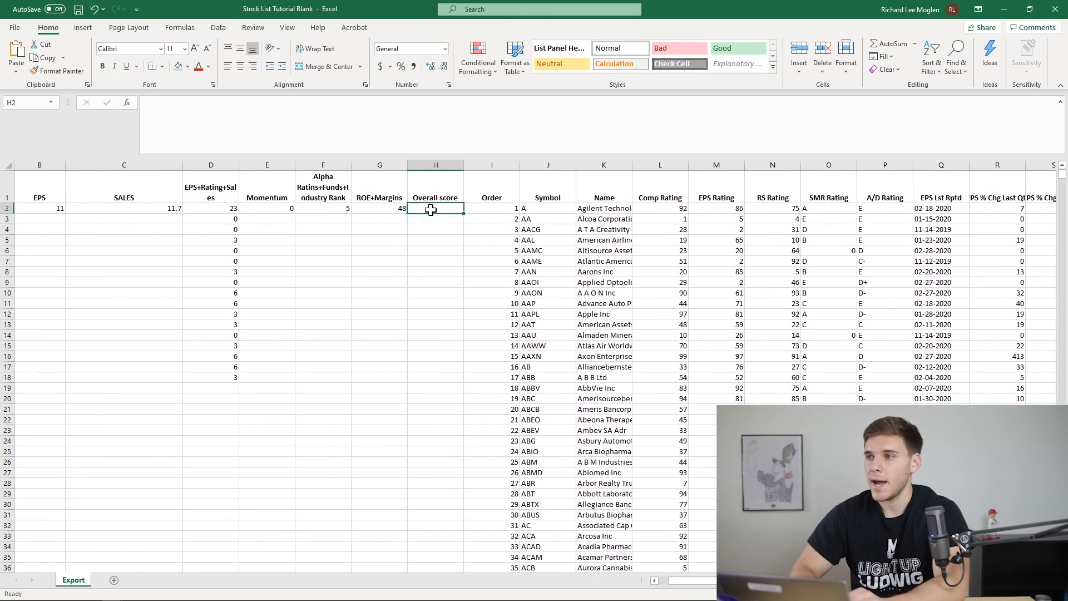
# Total the four component scores in H2 with =SUM(D2:G2), giving an Overall score of 76
pyautogui.write('=s')
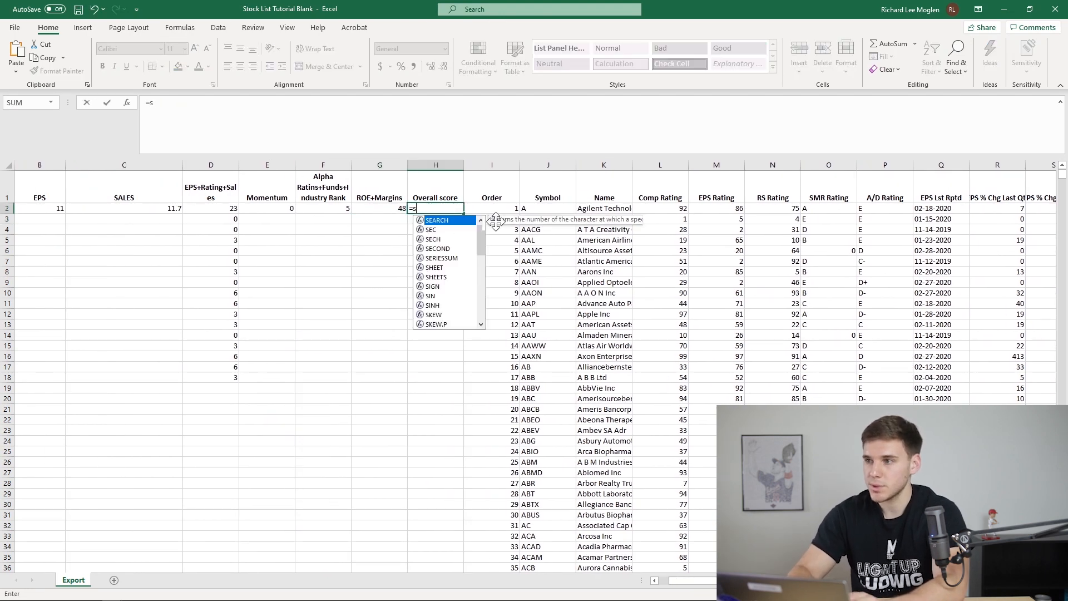
pyautogui.write('UM(')
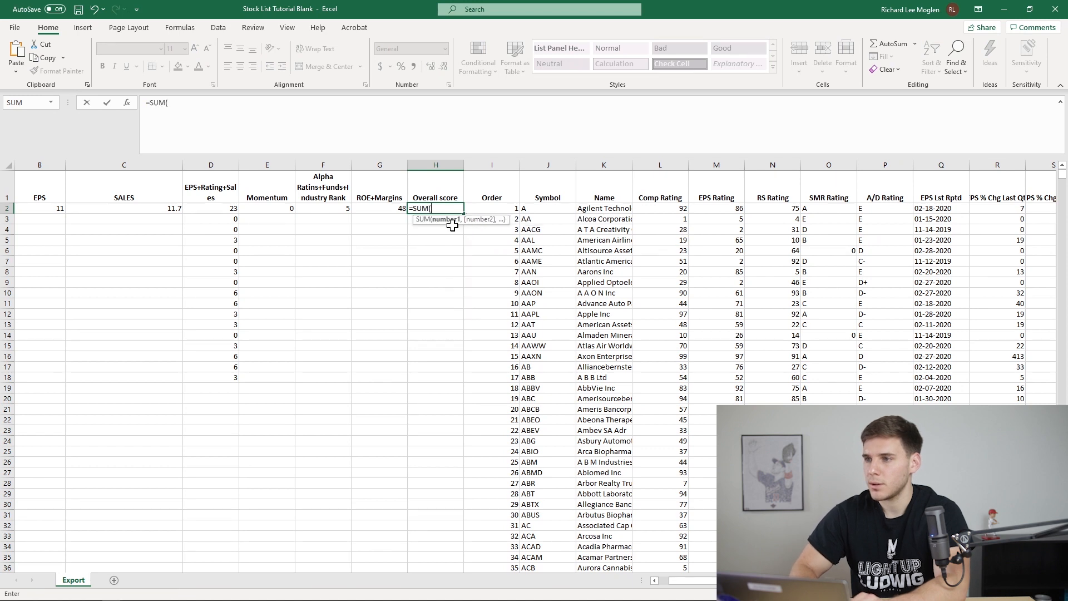
pyautogui.hscroll(-3)
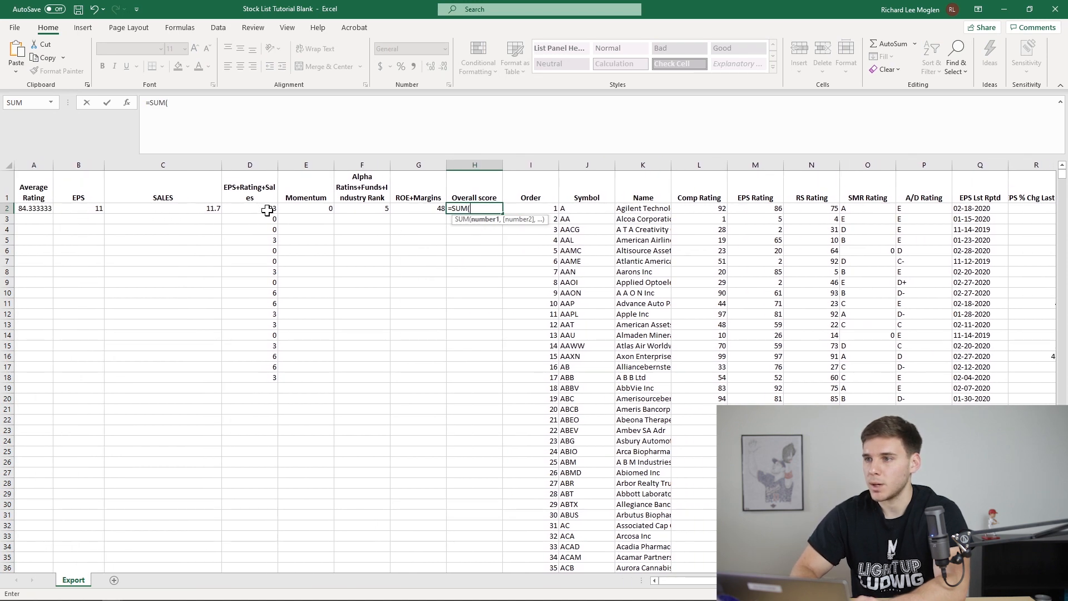
pyautogui.press('Enter')
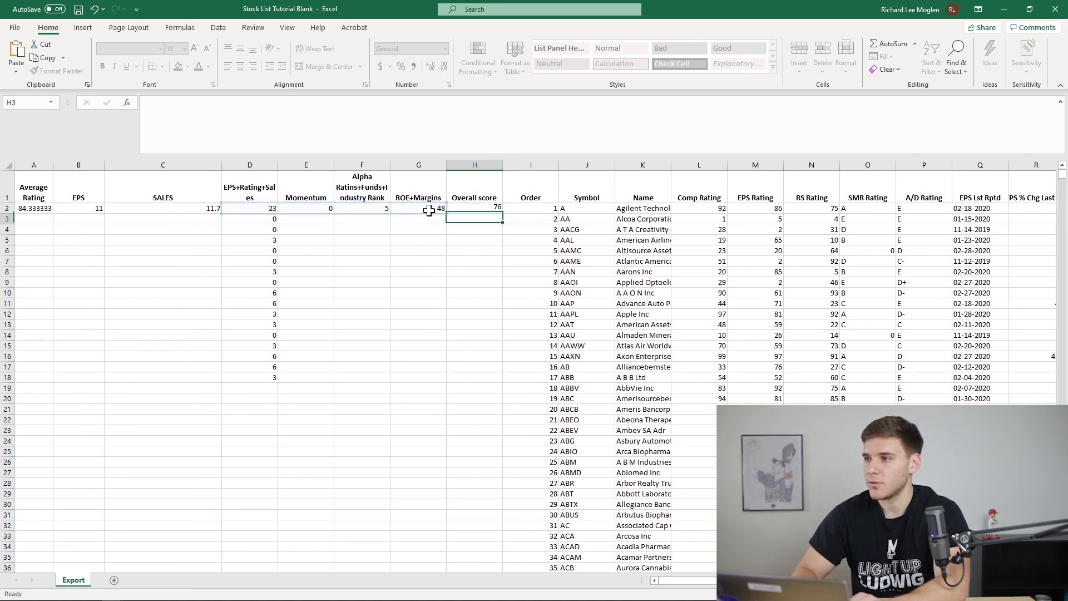
# Fill the row-2 score formulas down through the last stock row
pyautogui.click(531, 208)
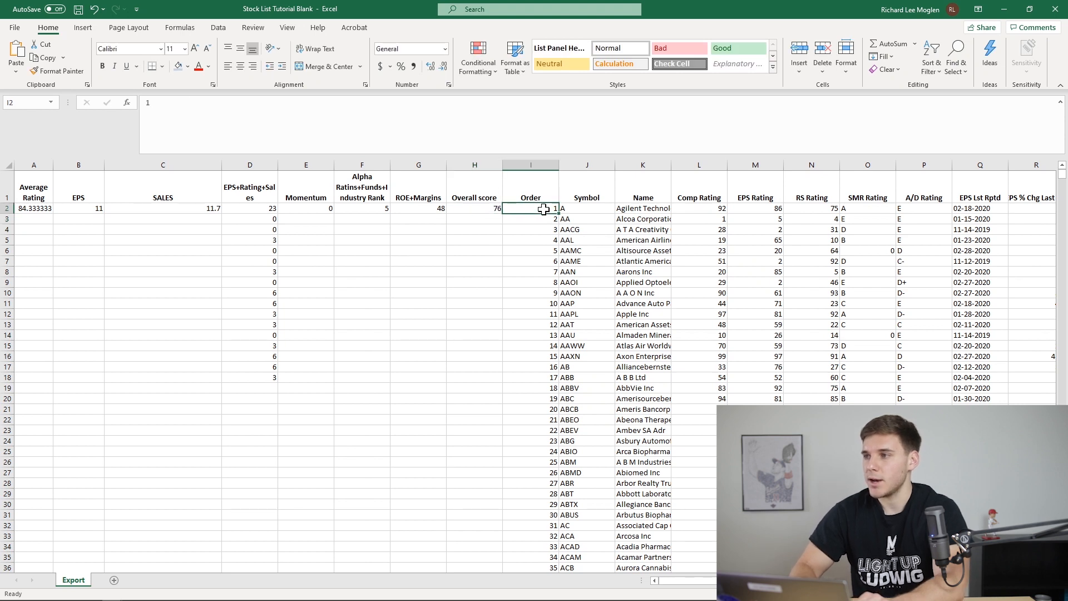
pyautogui.press('ctrl+End')
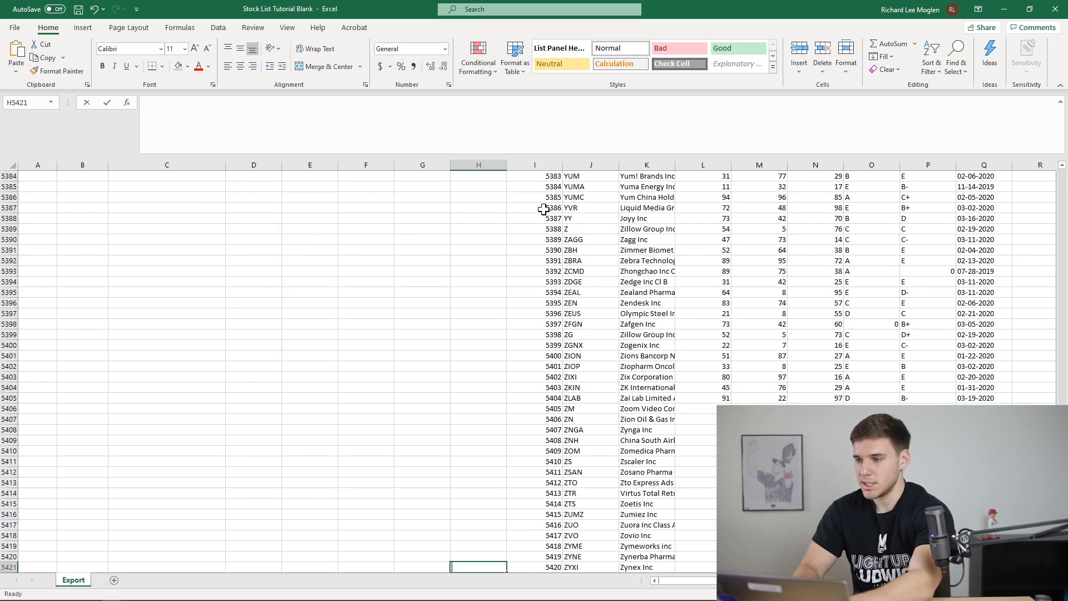
pyautogui.write('0')
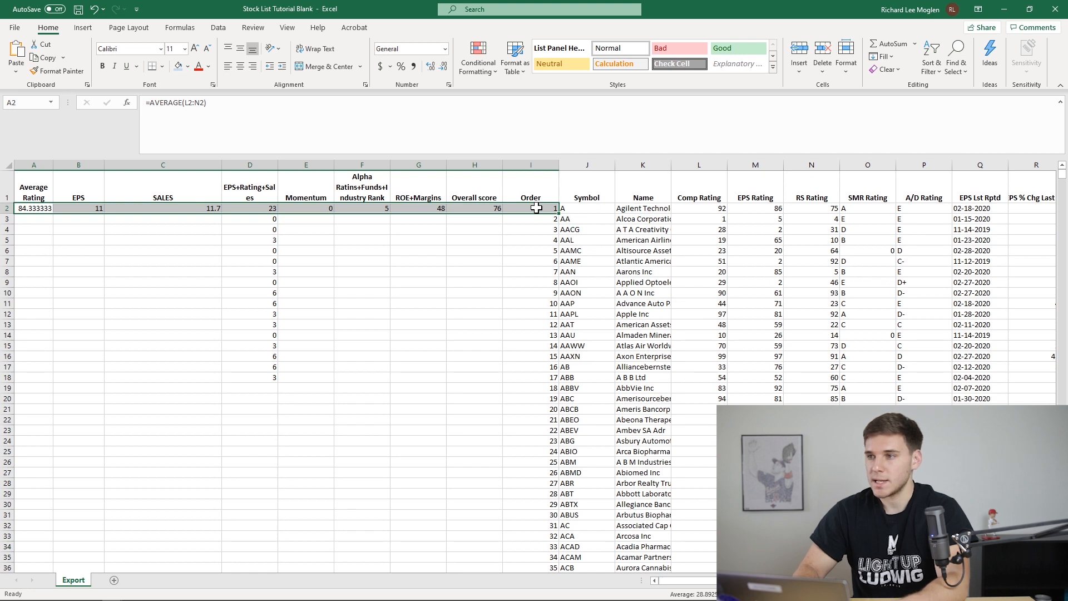
pyautogui.scroll(-3)
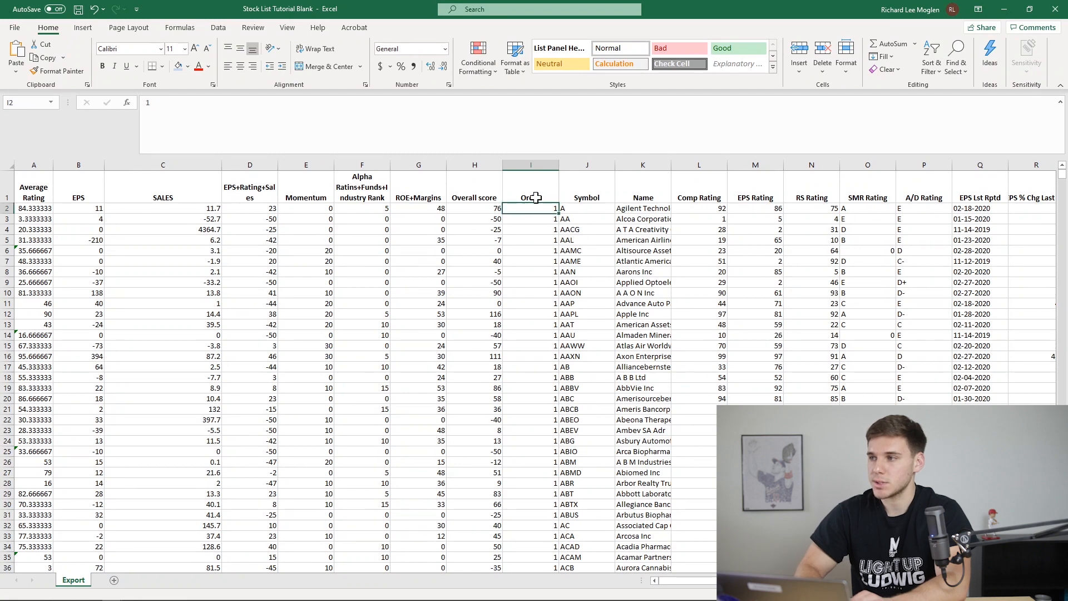
# Rename the Order heading to # and fill sequential numbers down column I
pyautogui.write('#')
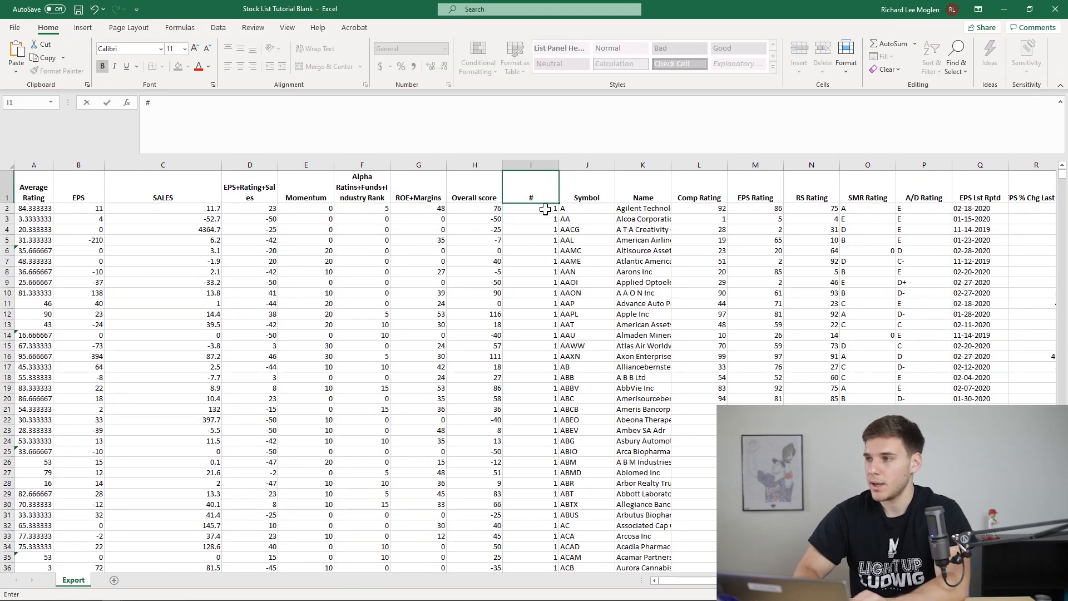
pyautogui.click(530, 219)
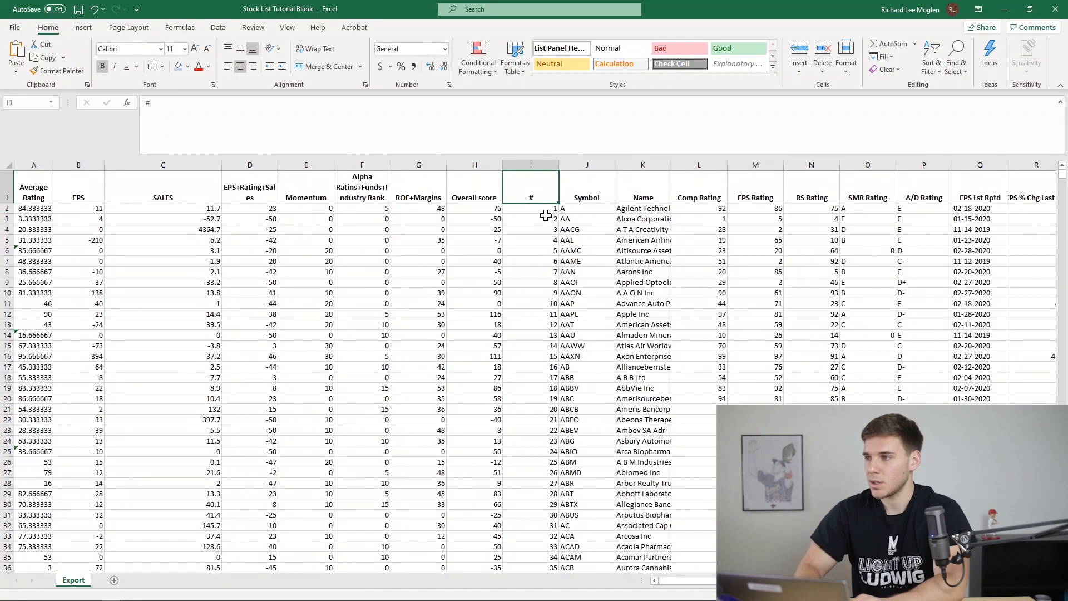
pyautogui.moveTo(530, 208); pyautogui.dragTo(531, 219)
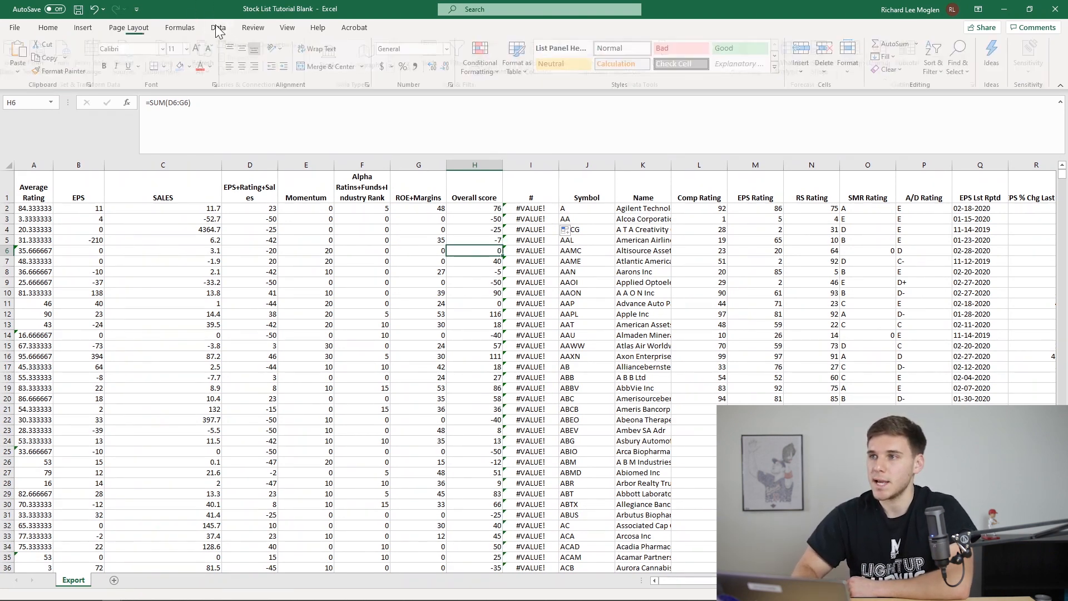
# Sort by Overall score, then EPS+Rating+Sales, then RS Rating, all largest to smallest
pyautogui.click(218, 27)
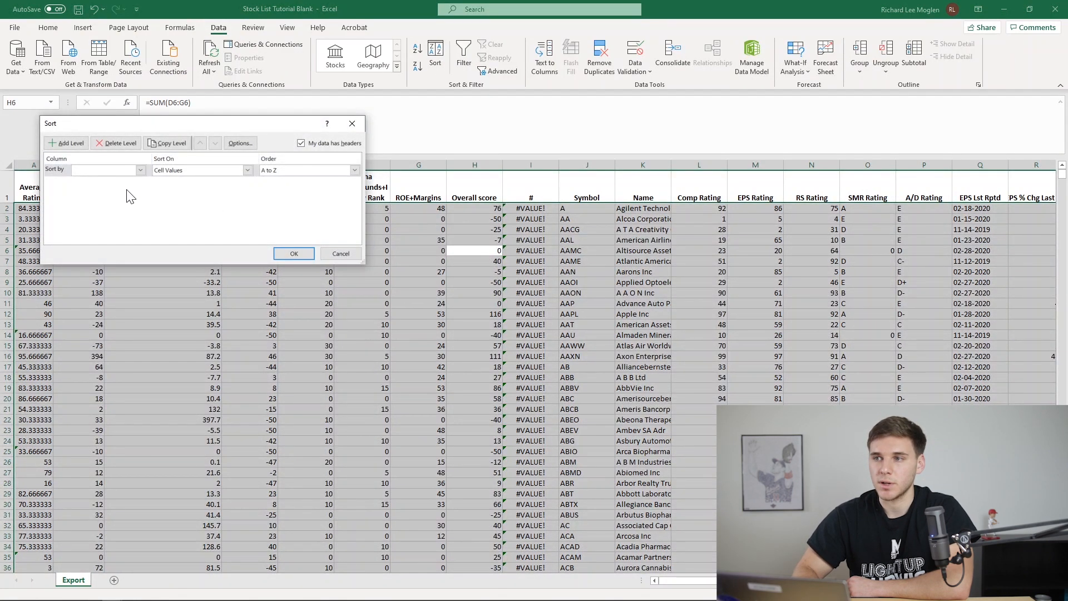
pyautogui.click(142, 169)
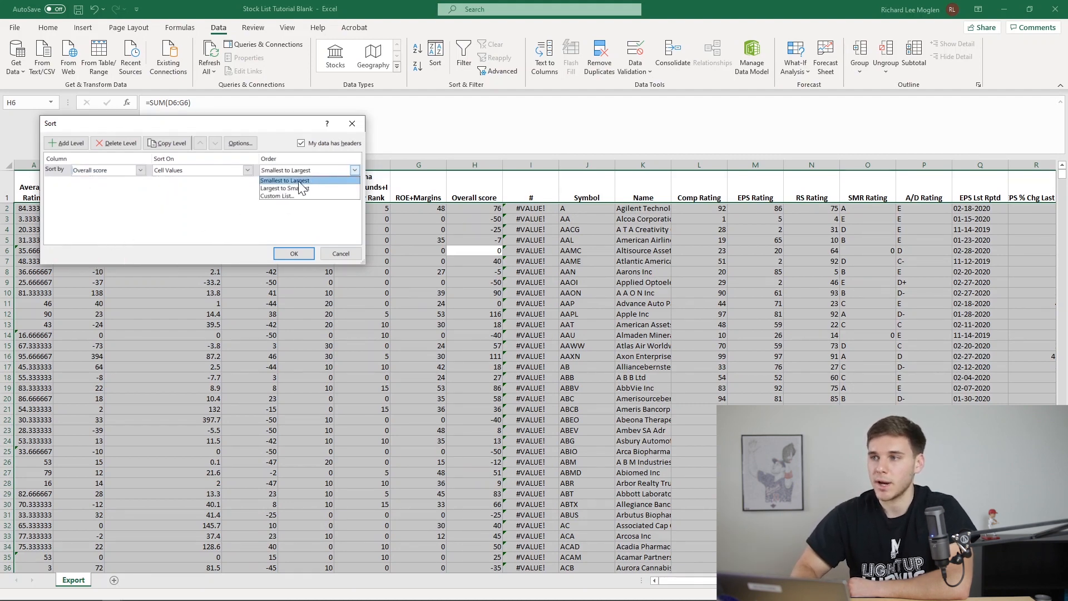
pyautogui.click(284, 188)
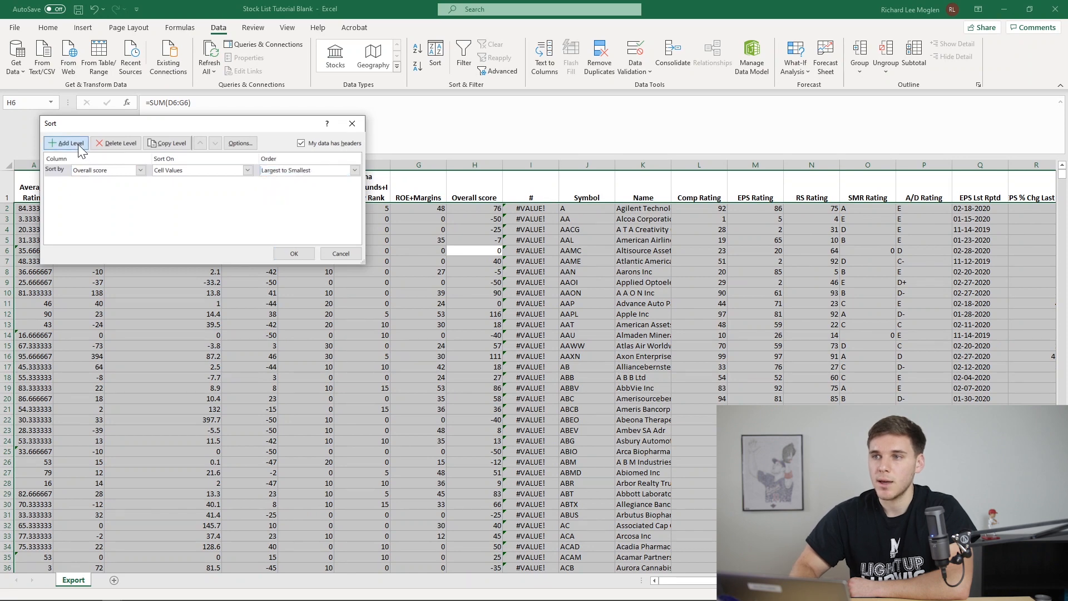
pyautogui.click(65, 142)
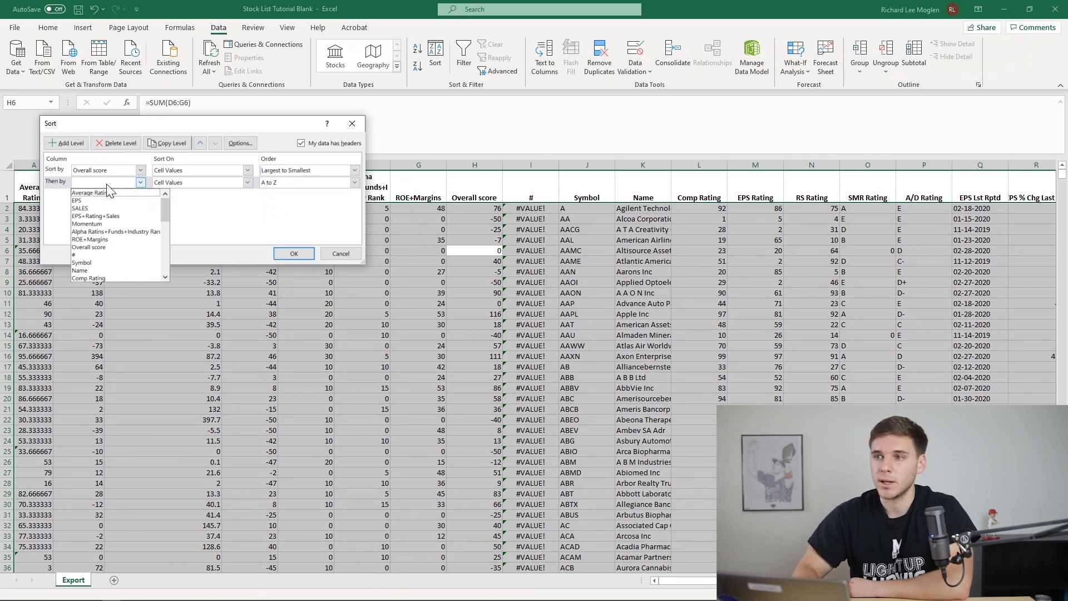
pyautogui.click(96, 216)
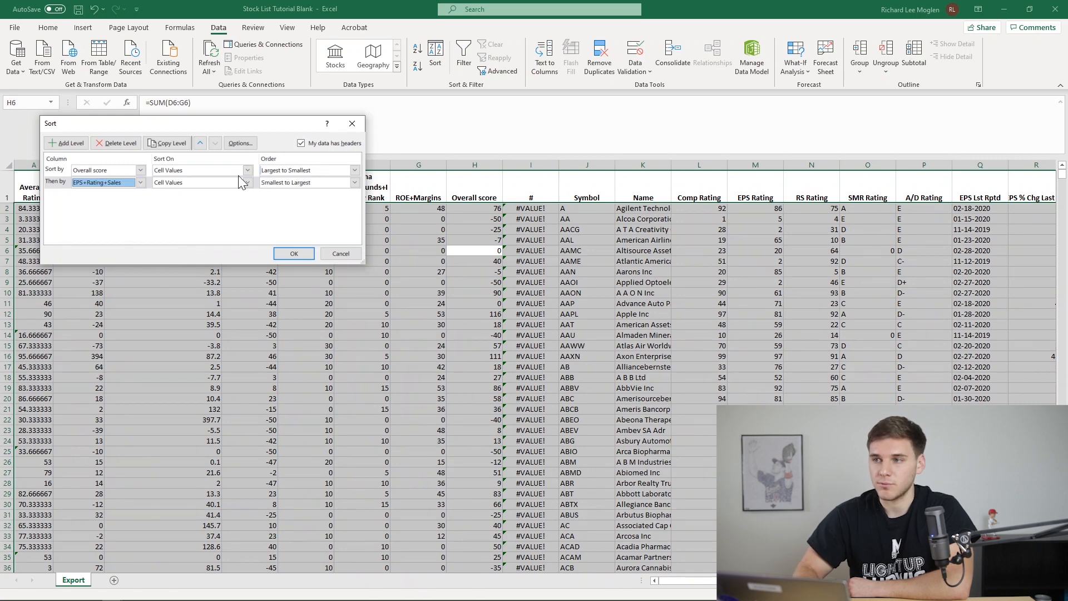
pyautogui.click(353, 181)
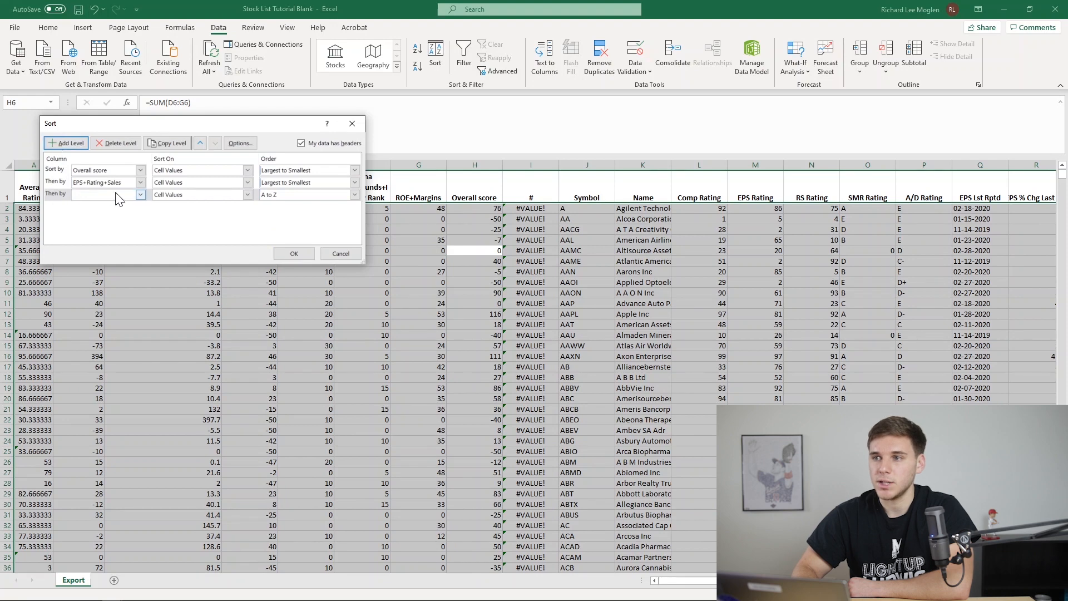
pyautogui.click(104, 193)
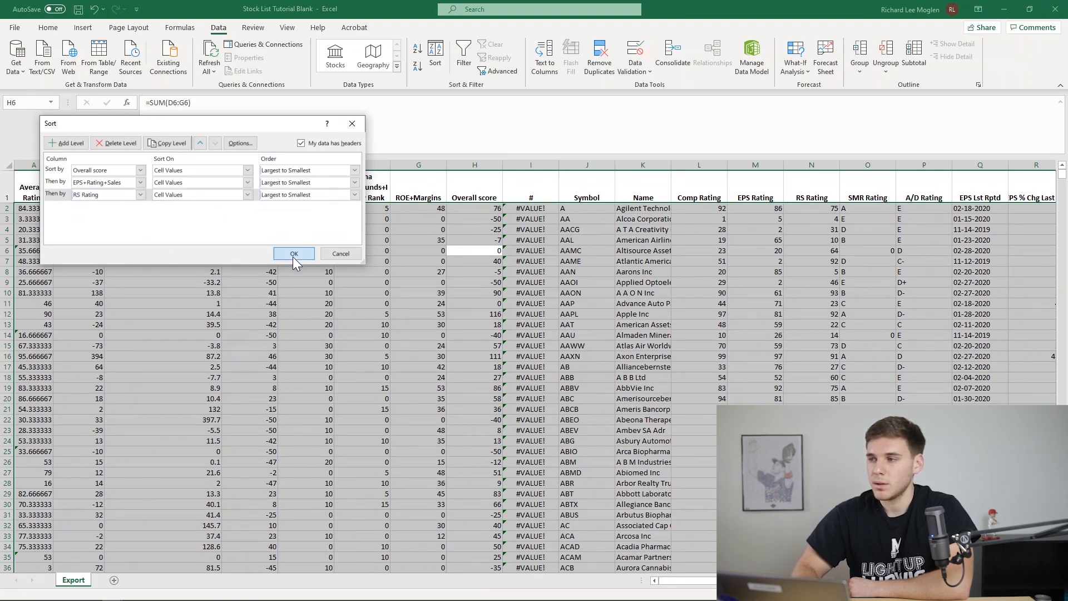
pyautogui.click(294, 253)
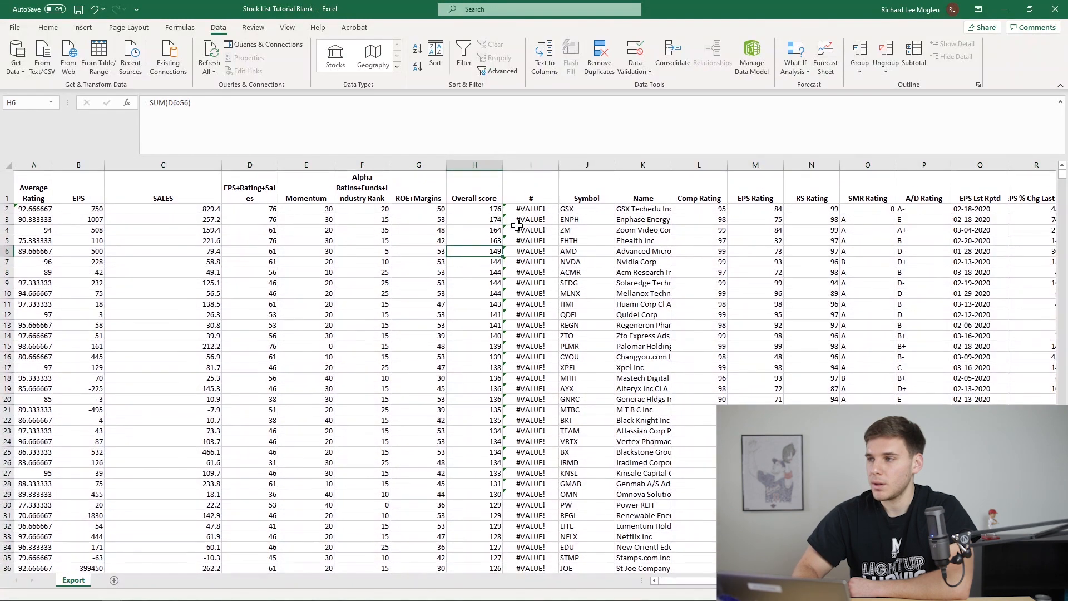
# Number the sorted stocks 1 onward in the # column and review the scored list
pyautogui.click(530, 208)
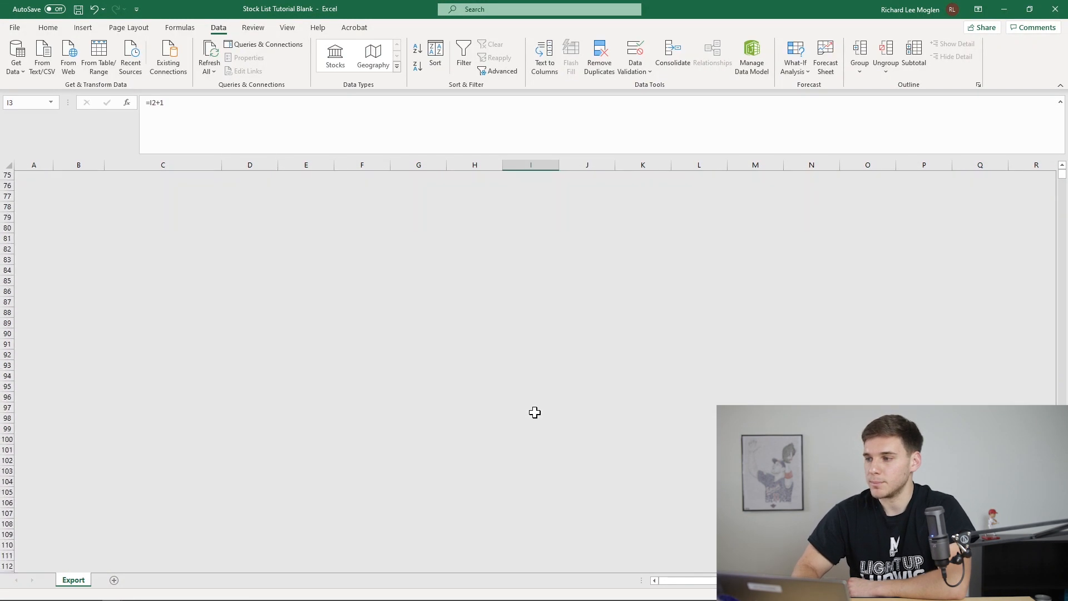
pyautogui.scroll(3)
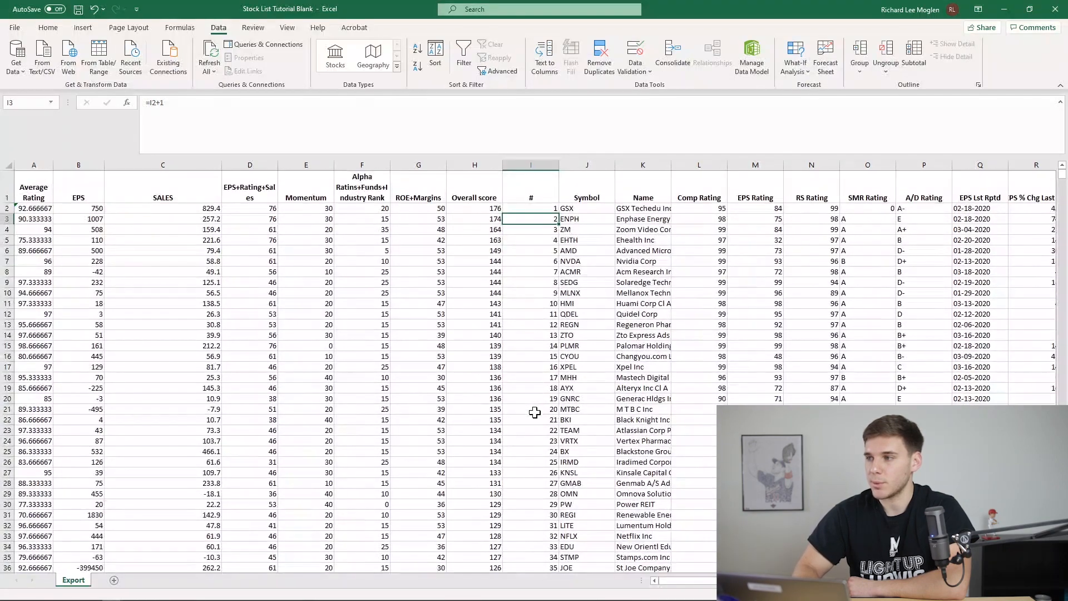
pyautogui.hscroll(3)
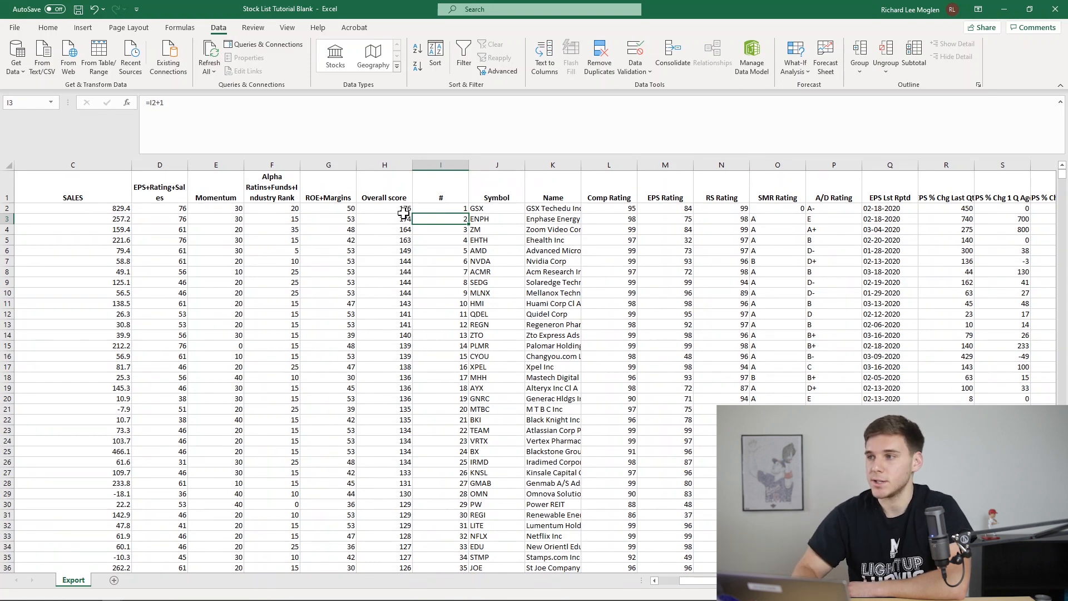
pyautogui.moveTo(400, 389)
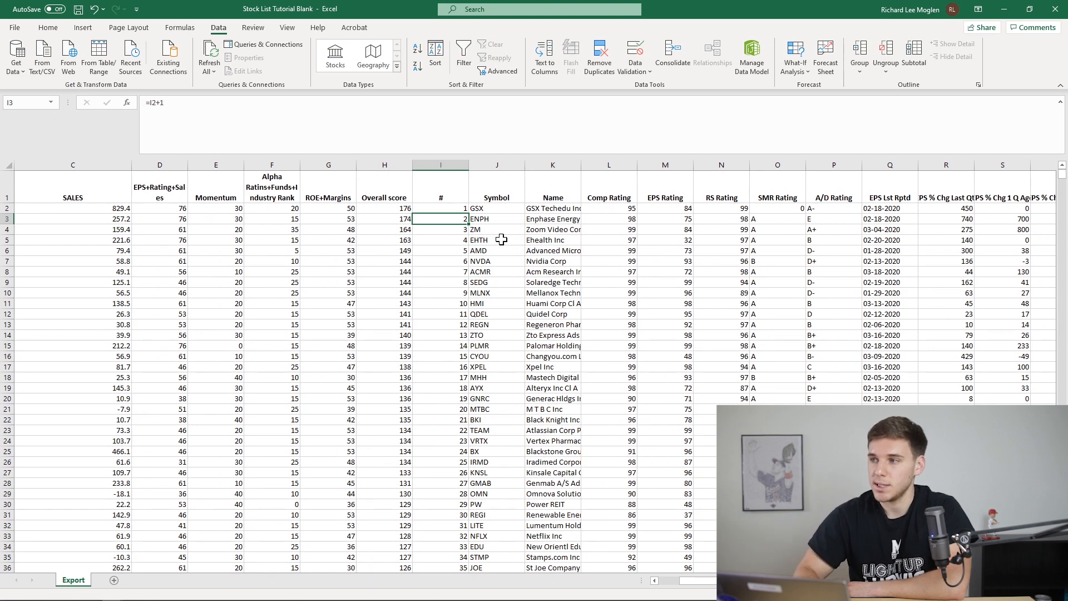
pyautogui.moveTo(505, 261)
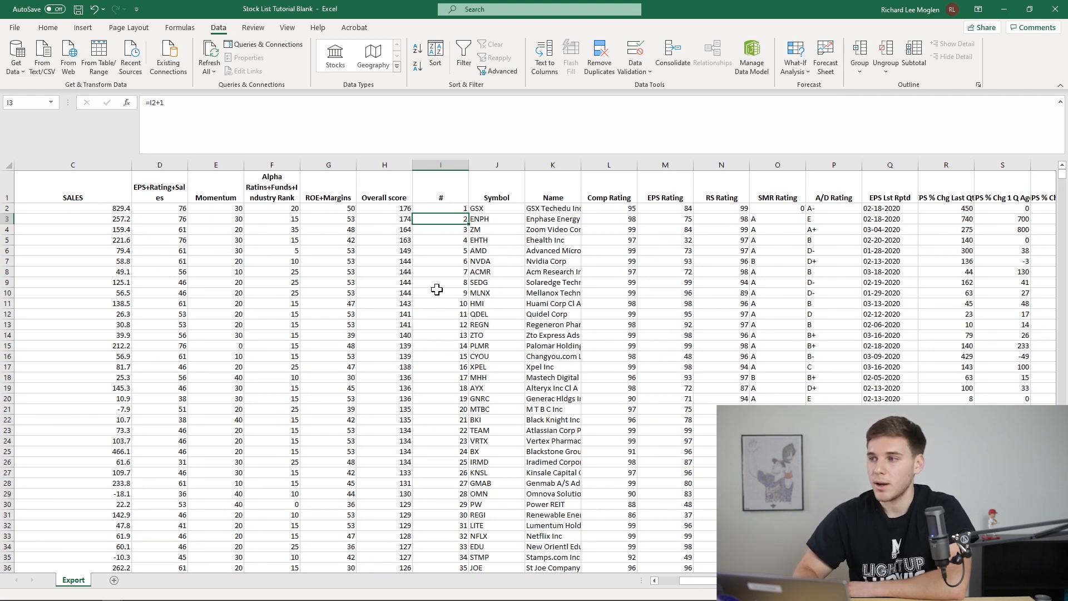
pyautogui.moveTo(484, 434)
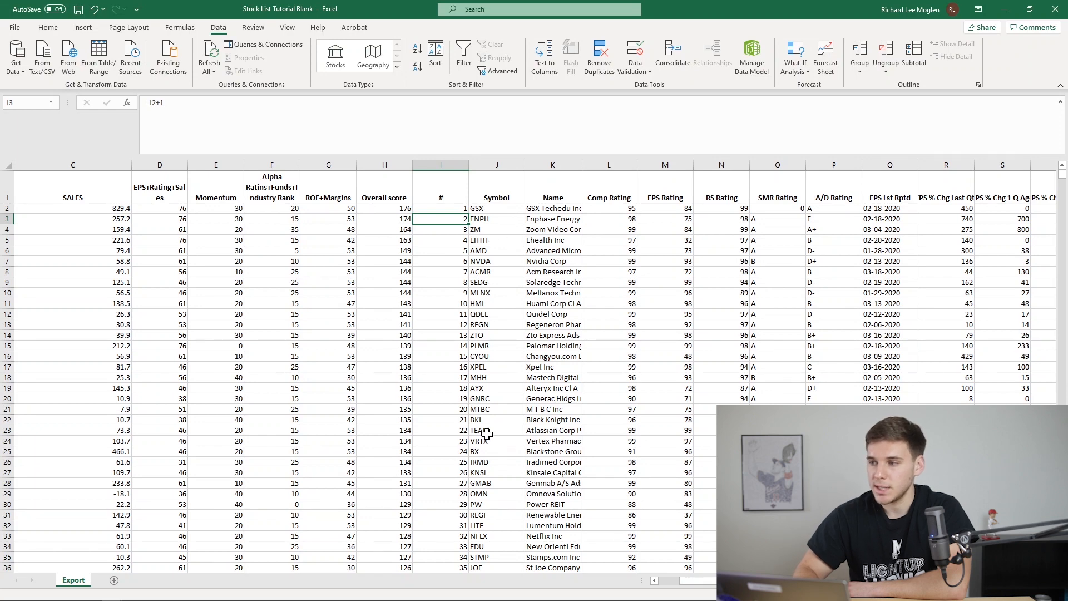
pyautogui.moveTo(496, 515)
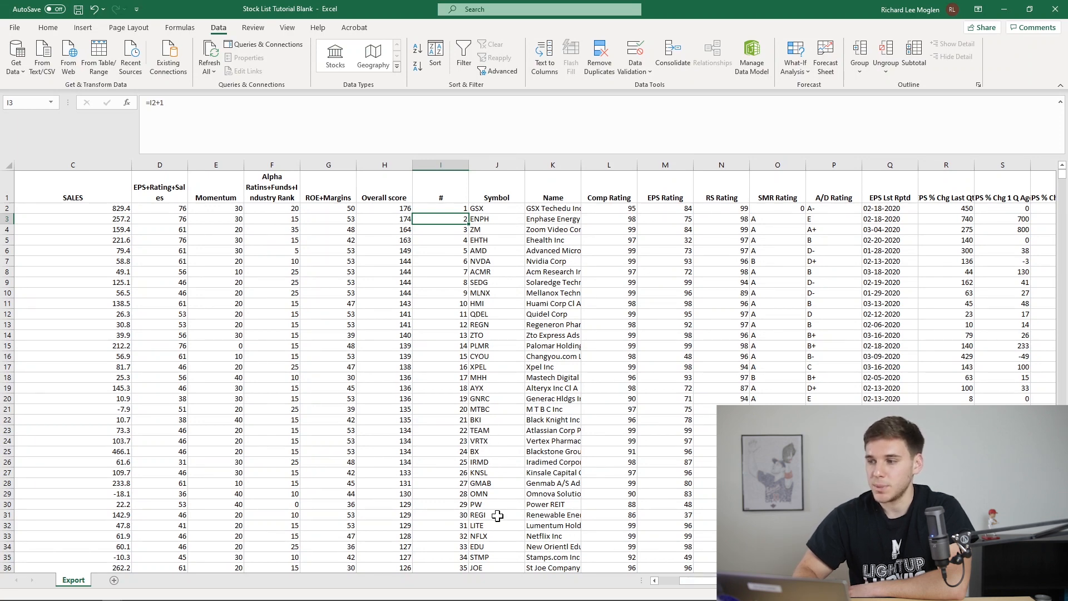
pyautogui.moveTo(459, 541)
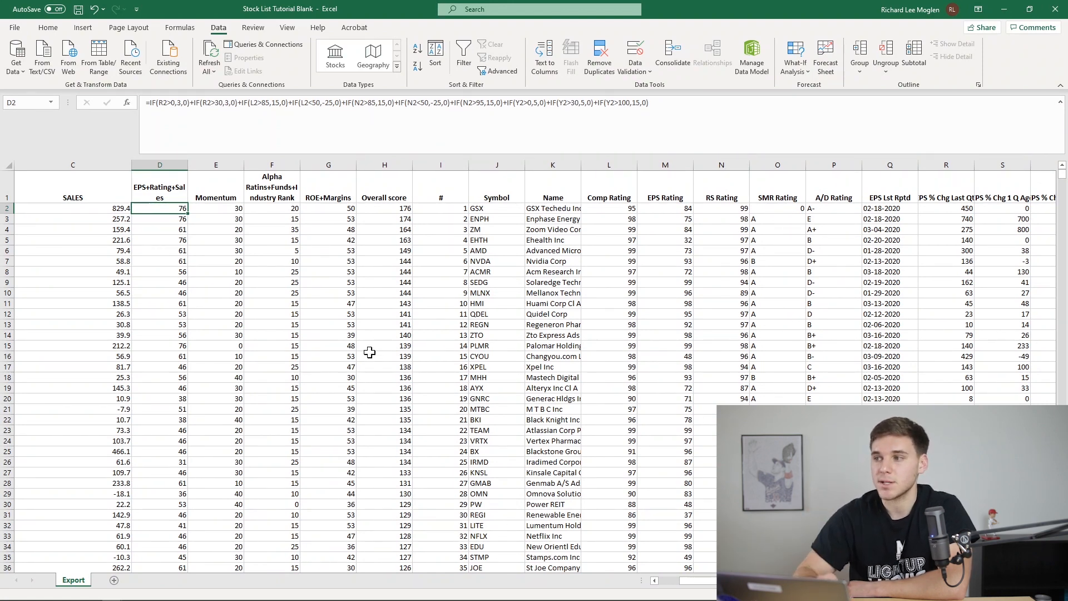
pyautogui.scroll(-3)
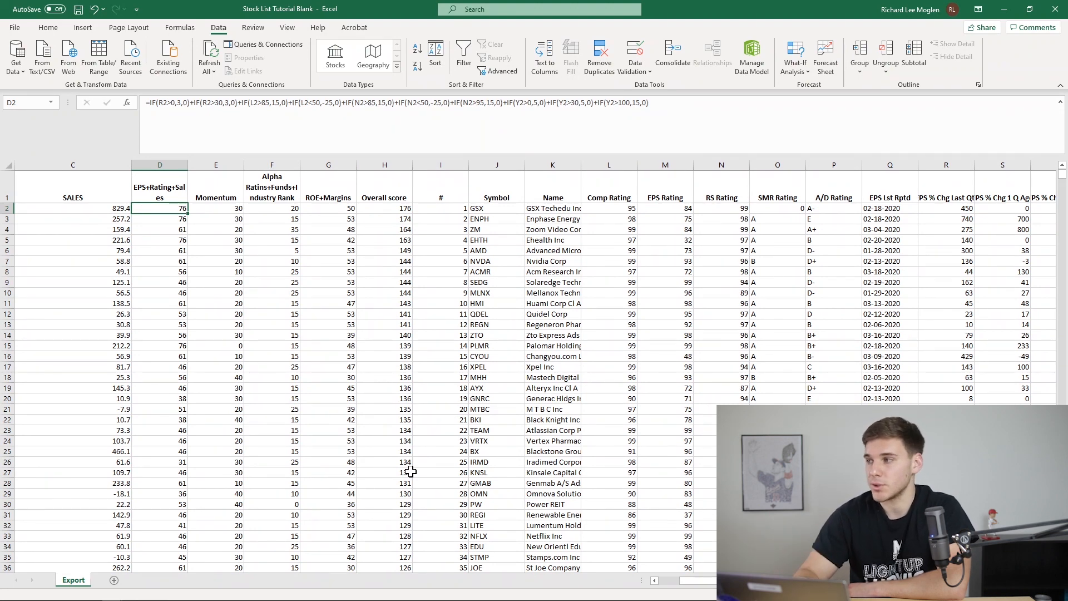
pyautogui.hscroll(3)
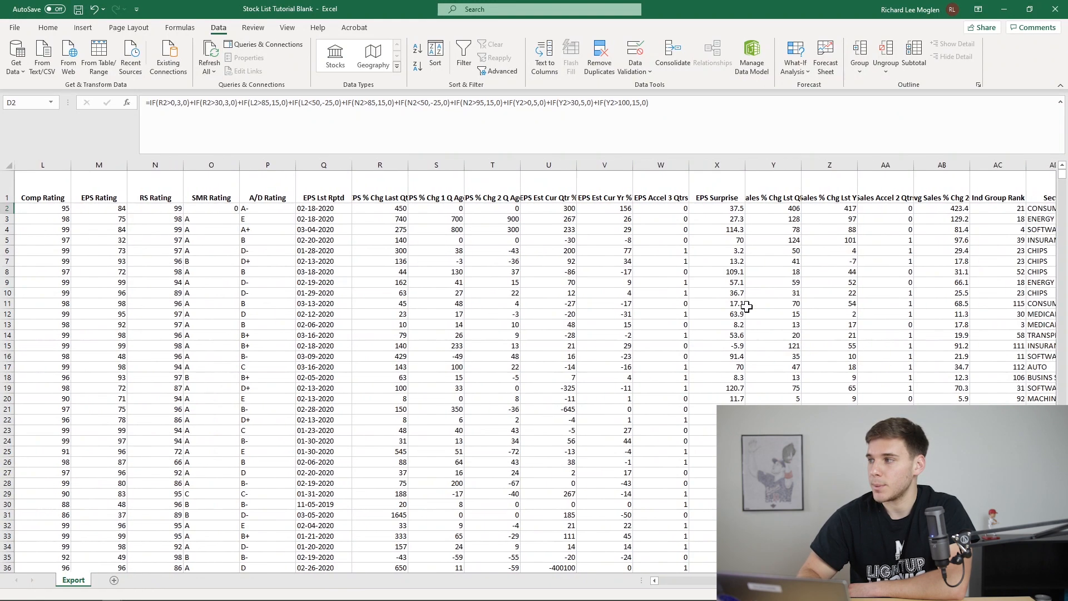
pyautogui.hscroll(3)
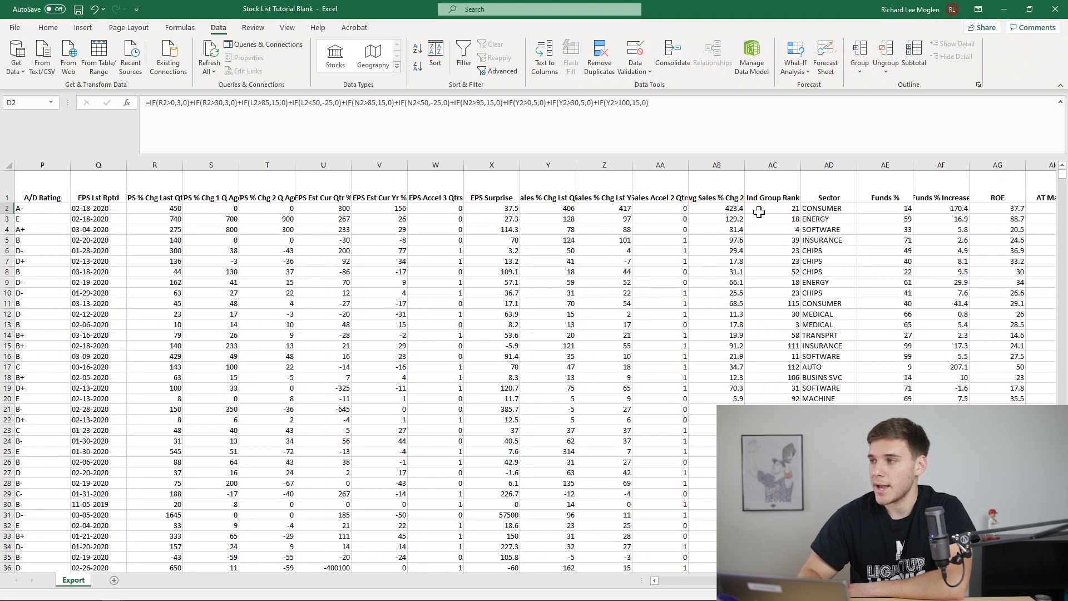
pyautogui.moveTo(636, 316)
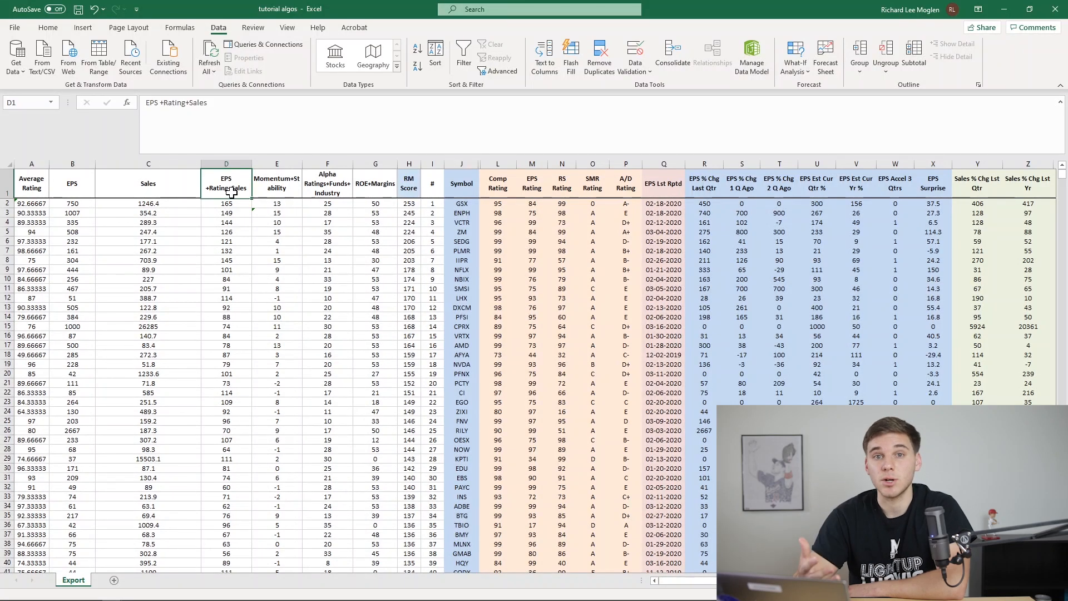
pyautogui.click(226, 202)
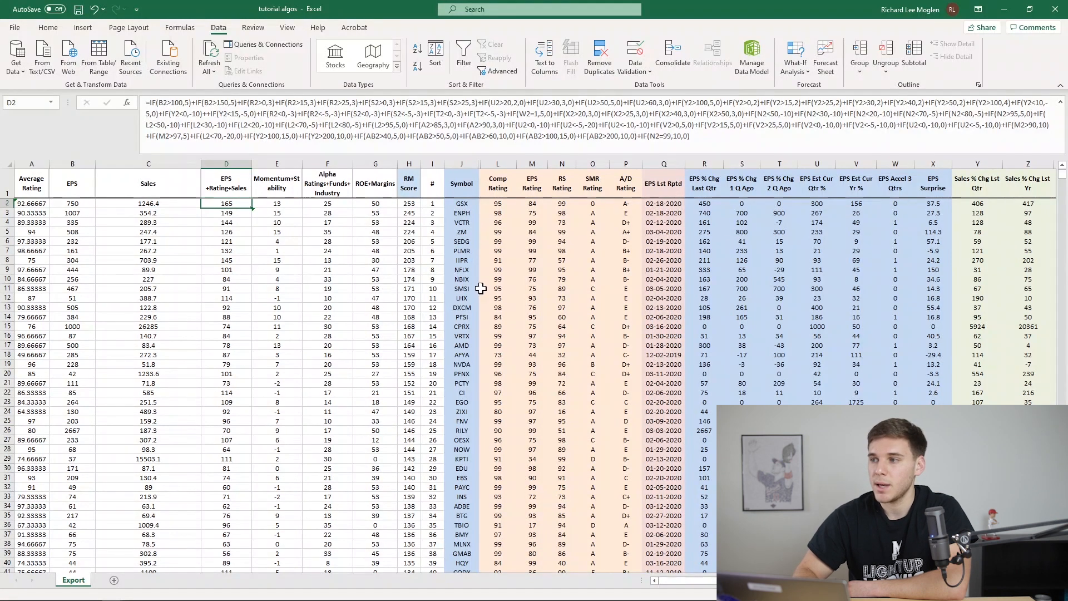
pyautogui.moveTo(496, 398)
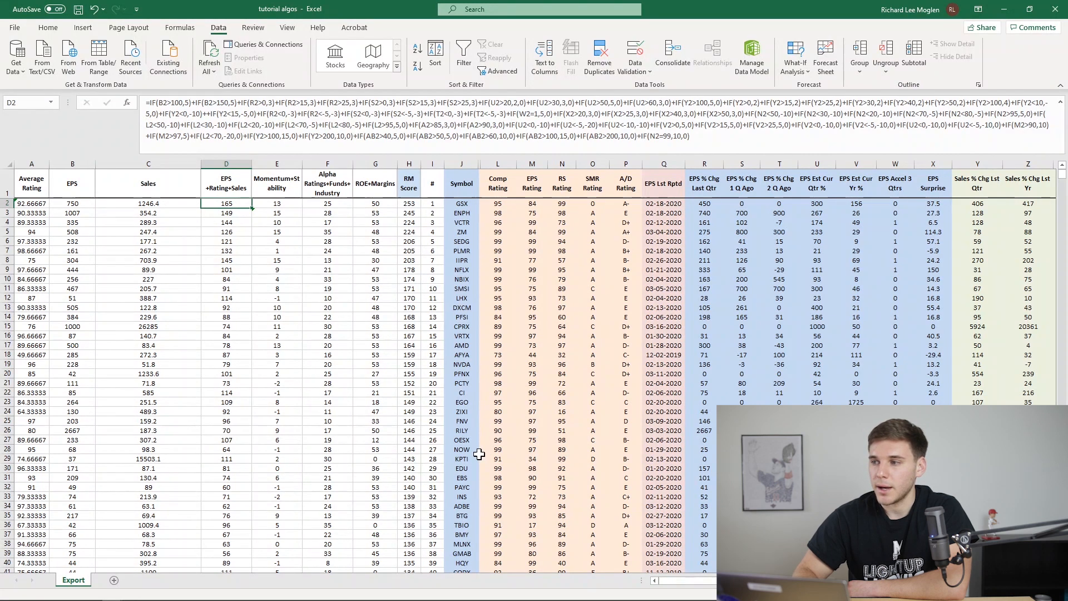
pyautogui.moveTo(437, 456)
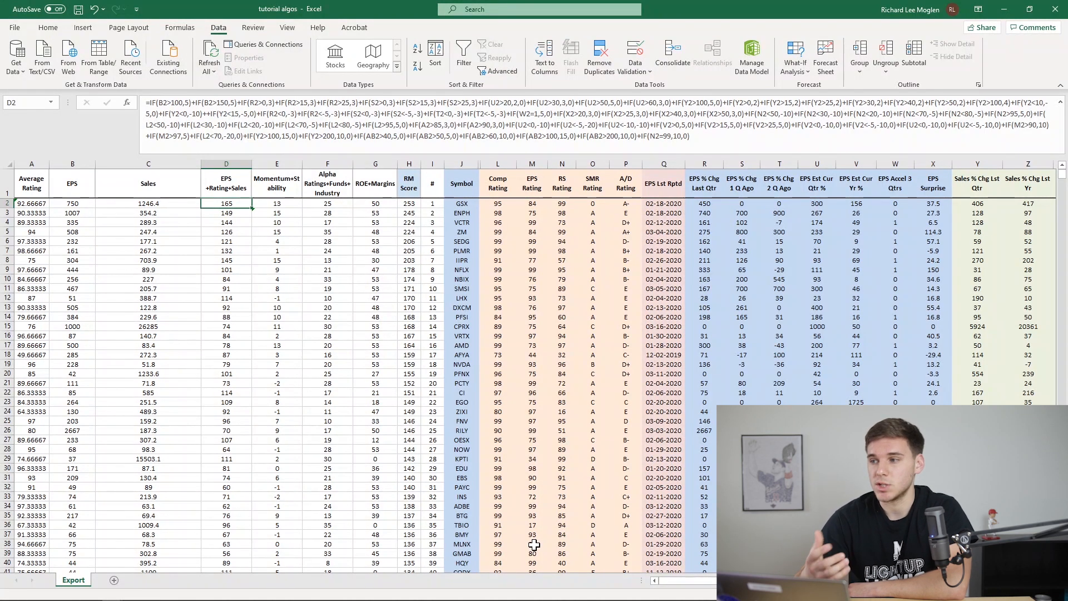
pyautogui.scroll(-3)
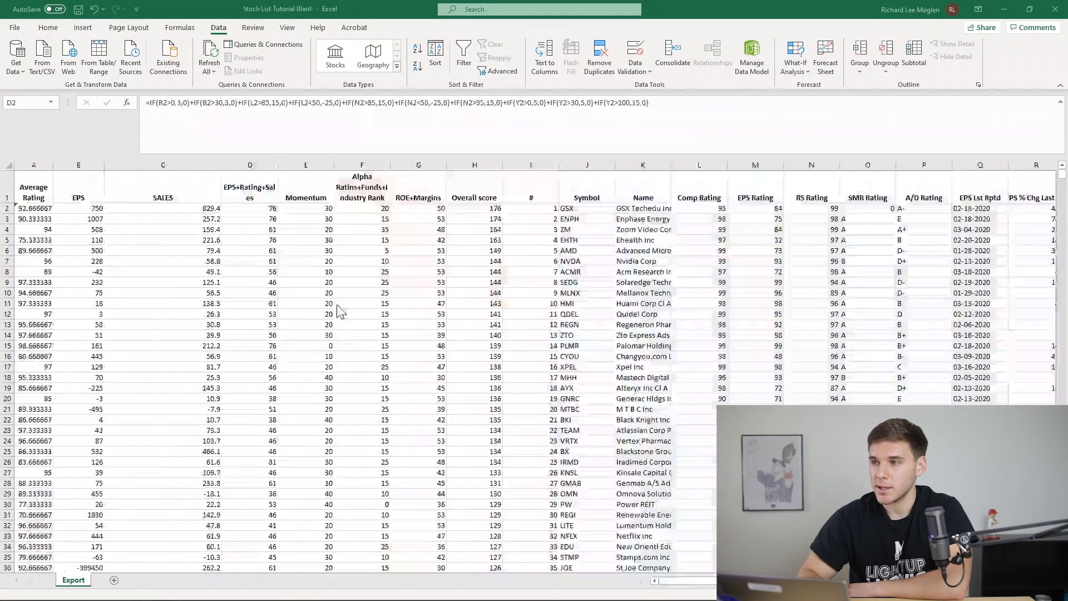
# Fill columns L:P light orange and the EPS Lst Rptd column Q pink
pyautogui.hscroll(3)
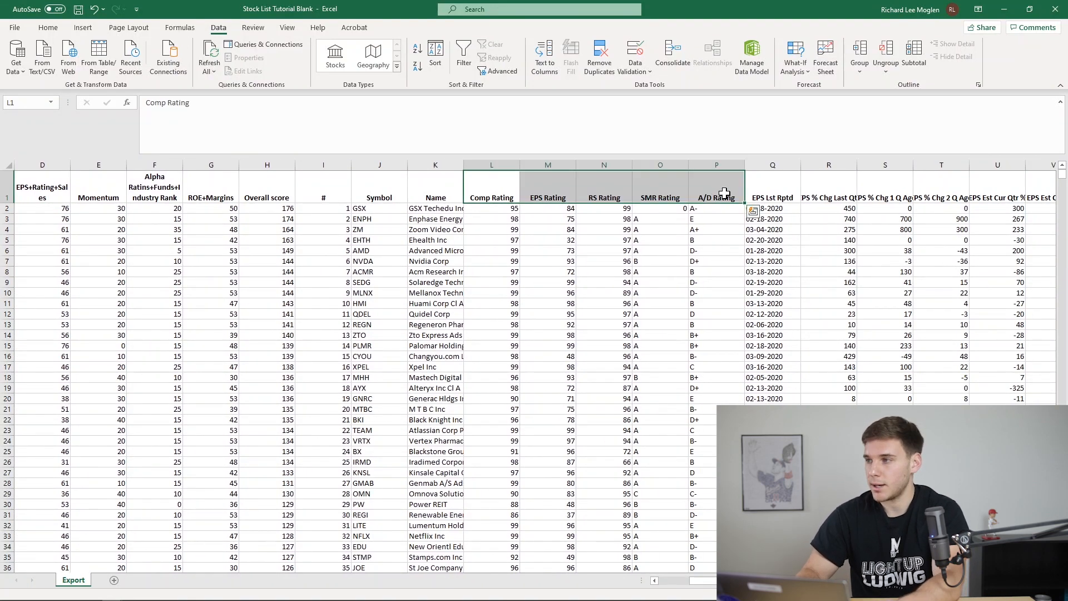
pyautogui.click(48, 26)
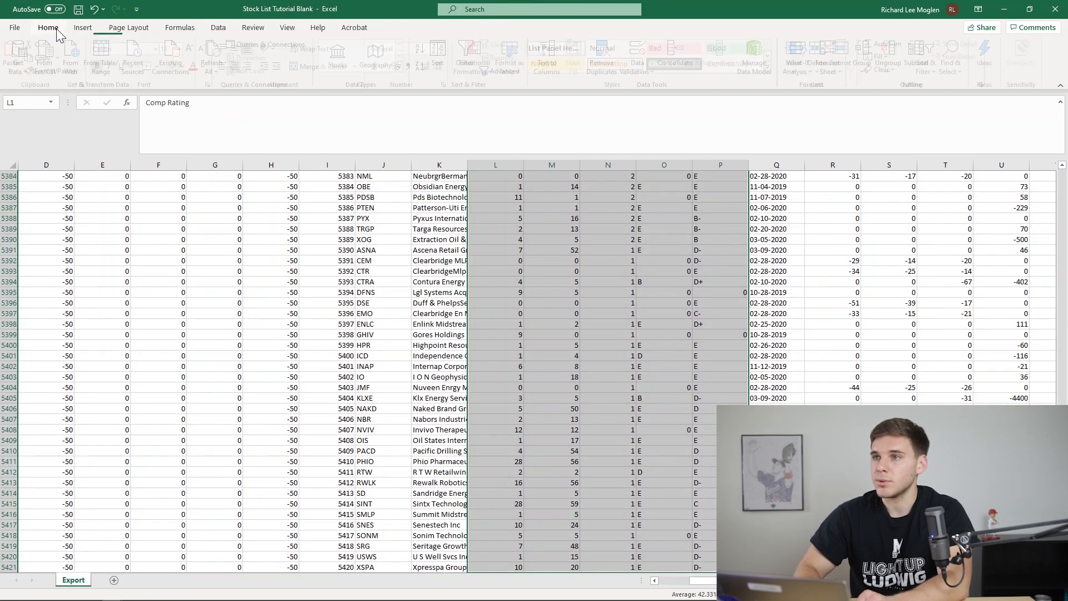
pyautogui.click(189, 65)
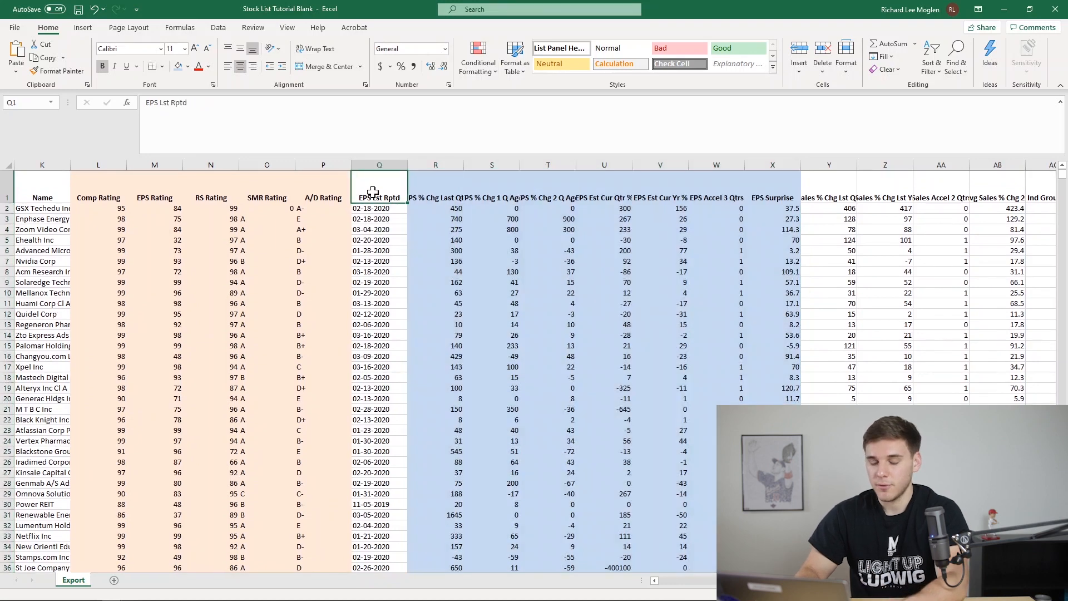
pyautogui.click(189, 67)
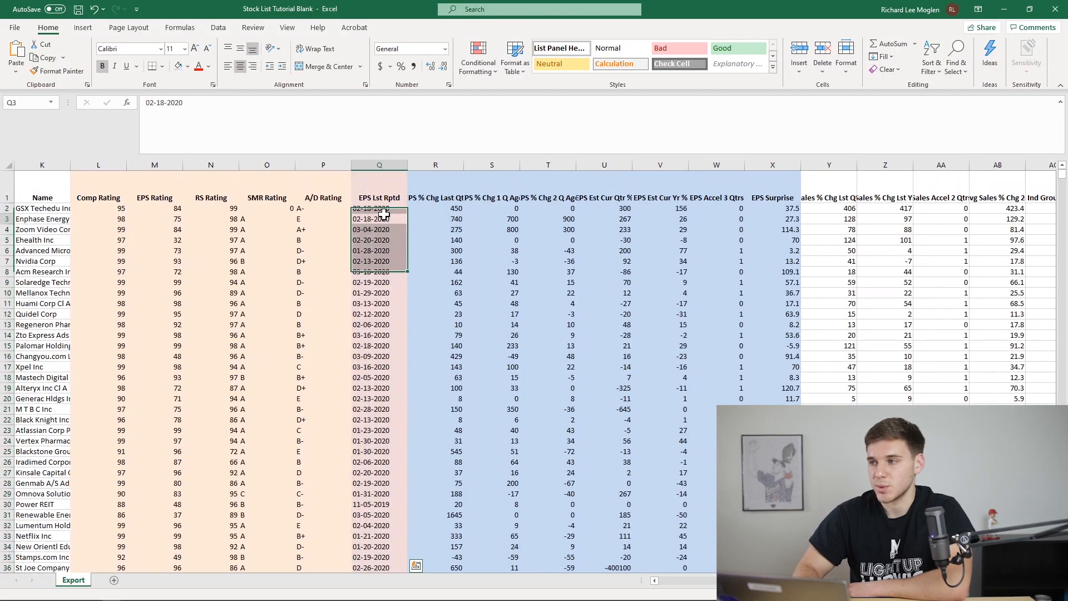
pyautogui.hscroll(-3)
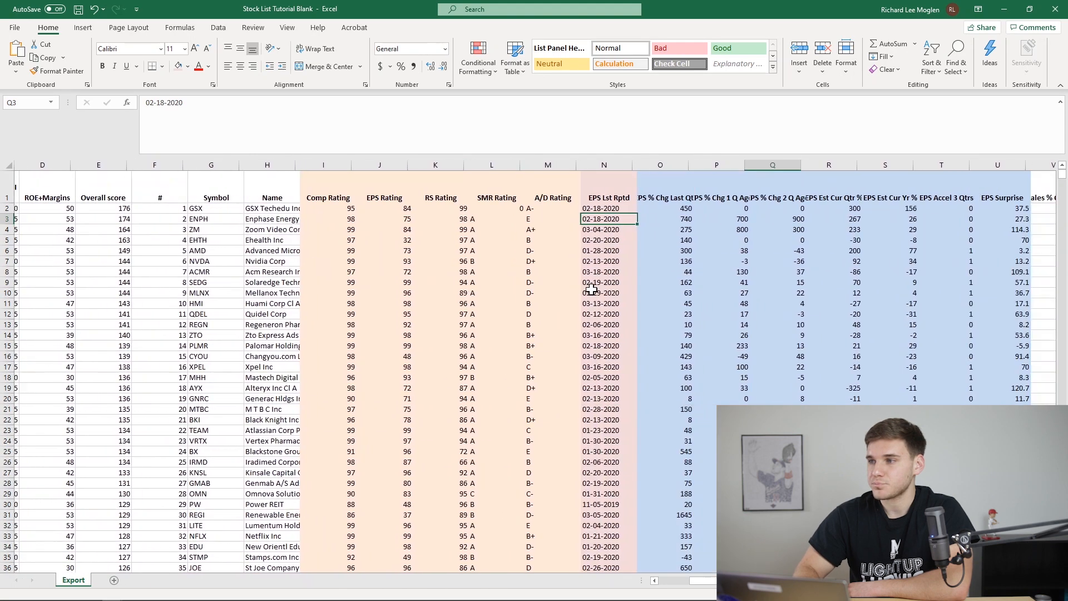